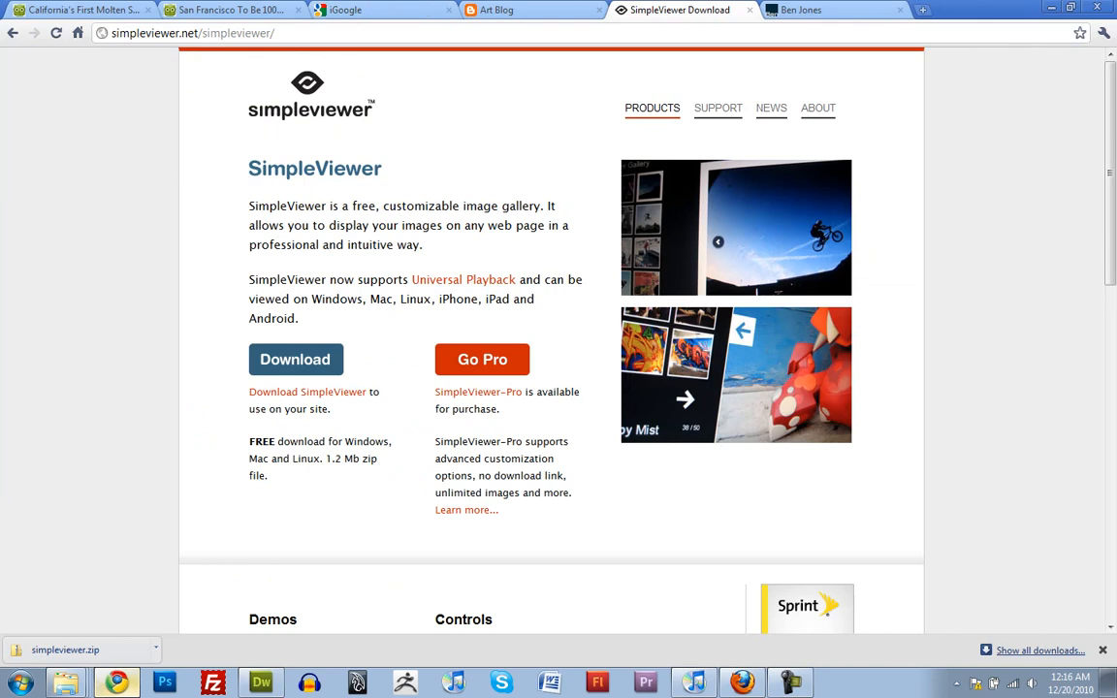
- Browse the unzipped simpleviewer folder in Windows Explorer to find the builder package
{"action": "scroll", "scroll_direction": "down", "scroll_amount": 3}
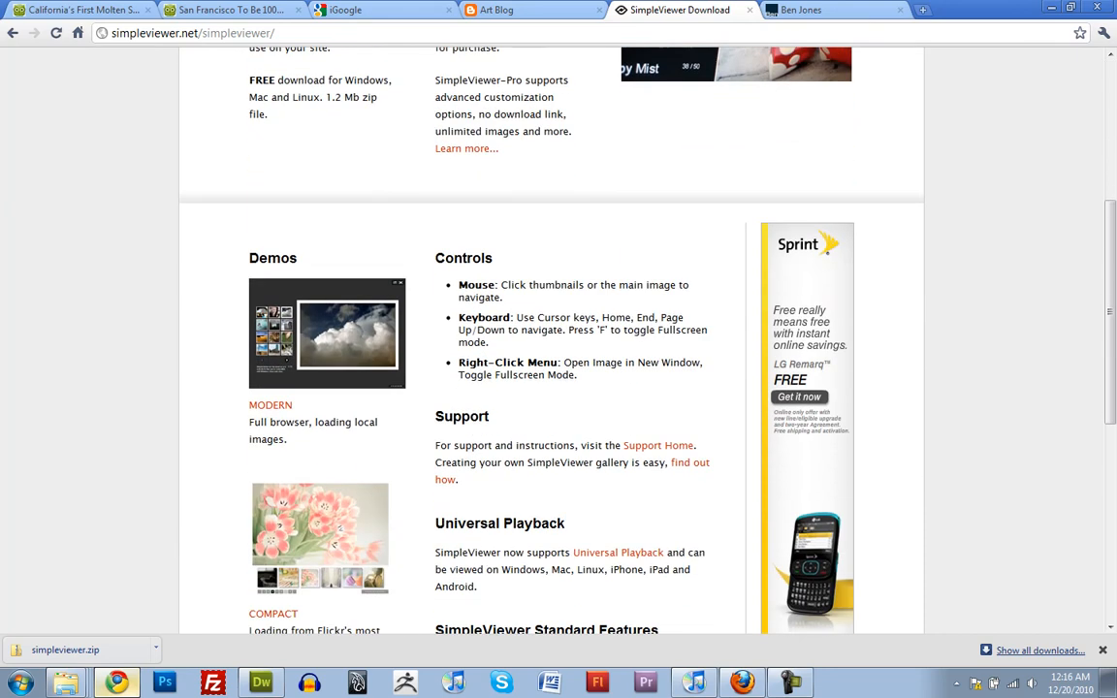
{"action": "scroll", "scroll_direction": "down", "scroll_amount": 3}
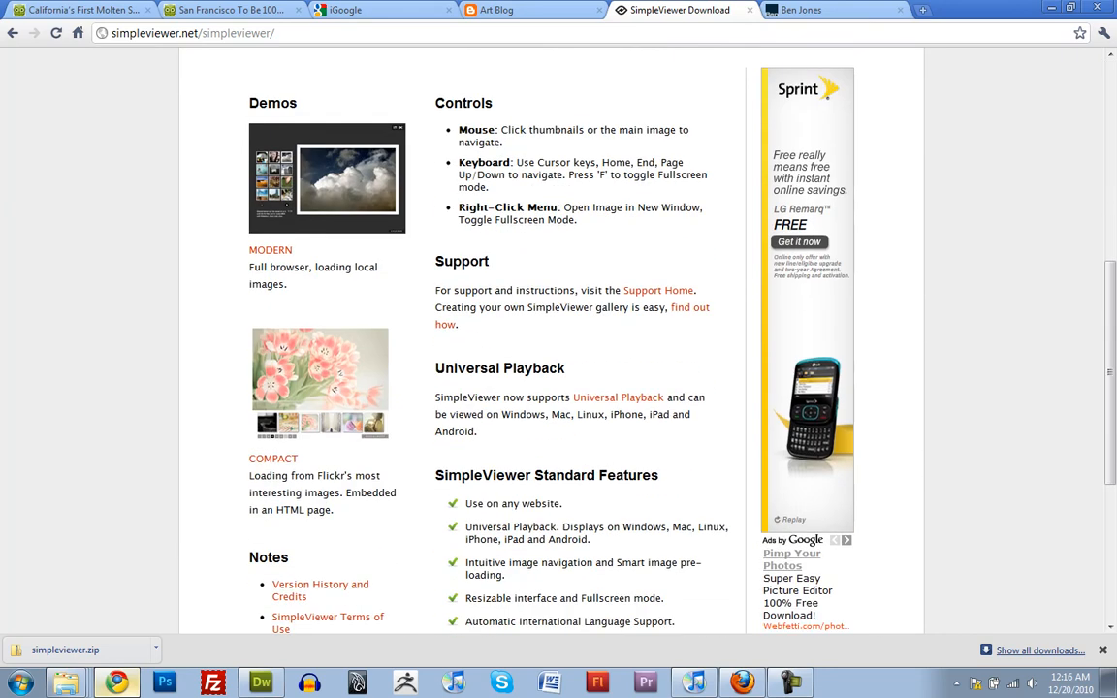
{"action": "scroll", "scroll_direction": "down", "scroll_amount": 3}
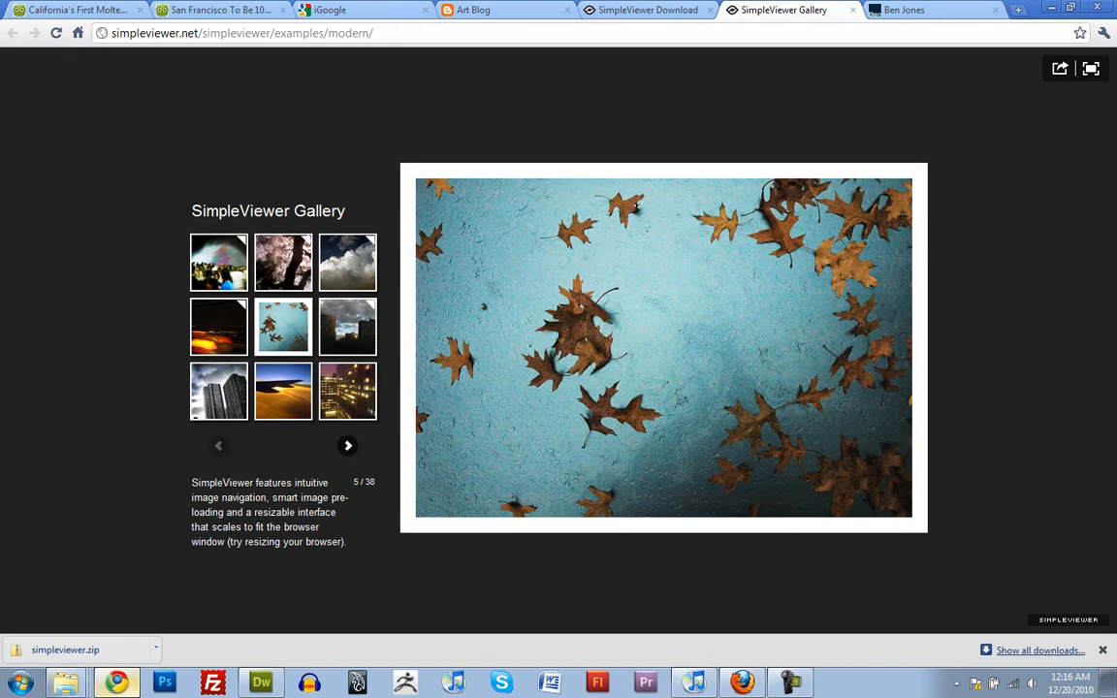
{"action": "mouse_move", "coordinate": [853, 12]}
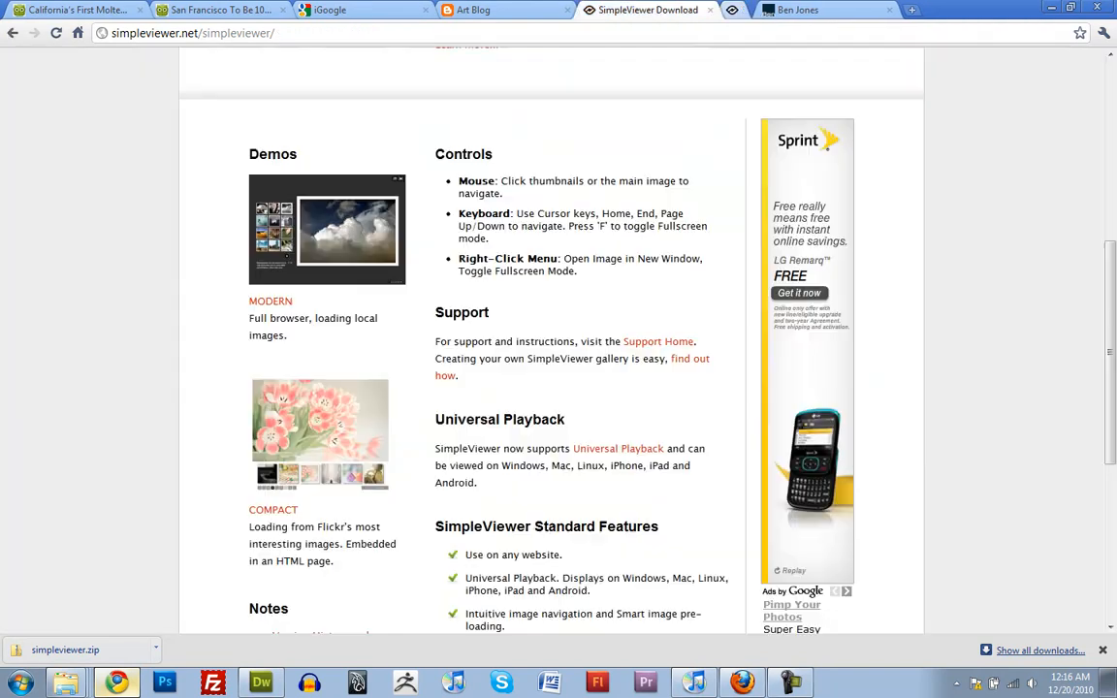
{"action": "scroll", "scroll_direction": "up", "scroll_amount": 3}
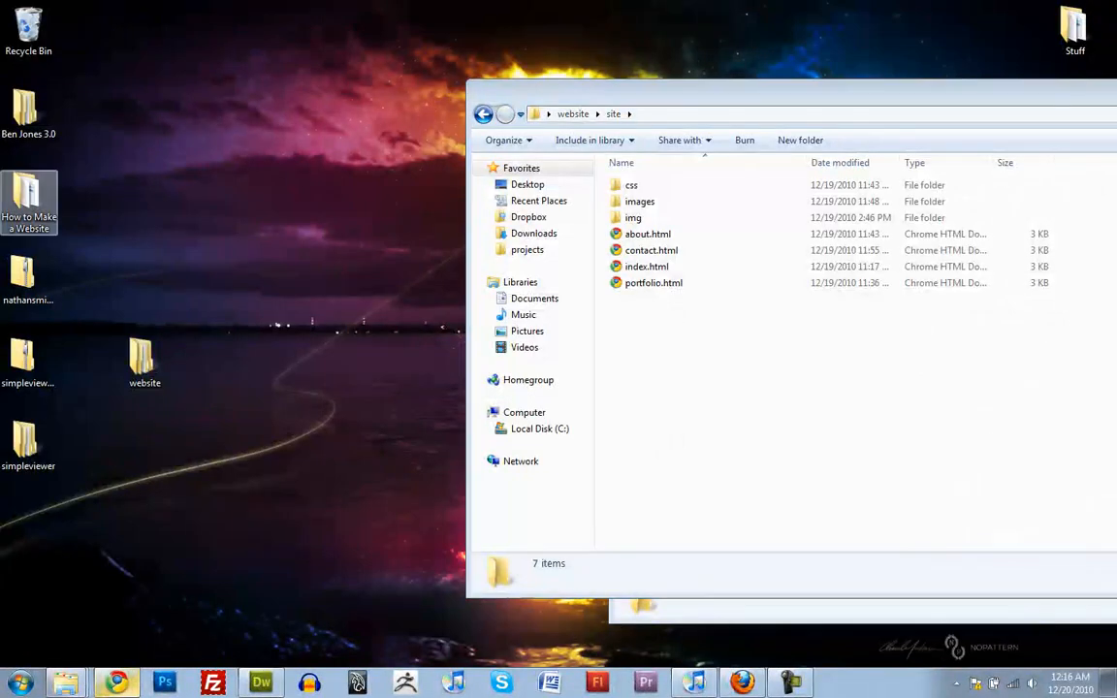
{"action": "right_click", "coordinate": [28, 359]}
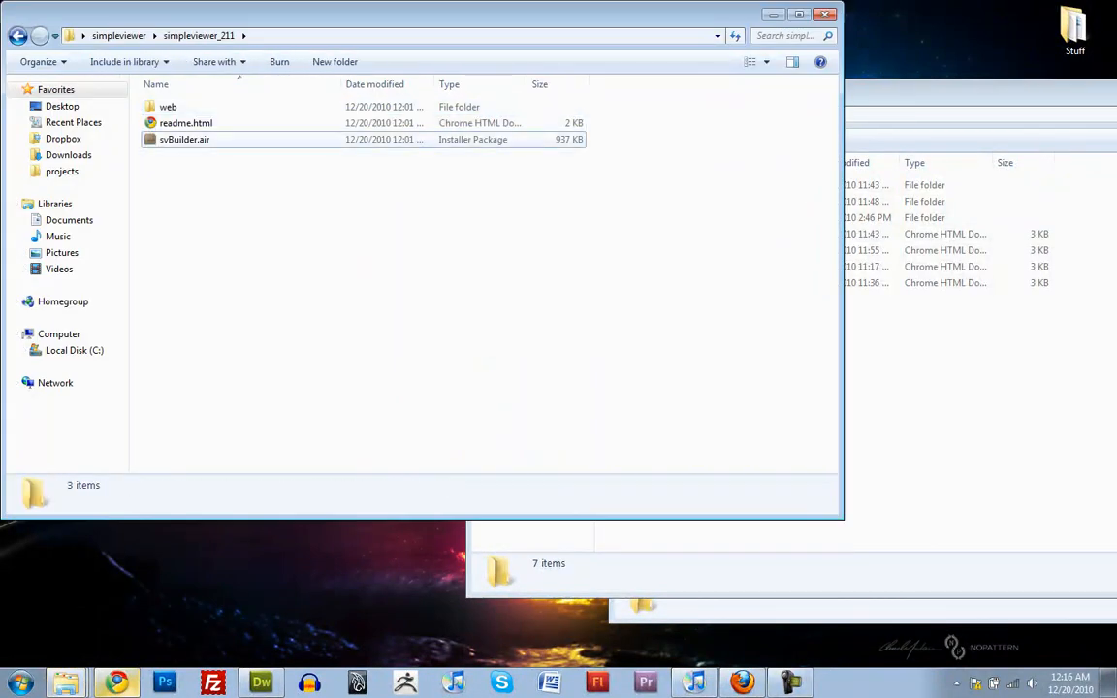
- Launch svBuilder.air with Run Now, opening beside the src images folder of artwork
{"action": "left_click", "coordinate": [182, 139]}
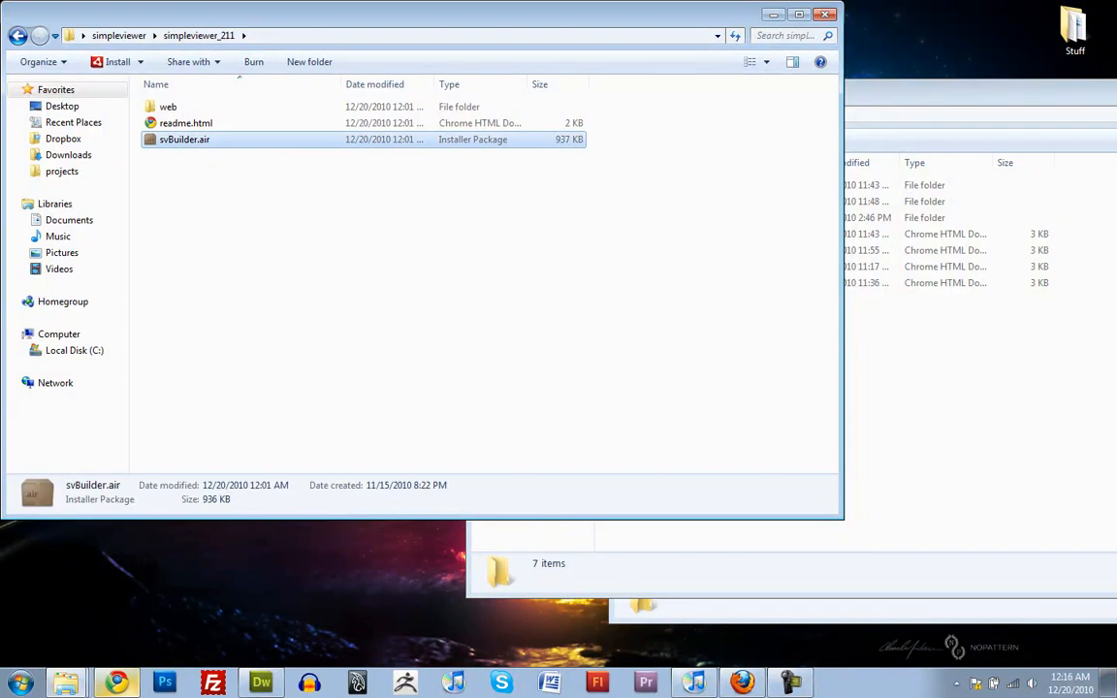
{"action": "double_click", "coordinate": [182, 140]}
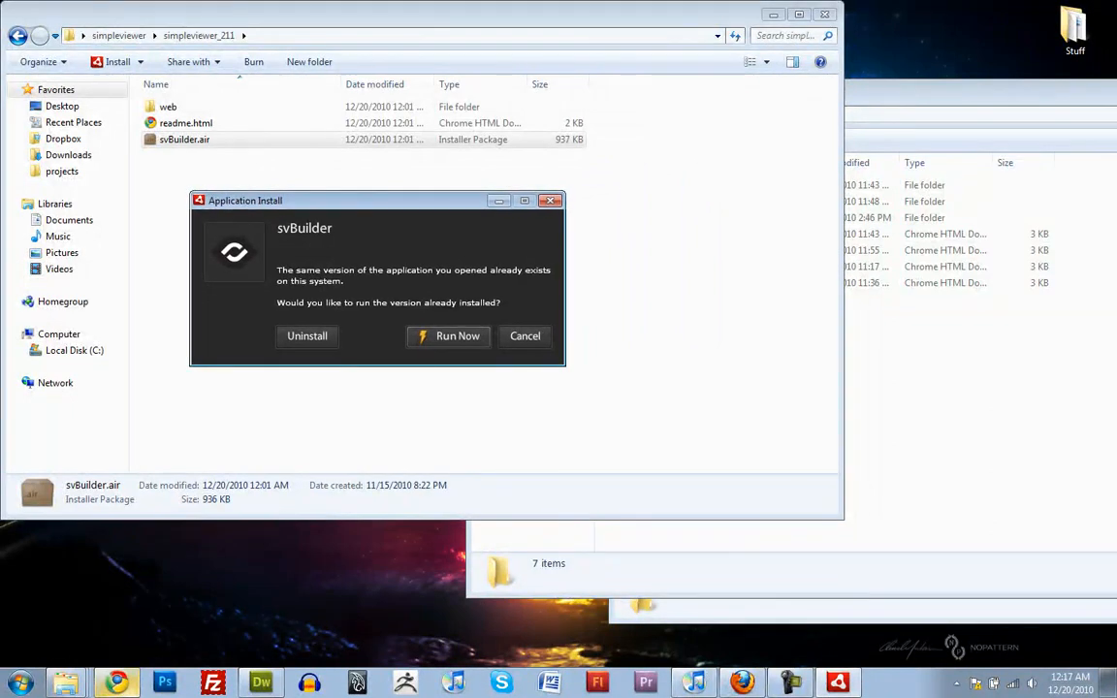
{"action": "left_click", "coordinate": [448, 337]}
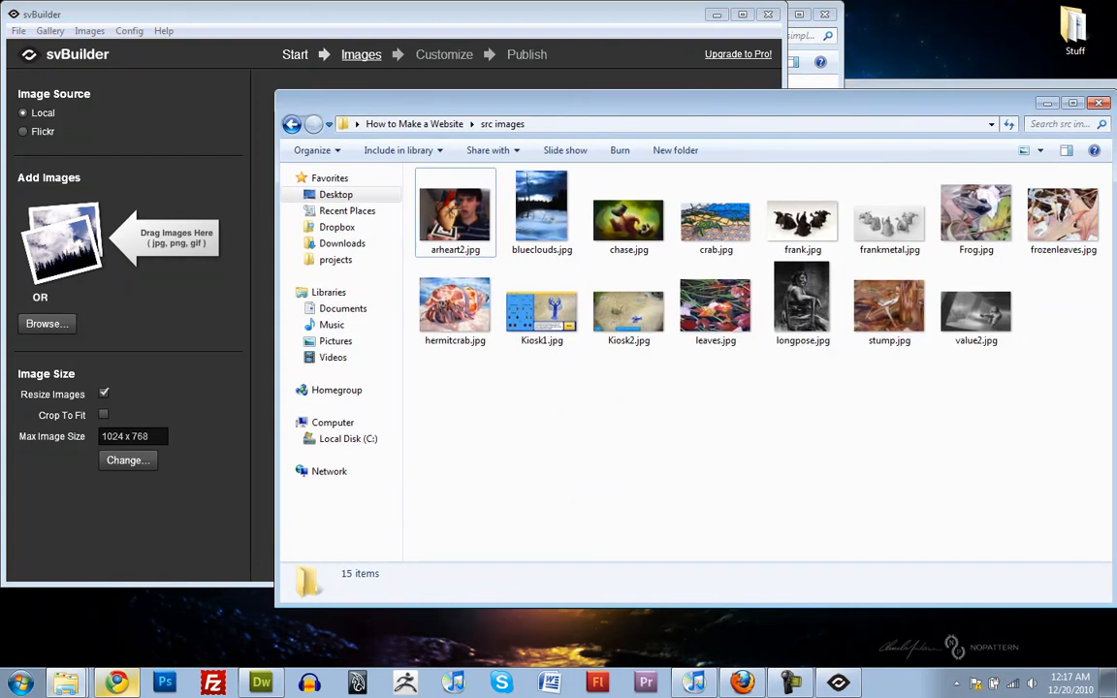
- Add all fifteen source images and set the maximum image size to 940 x 700
{"action": "key", "text": "ctrl+a"}
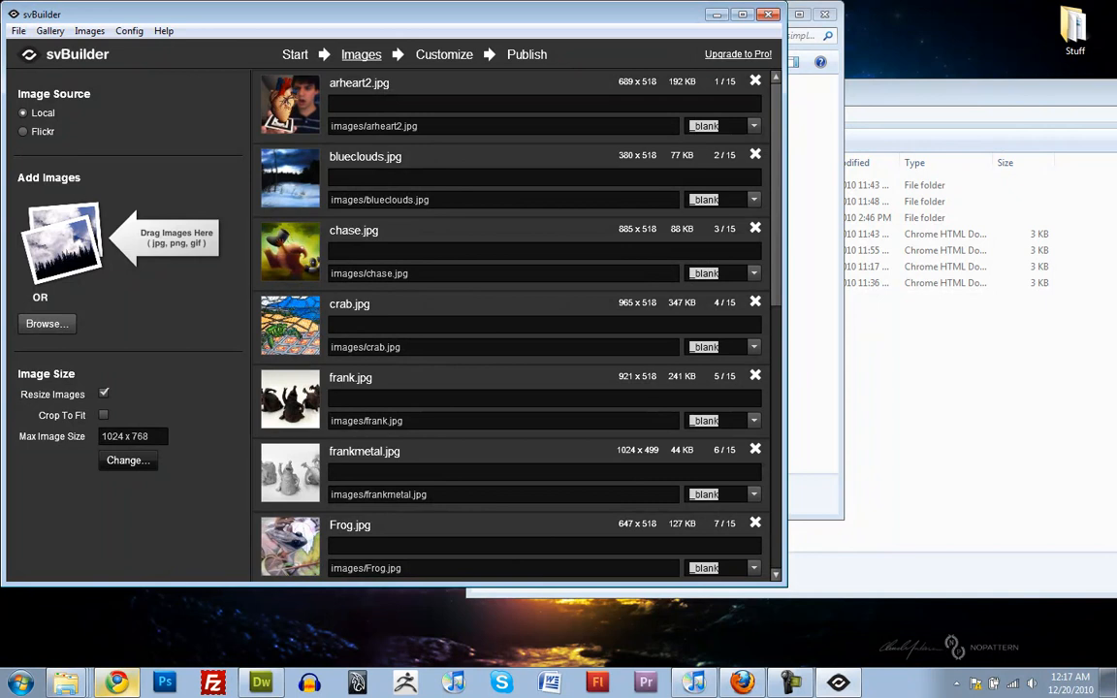
{"action": "left_click", "coordinate": [128, 462]}
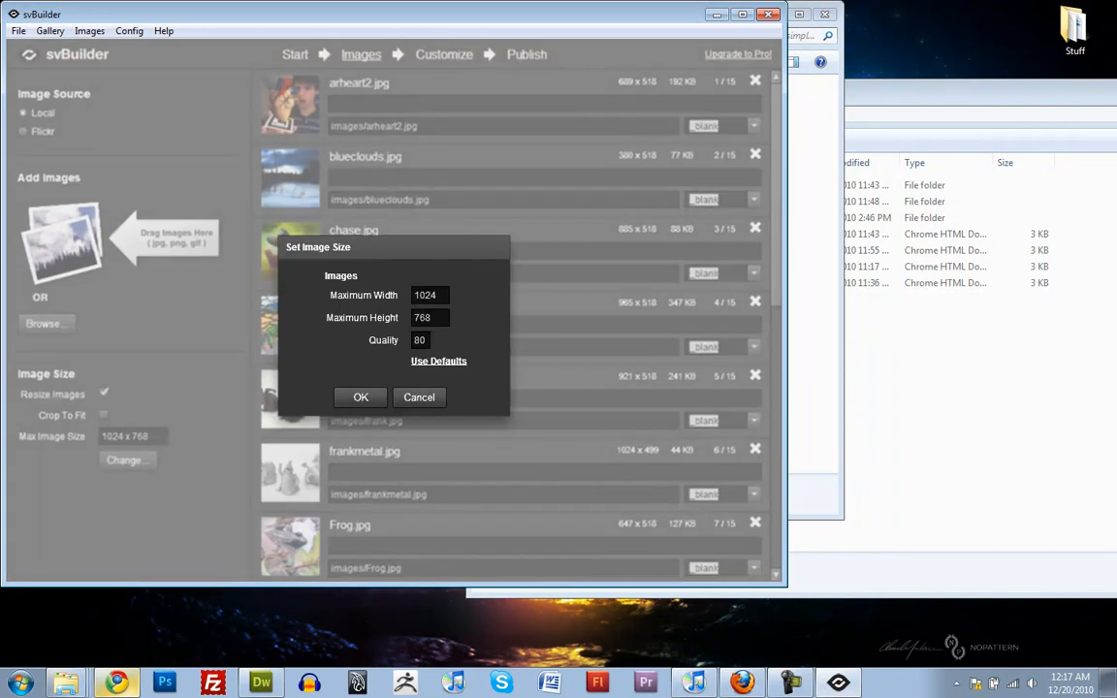
{"action": "type", "text": "940"}
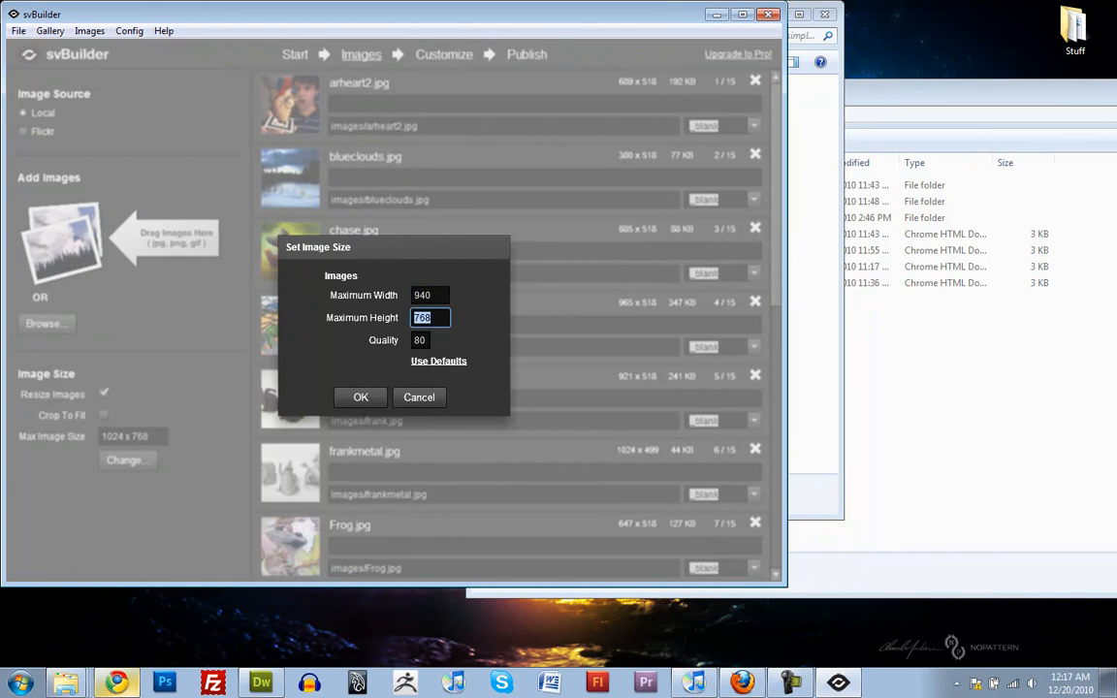
{"action": "type", "text": "700"}
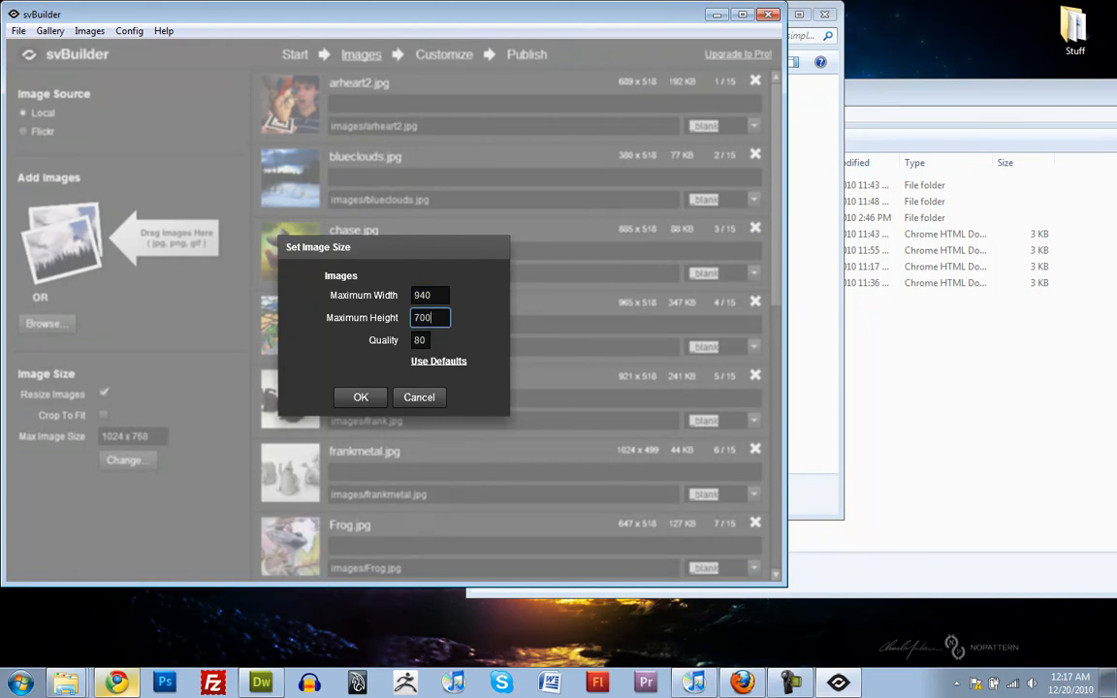
{"action": "left_click", "coordinate": [360, 398]}
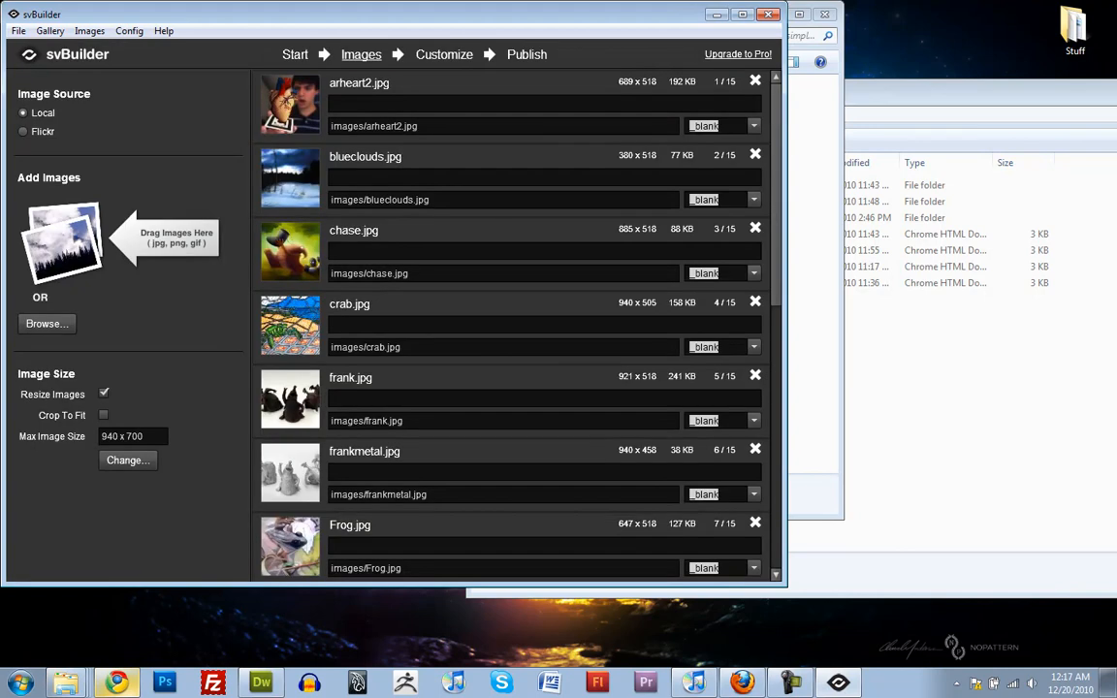
- Caption the first two images Augmented Reality Heart and Blue Clouds
{"action": "type", "text": "Augme"}
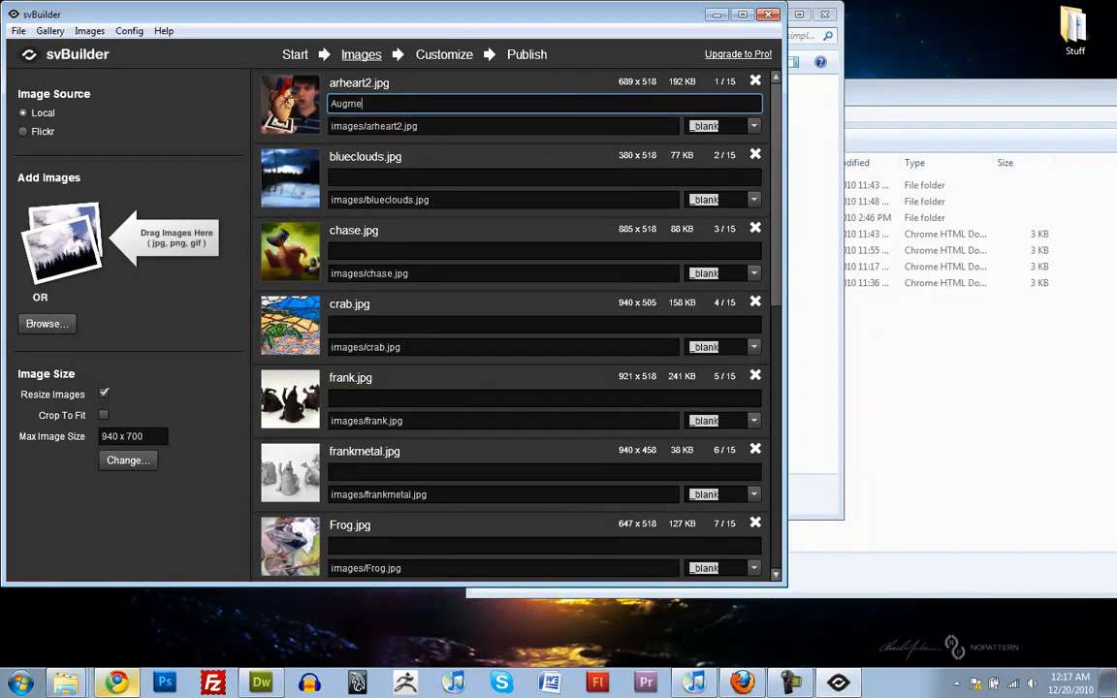
{"action": "type", "text": "nted Reality Hear"}
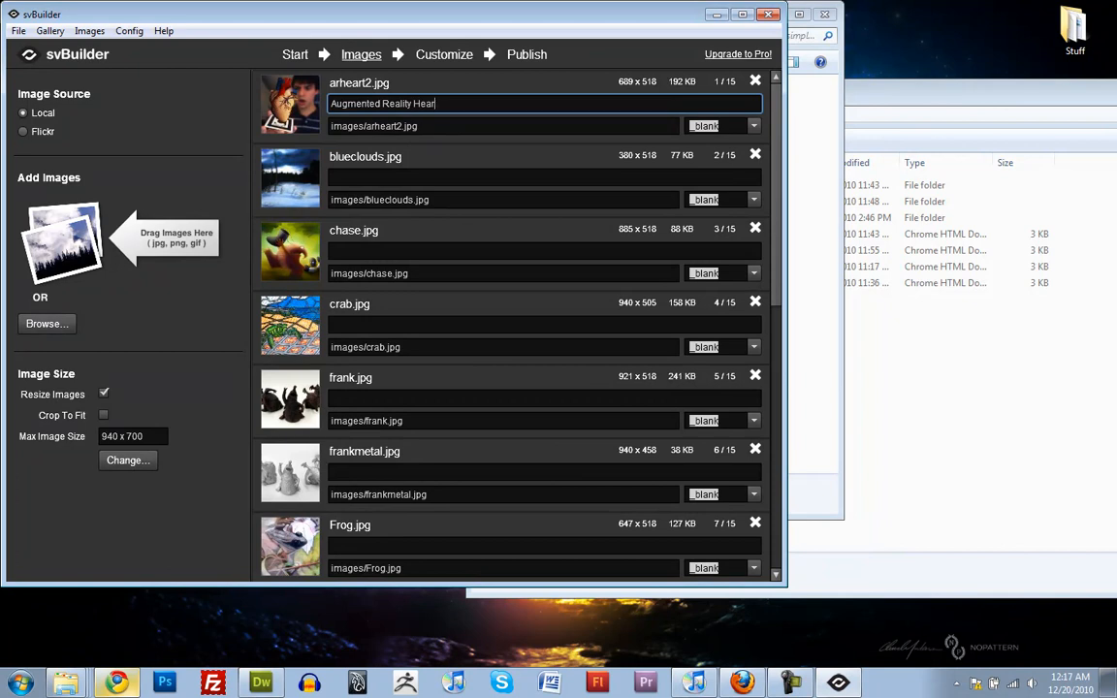
{"action": "left_click", "coordinate": [543, 179]}
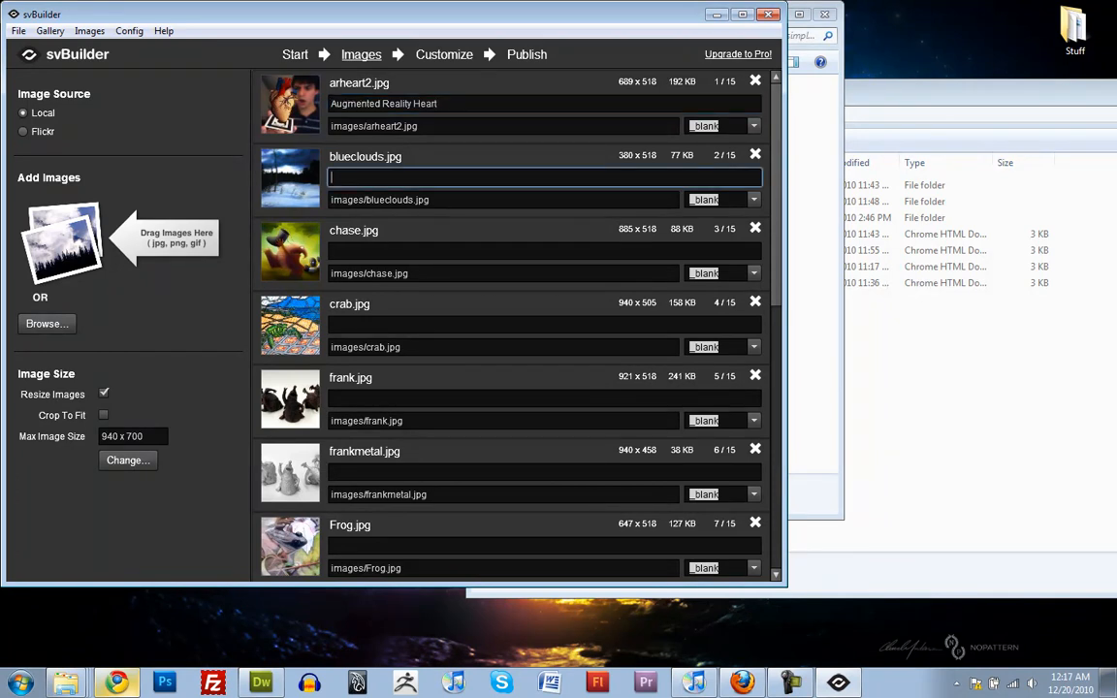
{"action": "type", "text": "Blue"}
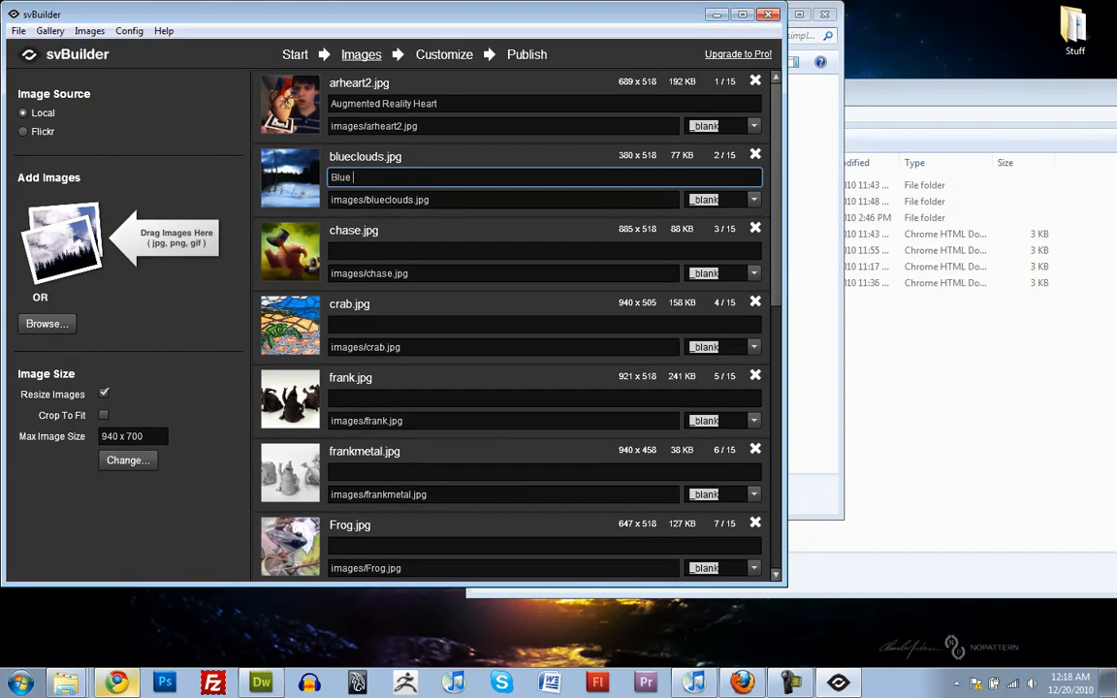
{"action": "type", "text": "CLouds"}
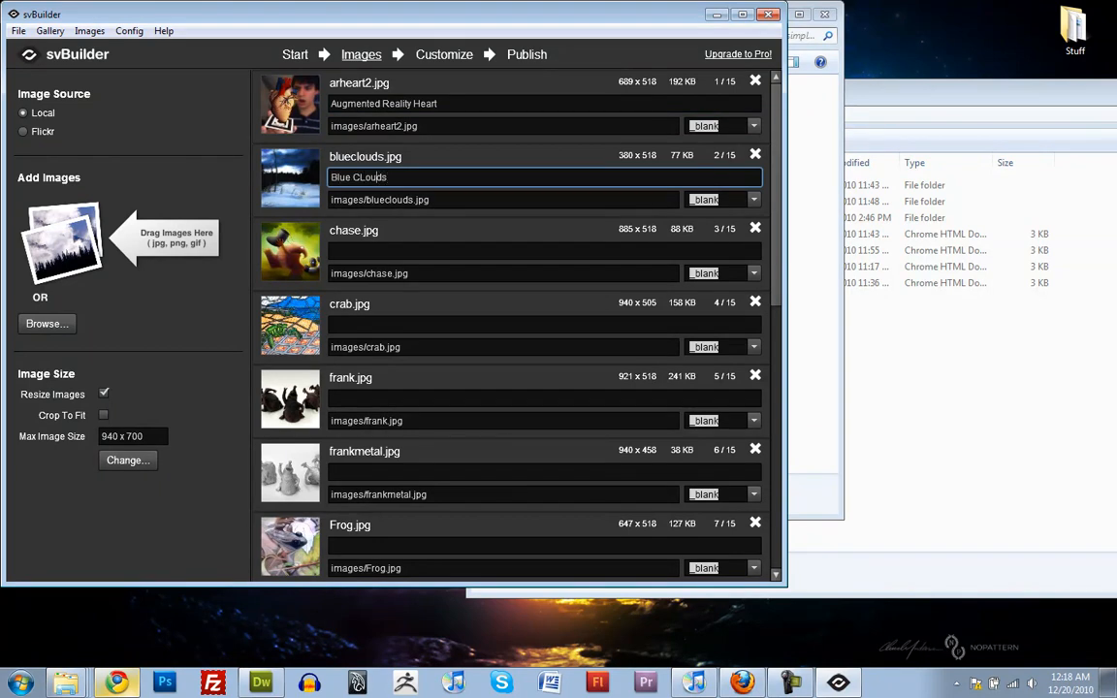
{"action": "type", "text": "Blue Clouds"}
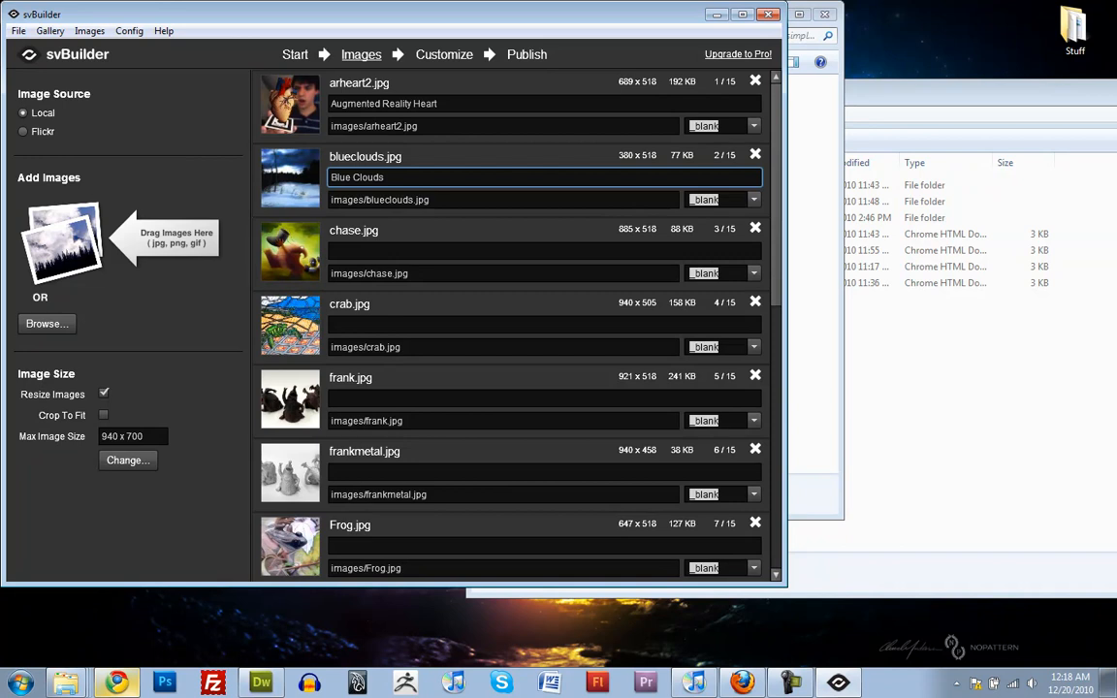
- Caption the next two images Chase! and Crab
{"action": "type", "text": "Chase!"}
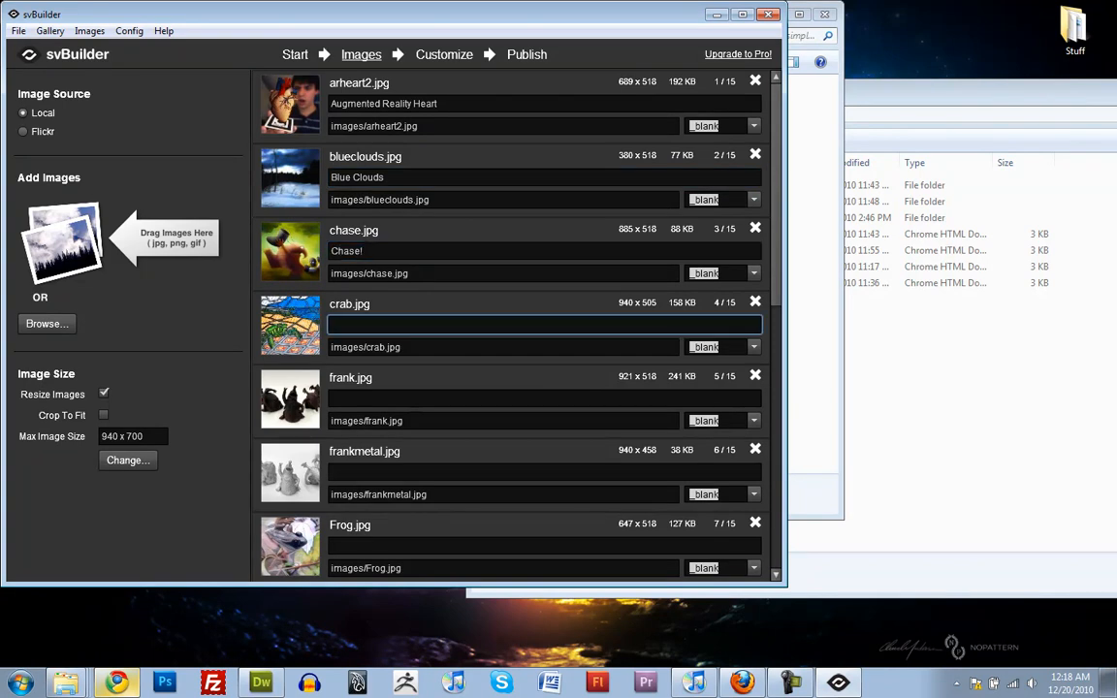
{"action": "type", "text": "Crab"}
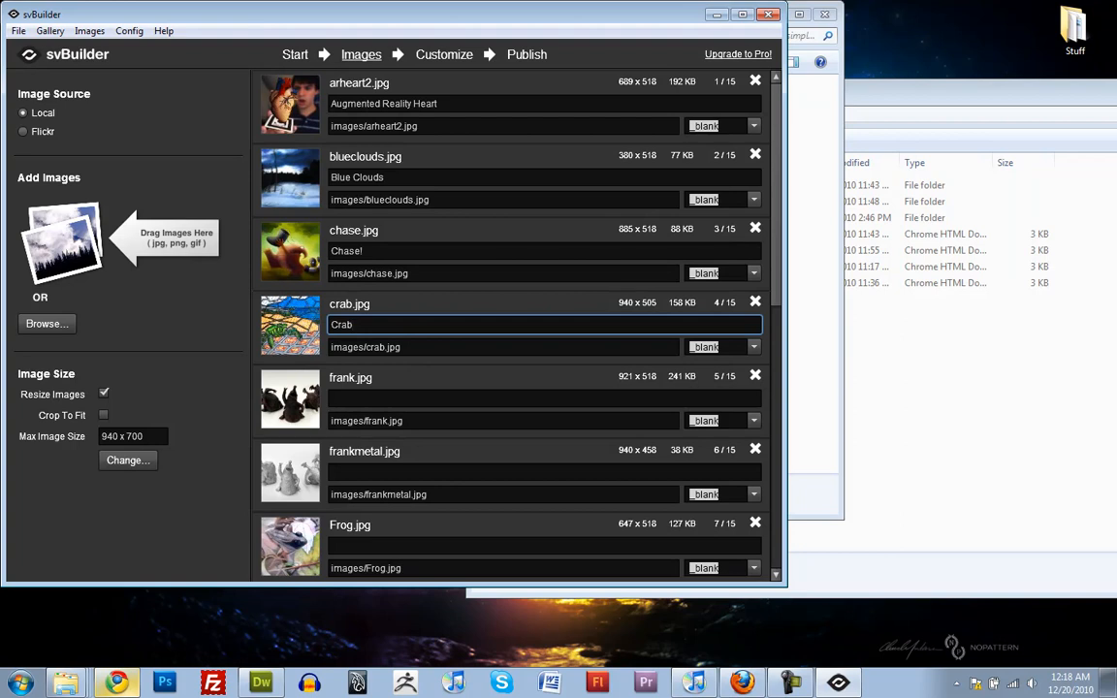
{"action": "scroll", "scroll_direction": "down", "scroll_amount": 3}
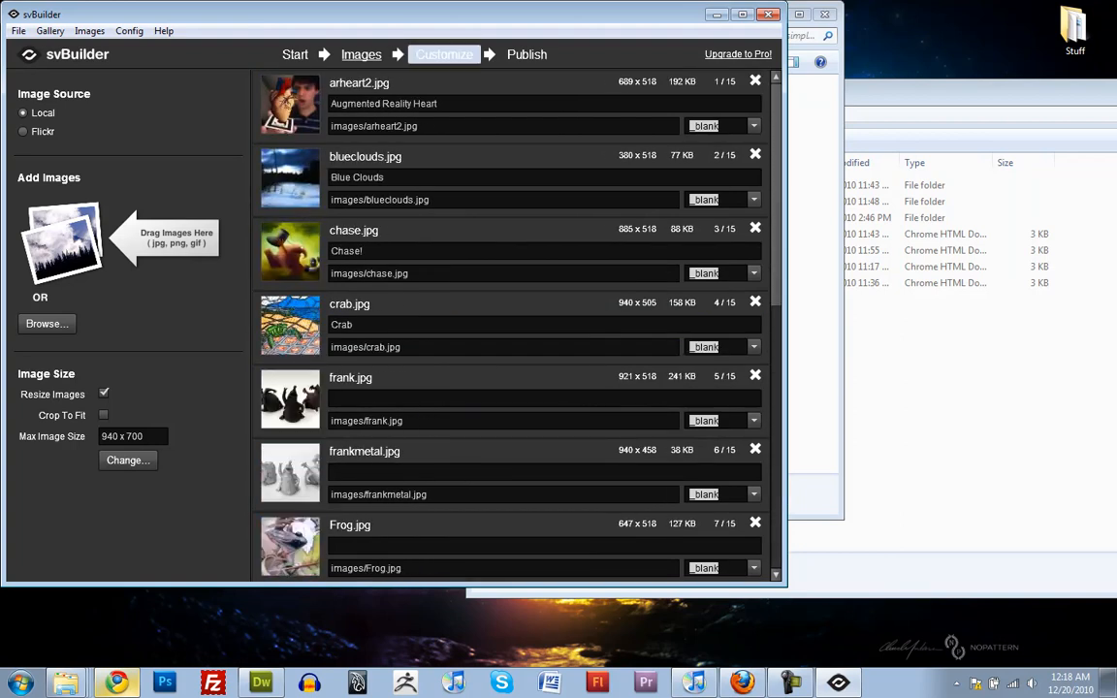
- Apply the modern gallery preset and set Thumb Position to BOTTOM
{"action": "left_click", "coordinate": [444, 54]}
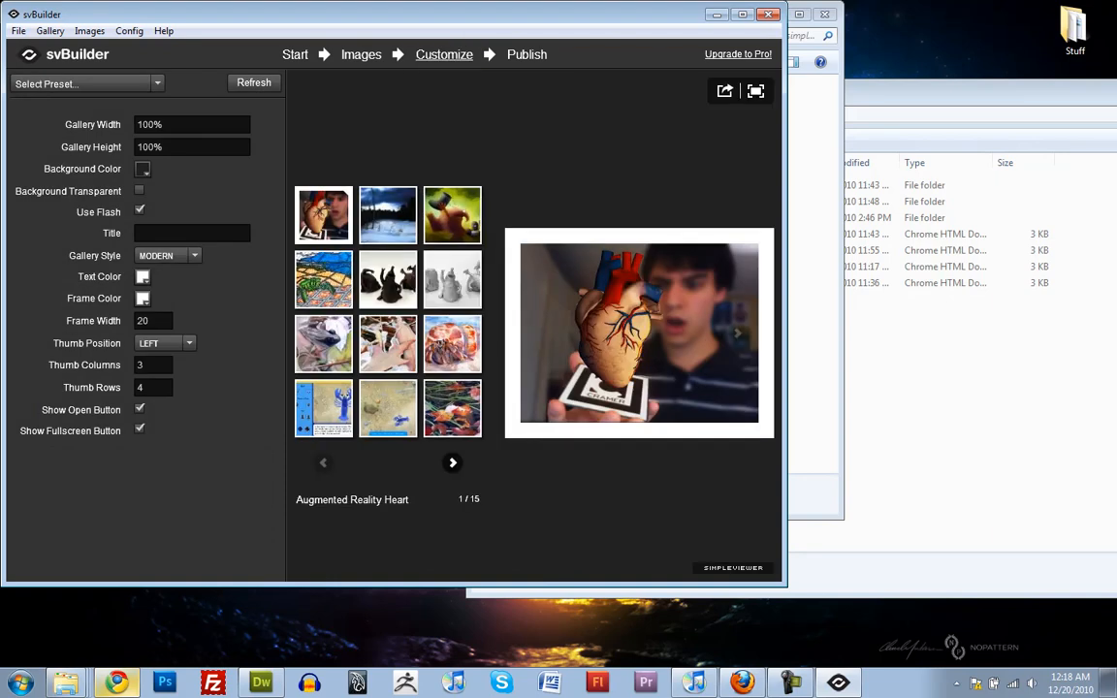
{"action": "left_click", "coordinate": [77, 80]}
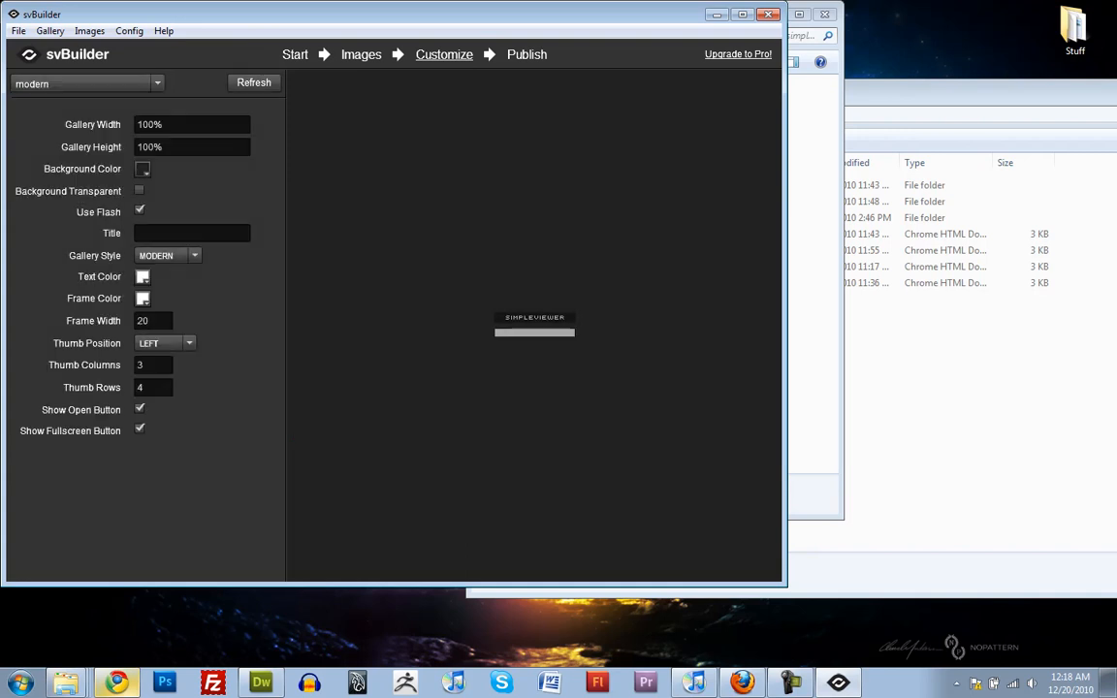
{"action": "left_click", "coordinate": [252, 81]}
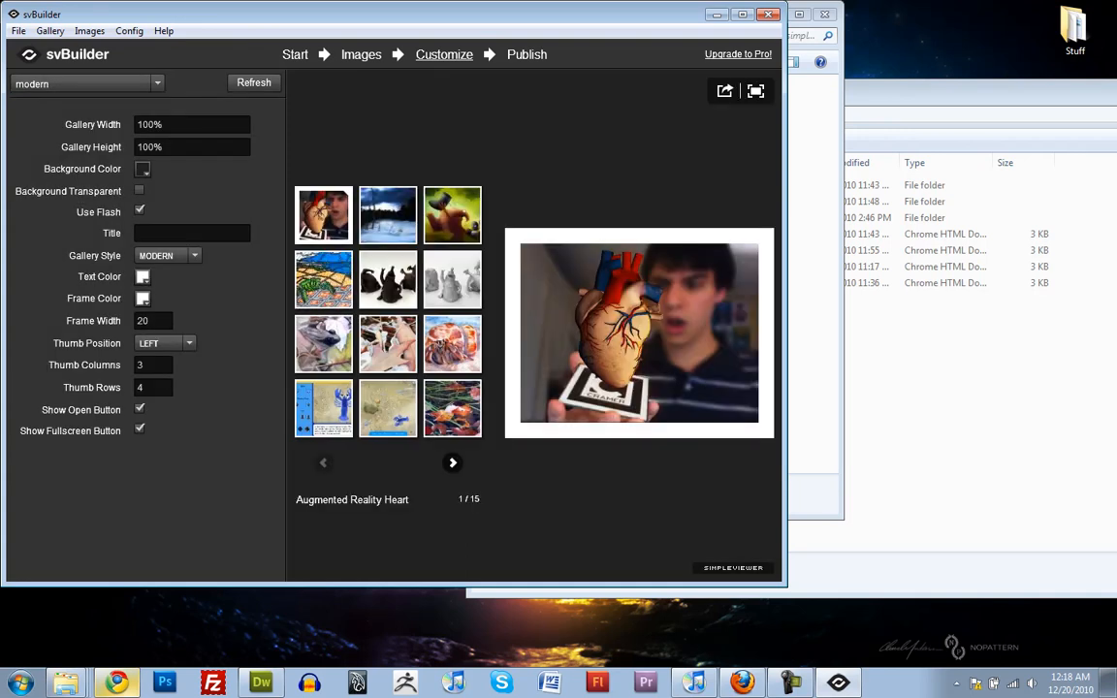
{"action": "left_click", "coordinate": [188, 341]}
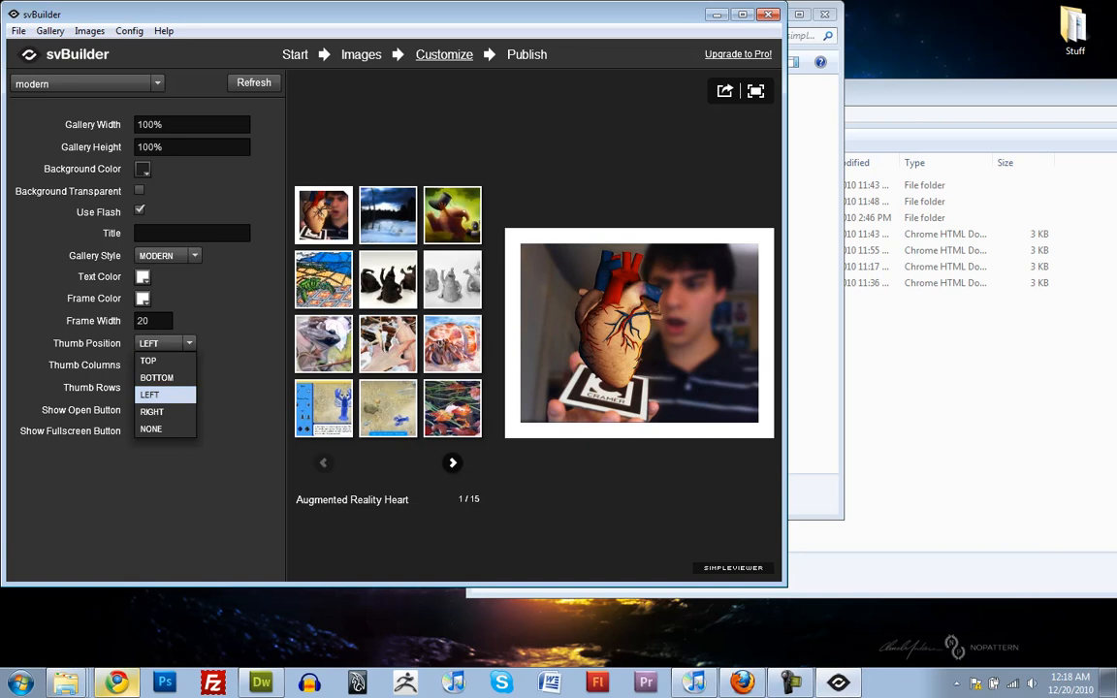
{"action": "left_click", "coordinate": [155, 376]}
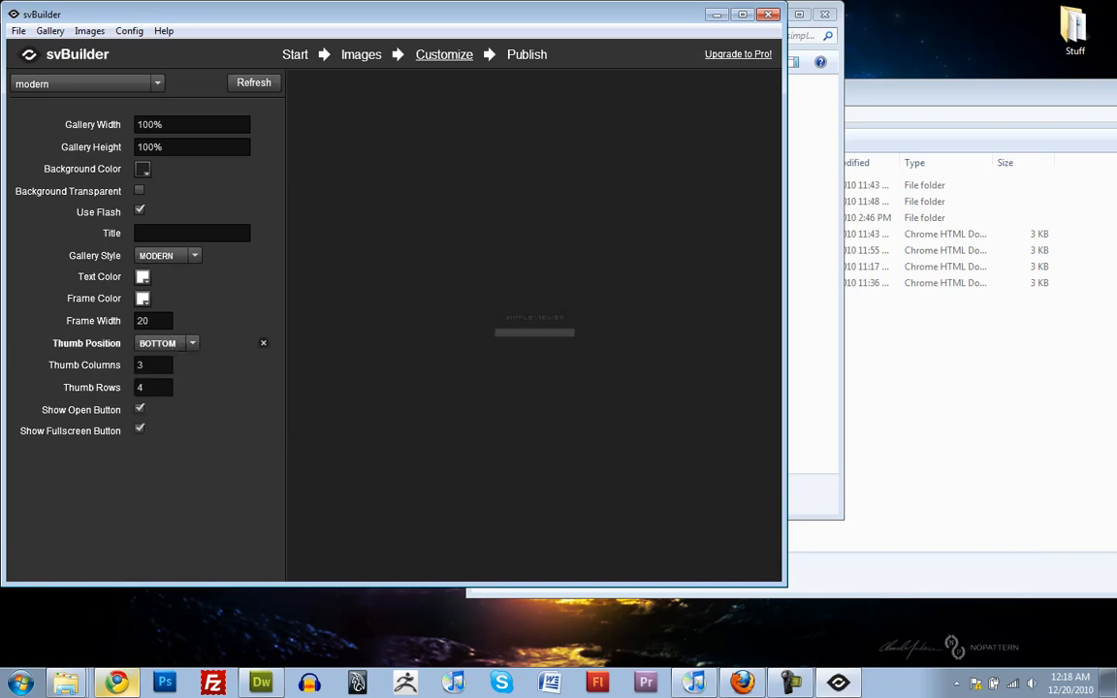
- Set Thumb Rows to 1, Thumb Columns to 5 and make the background transparent
{"action": "left_click", "coordinate": [252, 81]}
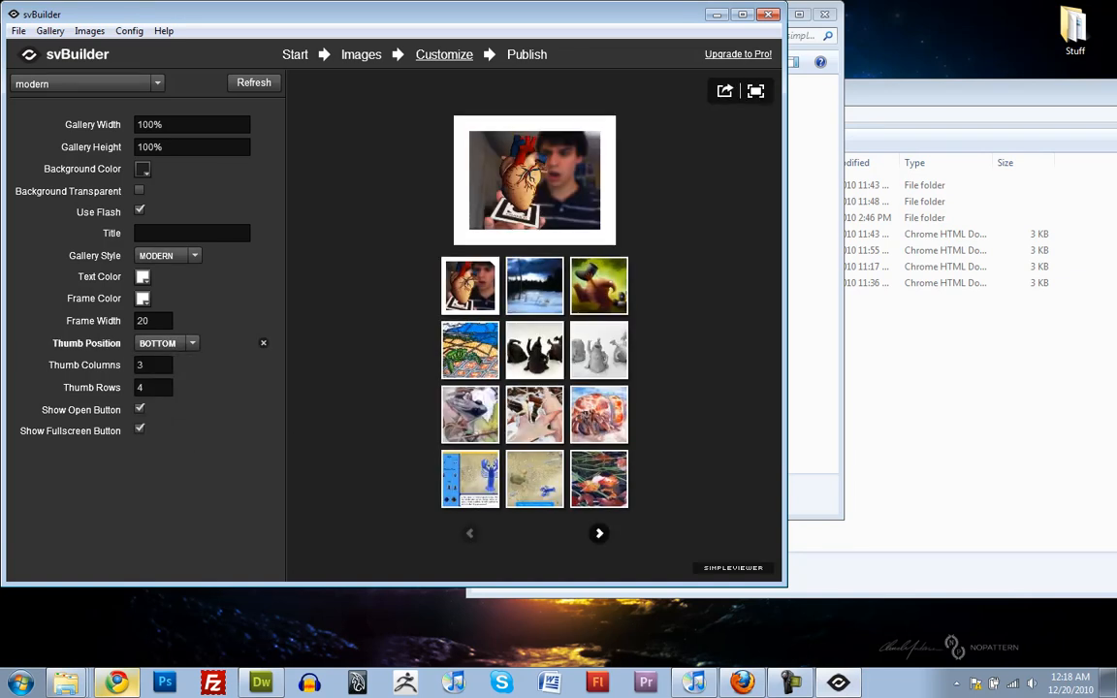
{"action": "type", "text": "1"}
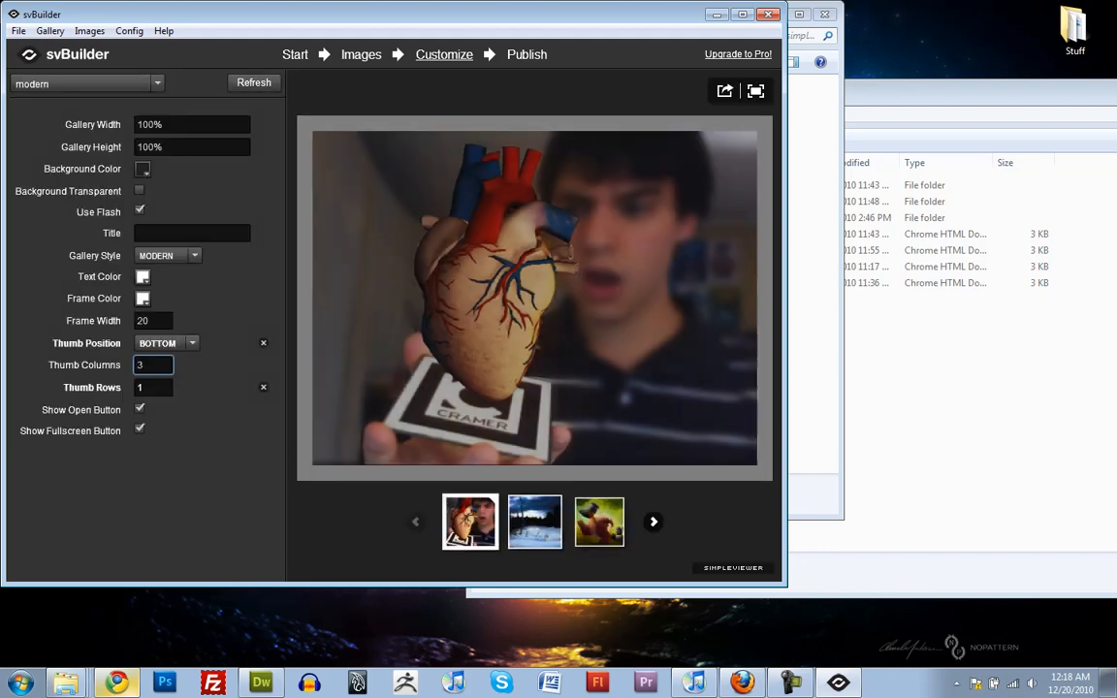
{"action": "type", "text": "5"}
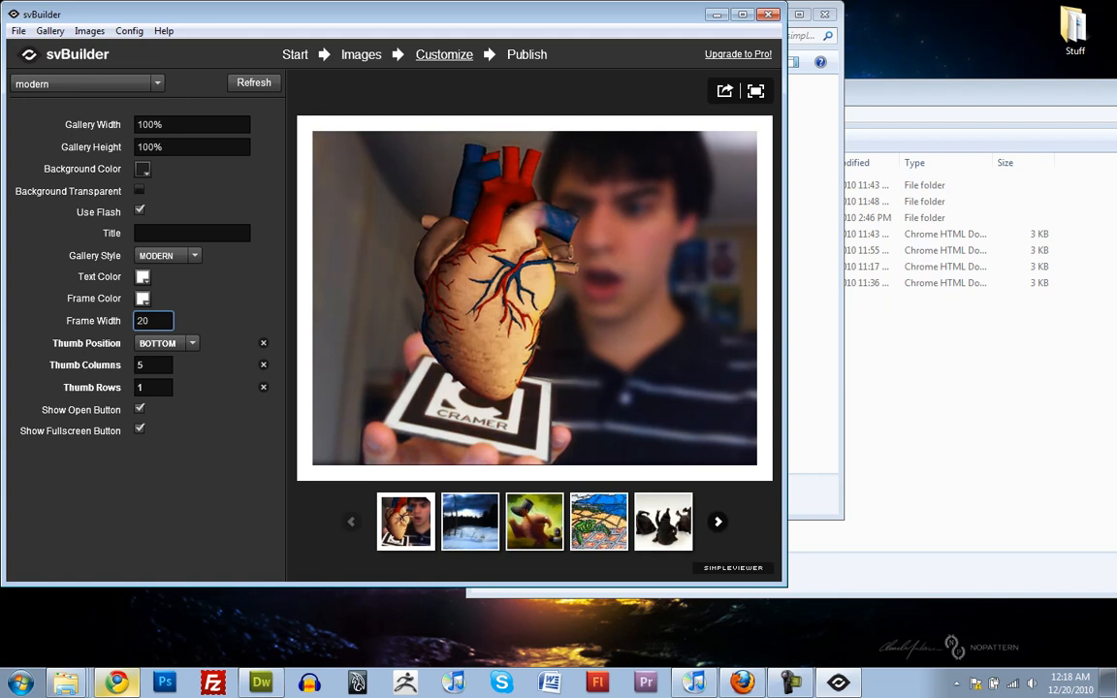
{"action": "left_click", "coordinate": [140, 192]}
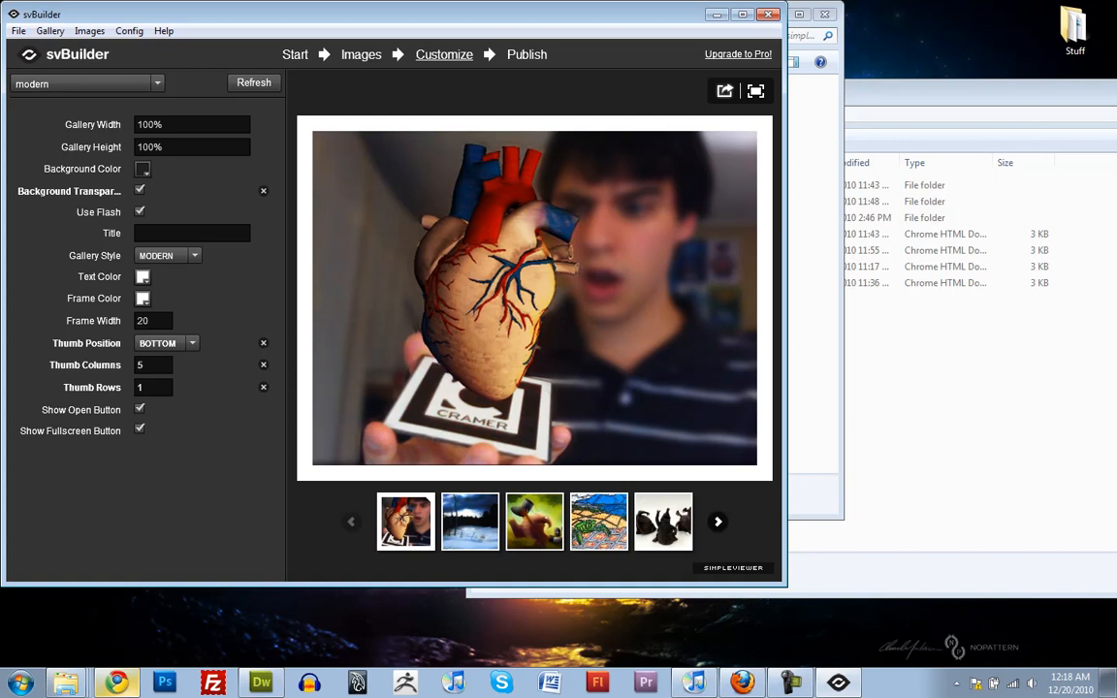
{"action": "mouse_move", "coordinate": [764, 91]}
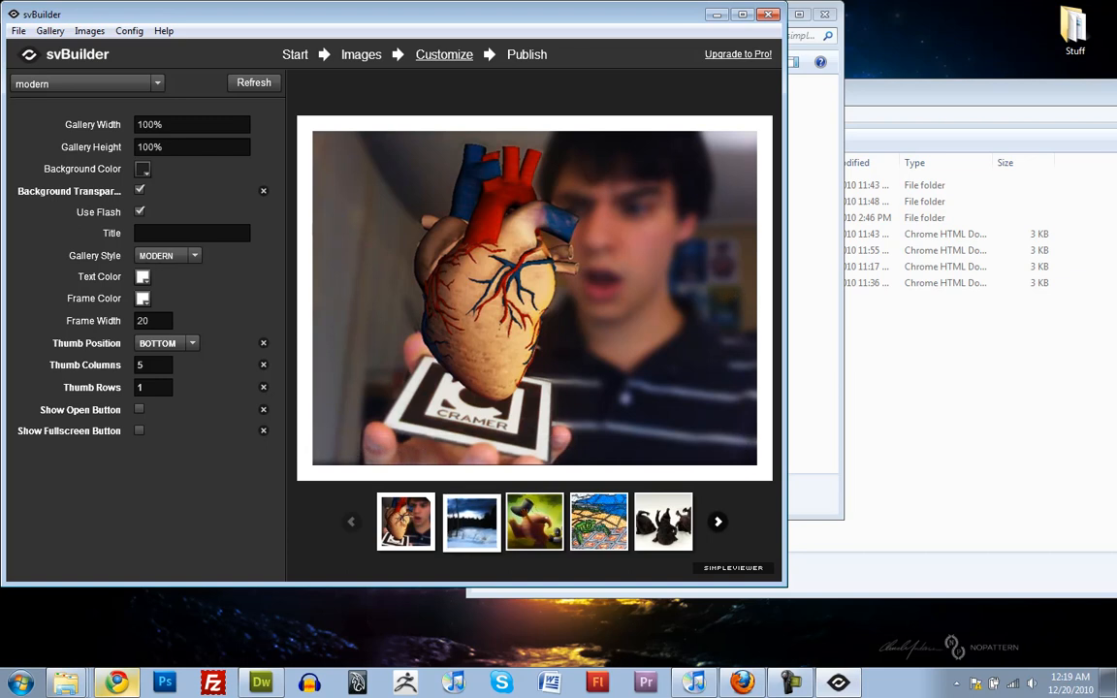
- Step through the preview images and return to the heart image
{"action": "left_click", "coordinate": [663, 521]}
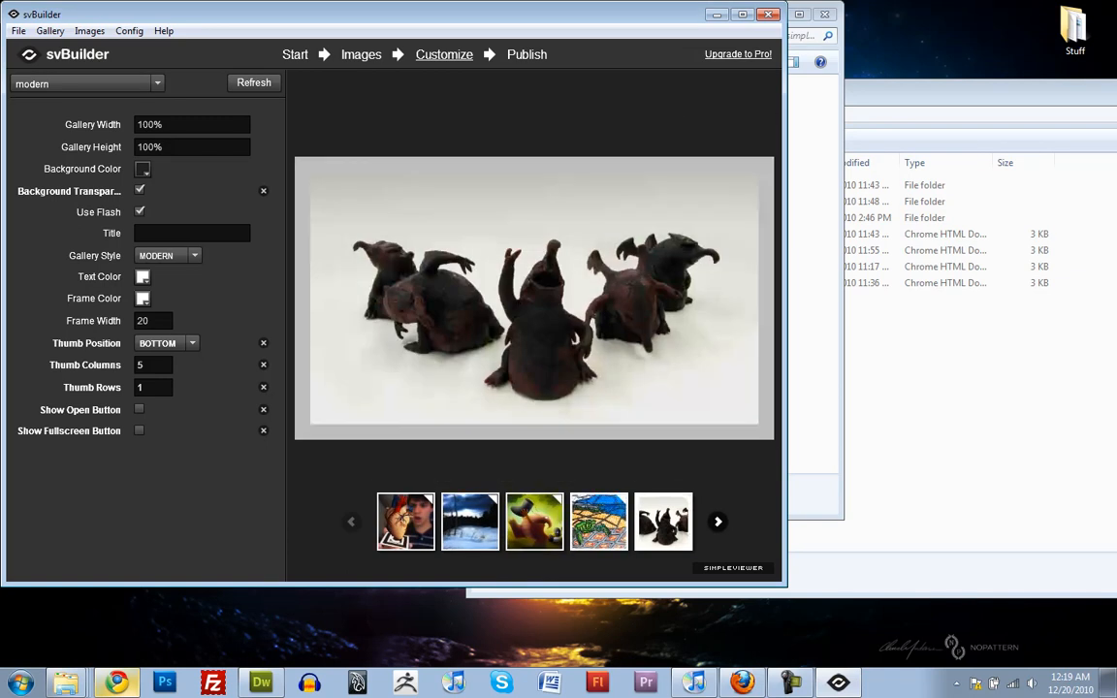
{"action": "left_click", "coordinate": [597, 519]}
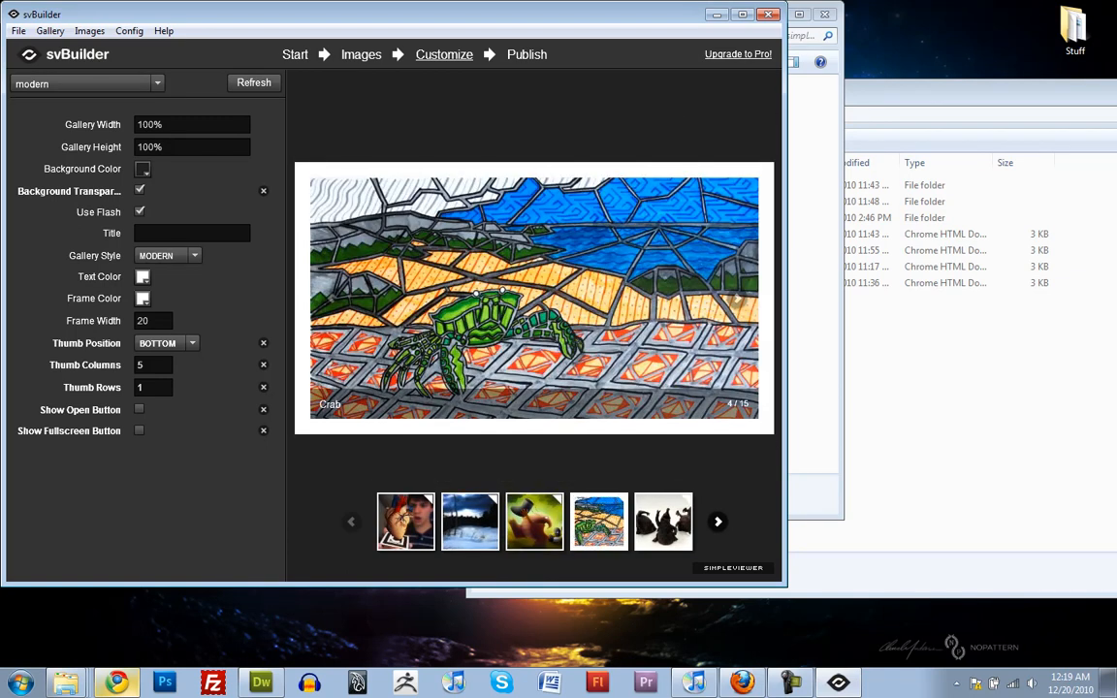
{"action": "left_click", "coordinate": [469, 522]}
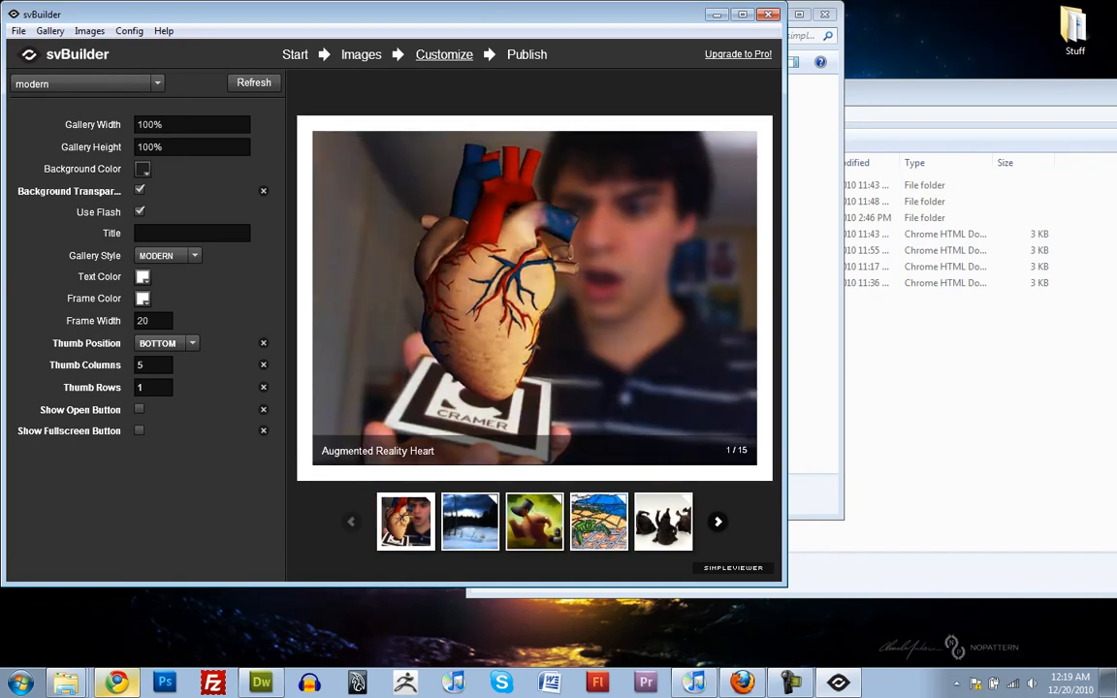
- Publish the gallery into a new gallery folder created under website\site
{"action": "left_click", "coordinate": [525, 54]}
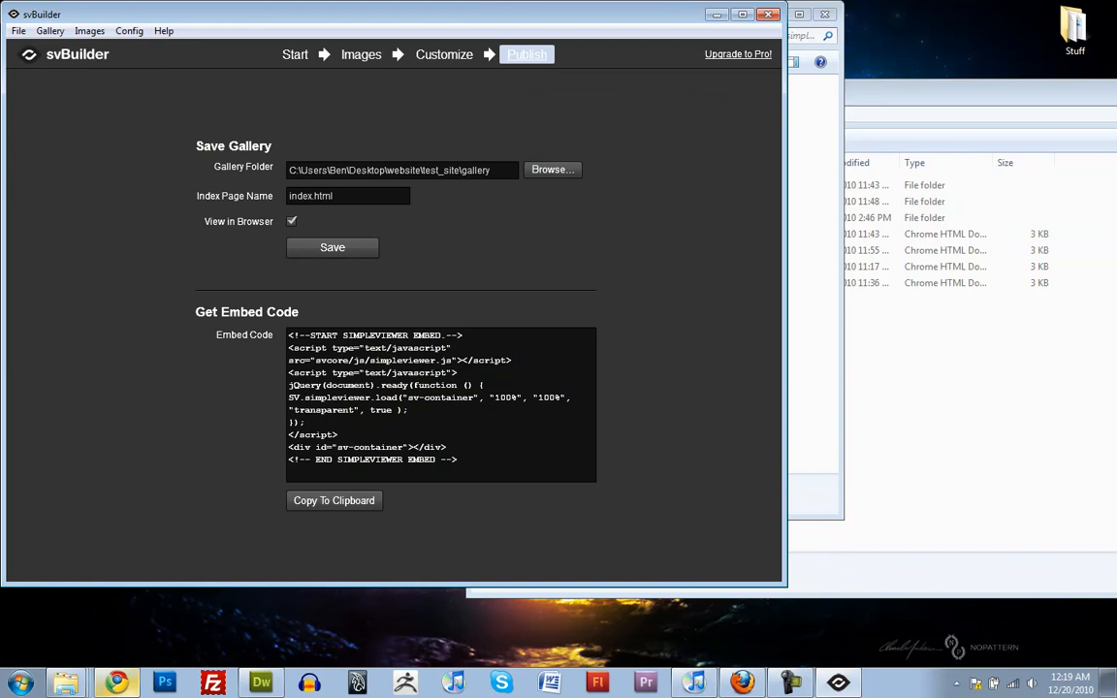
{"action": "left_click", "coordinate": [550, 168]}
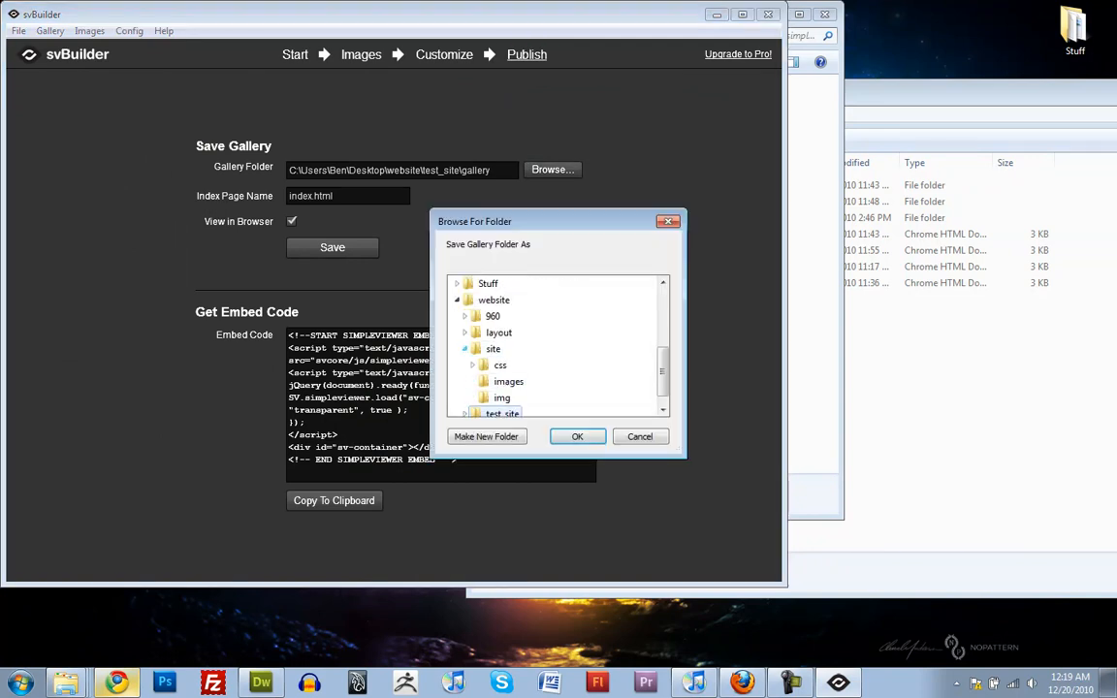
{"action": "left_click", "coordinate": [493, 349]}
{"action": "type", "text": "galler"}
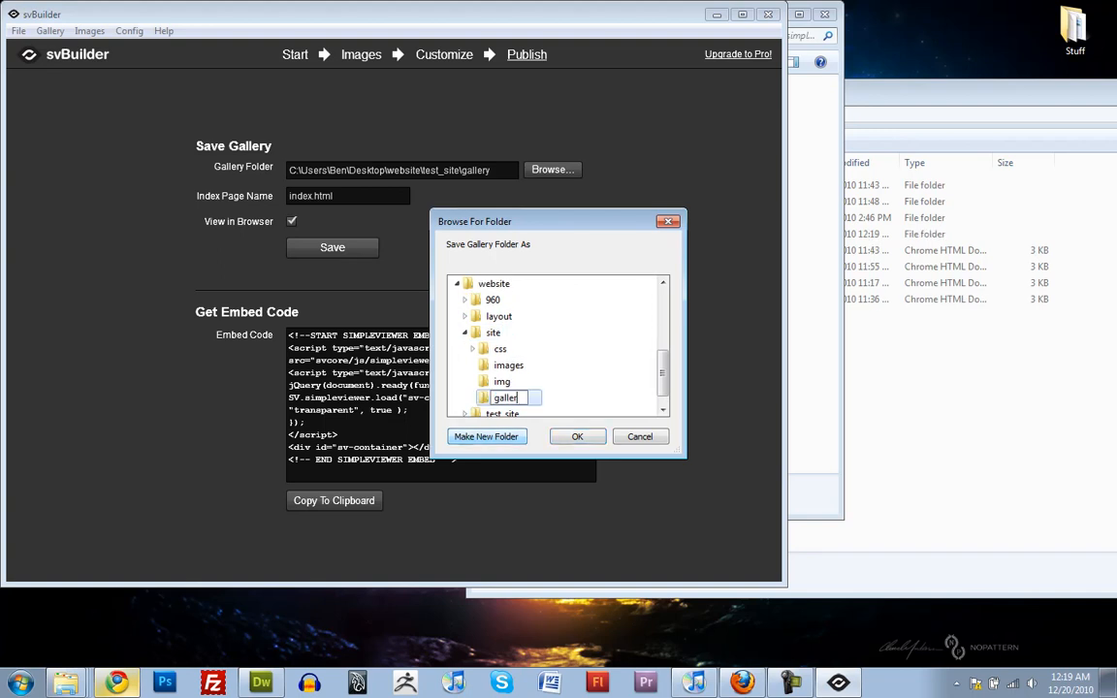
{"action": "left_click", "coordinate": [578, 437]}
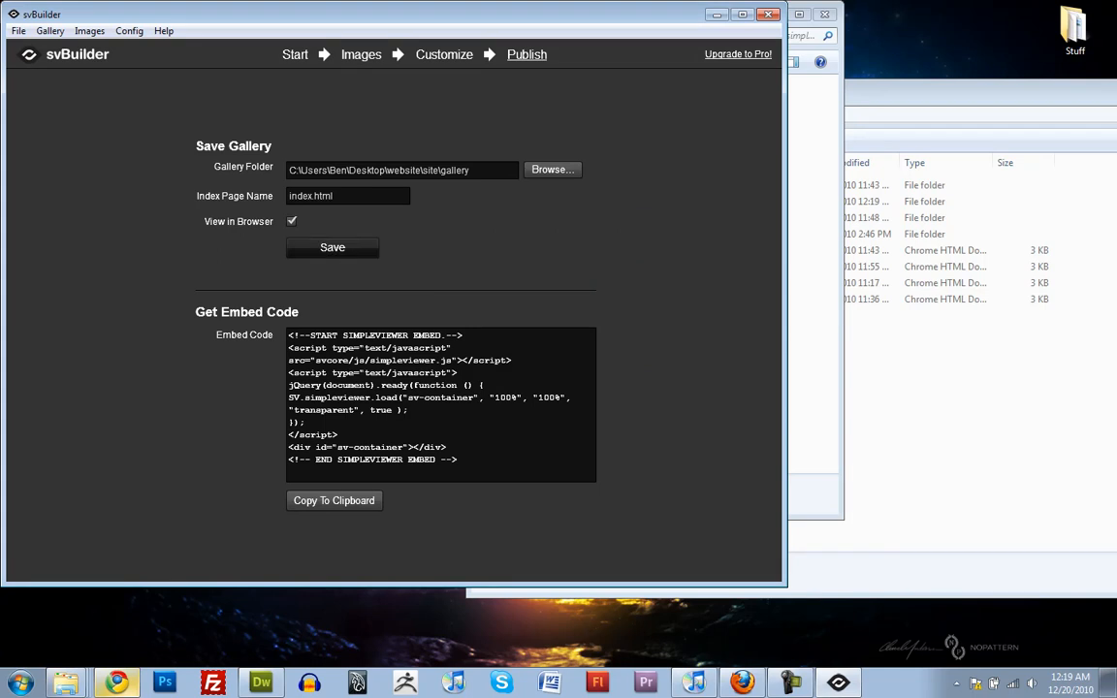
{"action": "left_click", "coordinate": [291, 221]}
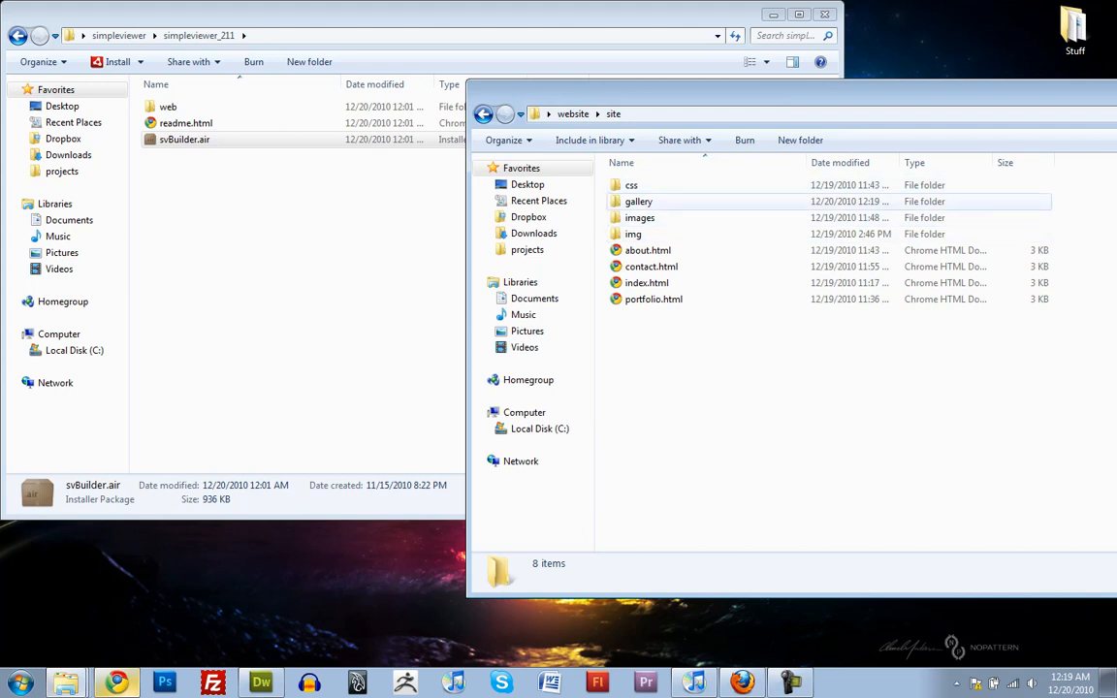
- Open gallery\index.html in the browser to check the gallery plays, then return to the site folder
{"action": "double_click", "coordinate": [636, 200]}
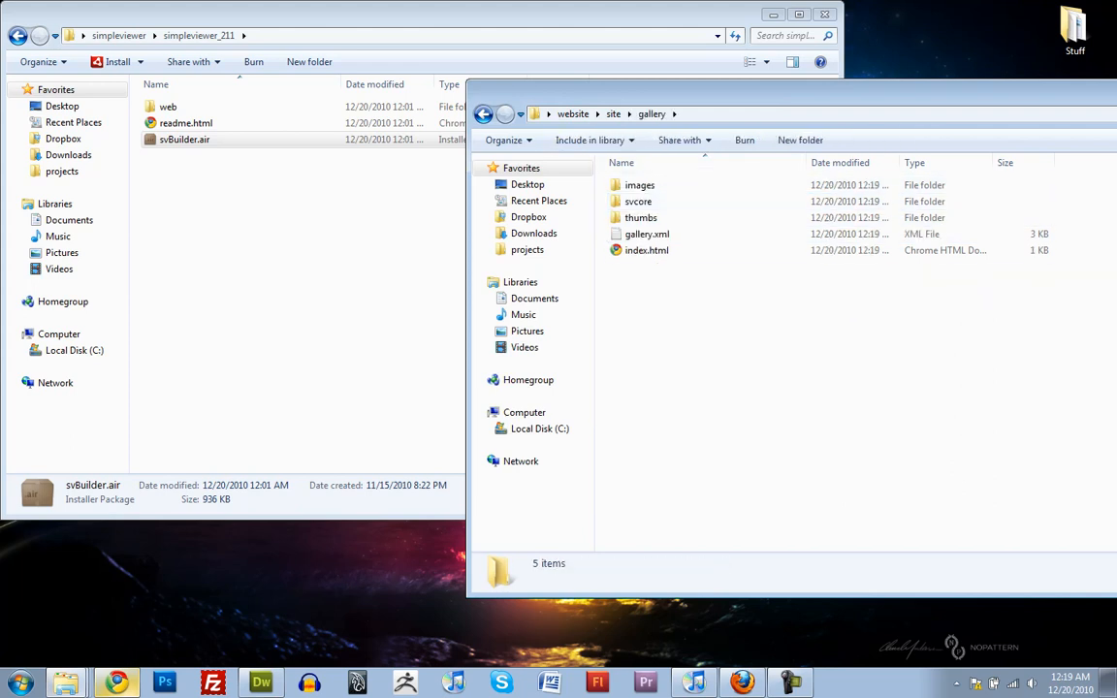
{"action": "left_click", "coordinate": [648, 250]}
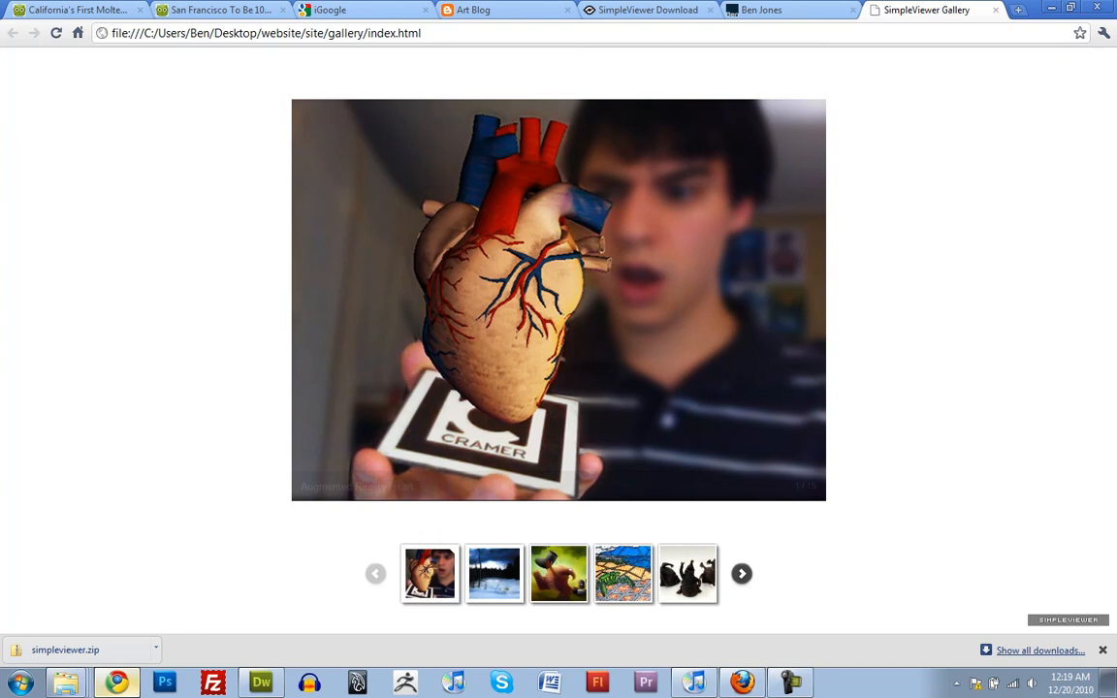
{"action": "left_click", "coordinate": [623, 574]}
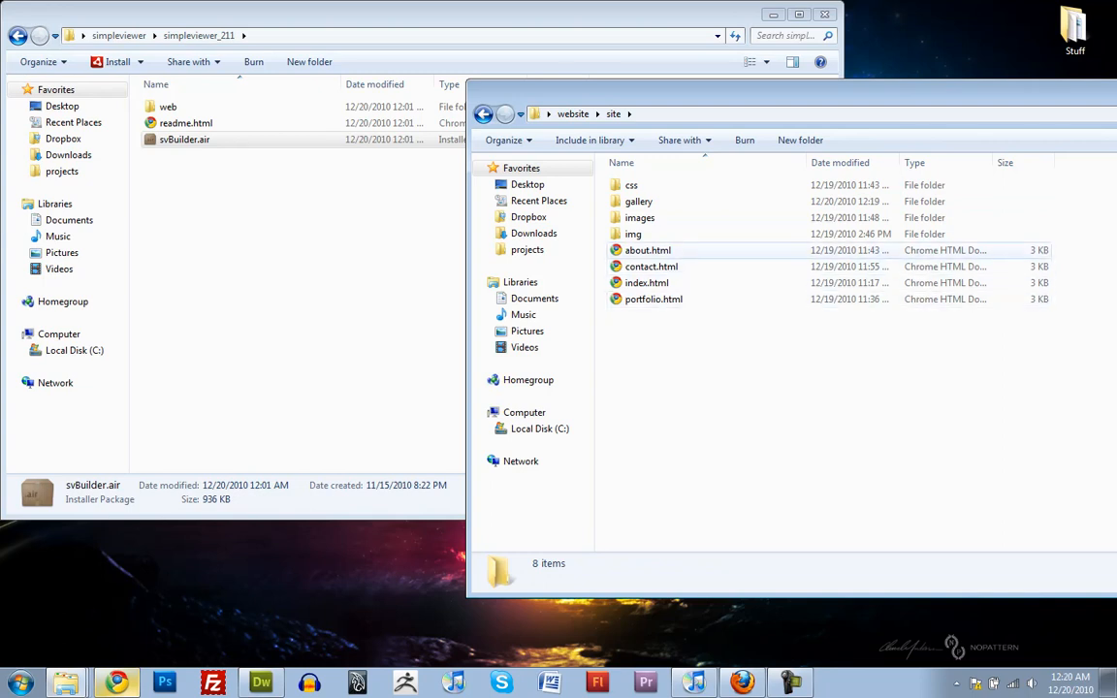
- Rename the gallery folder's index.html to index2.html in Windows Explorer
{"action": "left_click", "coordinate": [650, 250]}
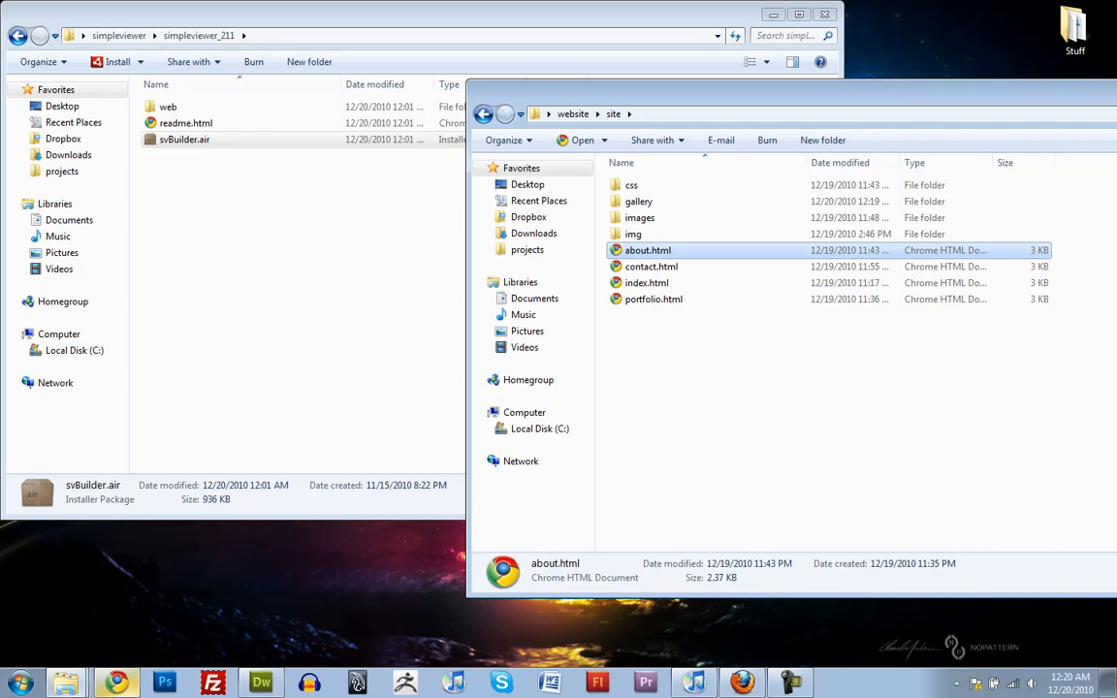
{"action": "double_click", "coordinate": [638, 199]}
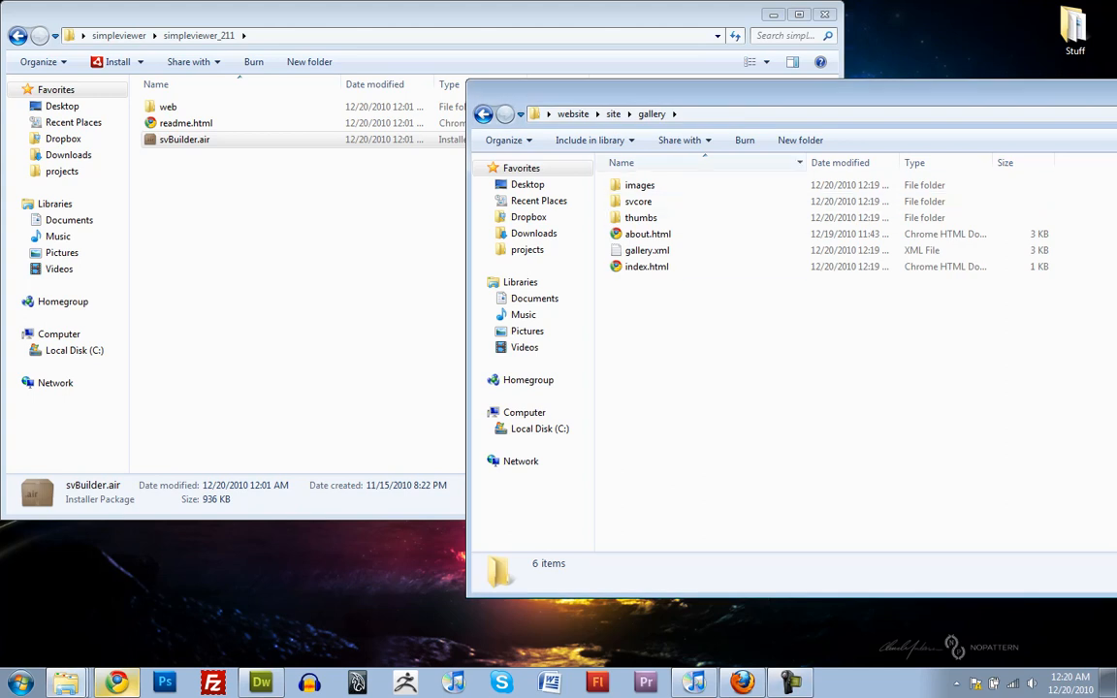
{"action": "left_click", "coordinate": [647, 233]}
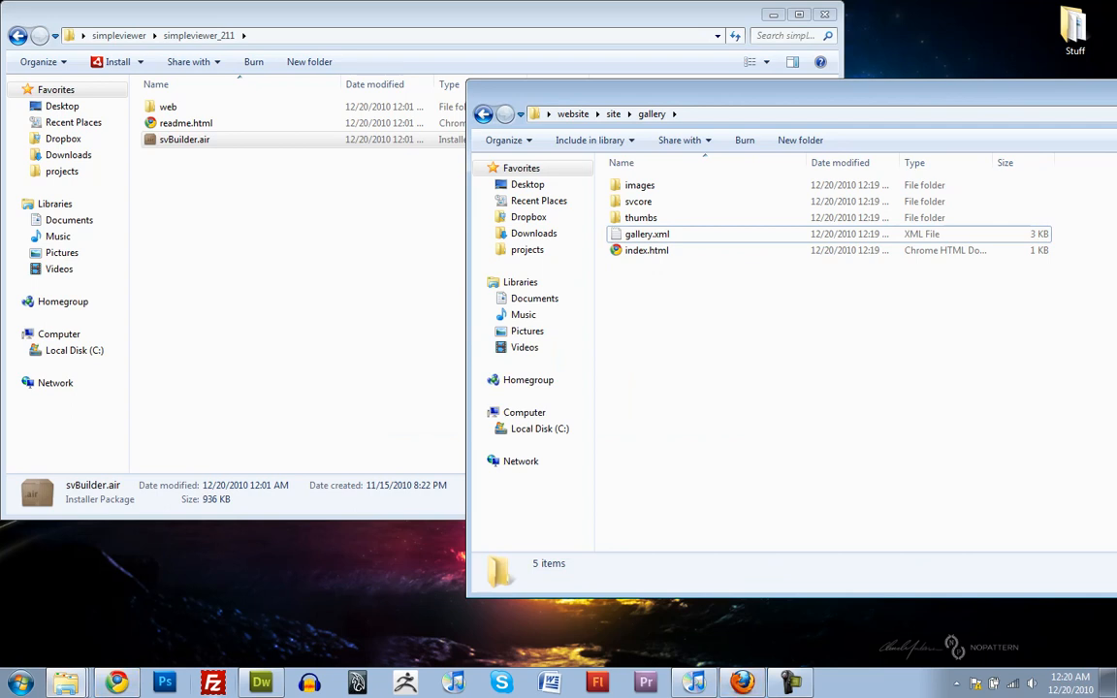
- Move portfolio.html into the gallery folder via Dreamweaver's Files panel and update links
{"action": "left_click", "coordinate": [260, 681]}
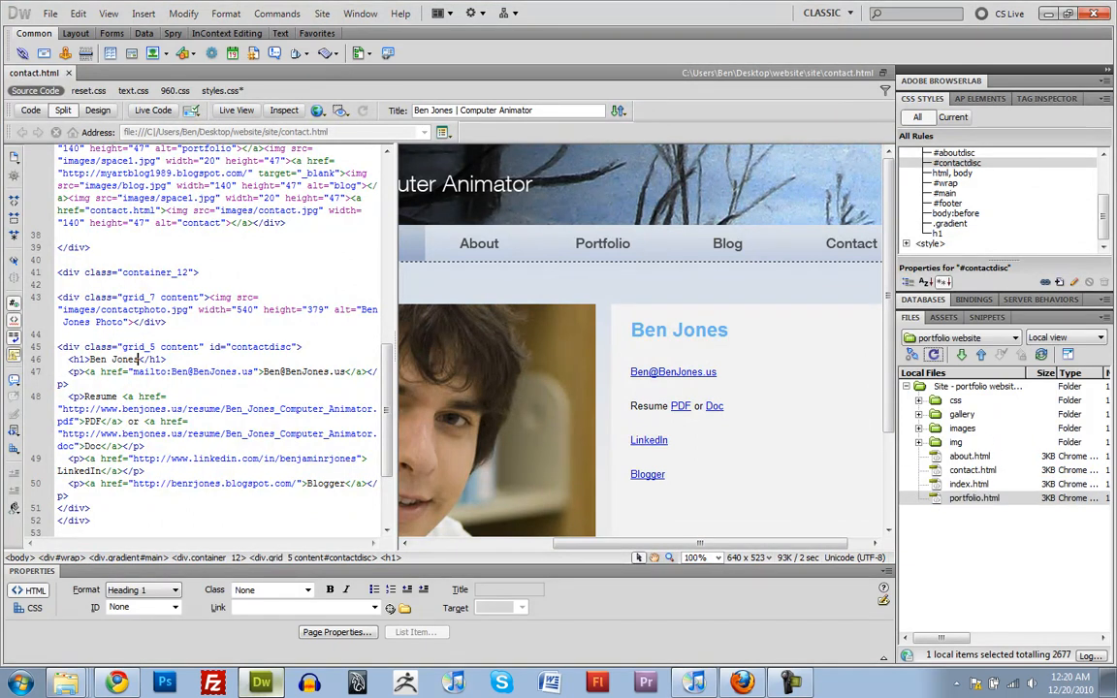
{"action": "left_click", "coordinate": [975, 498]}
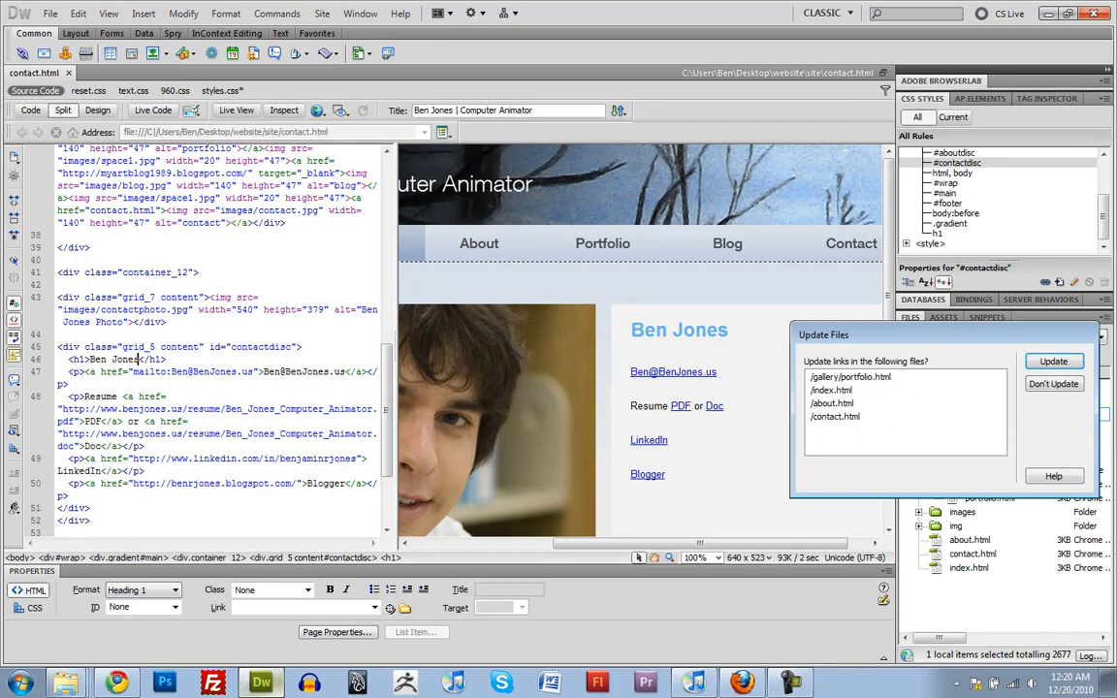
{"action": "left_click", "coordinate": [1051, 360]}
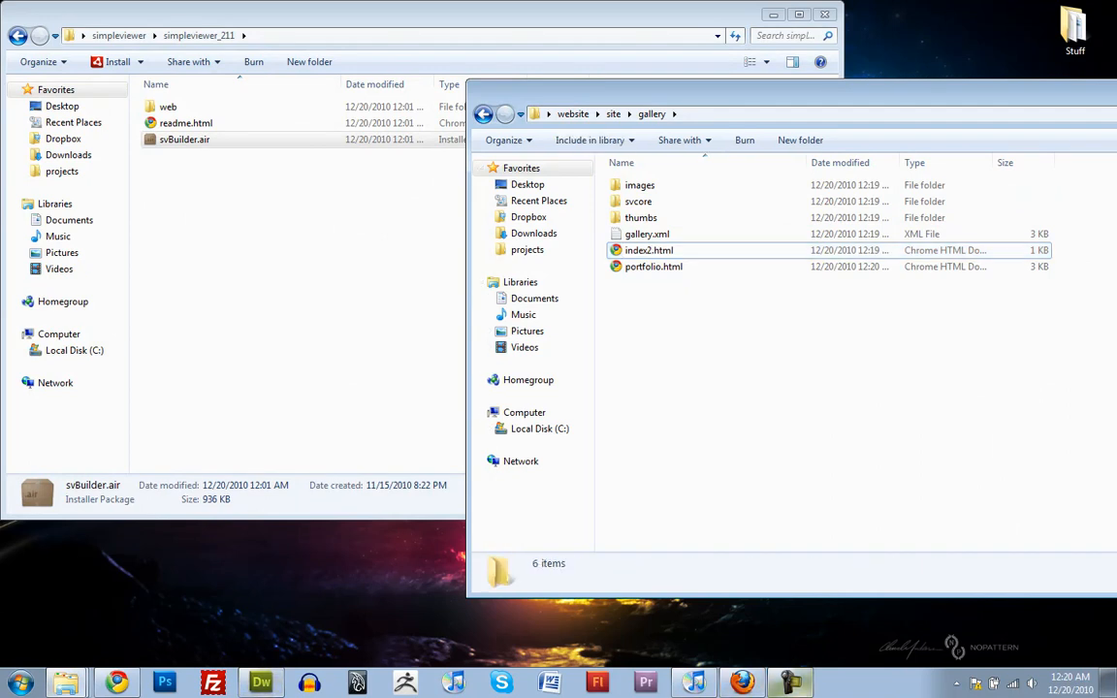
- Make the moved portfolio page the gallery folder's index.html in the Files panel, updating links
{"action": "left_click", "coordinate": [259, 681]}
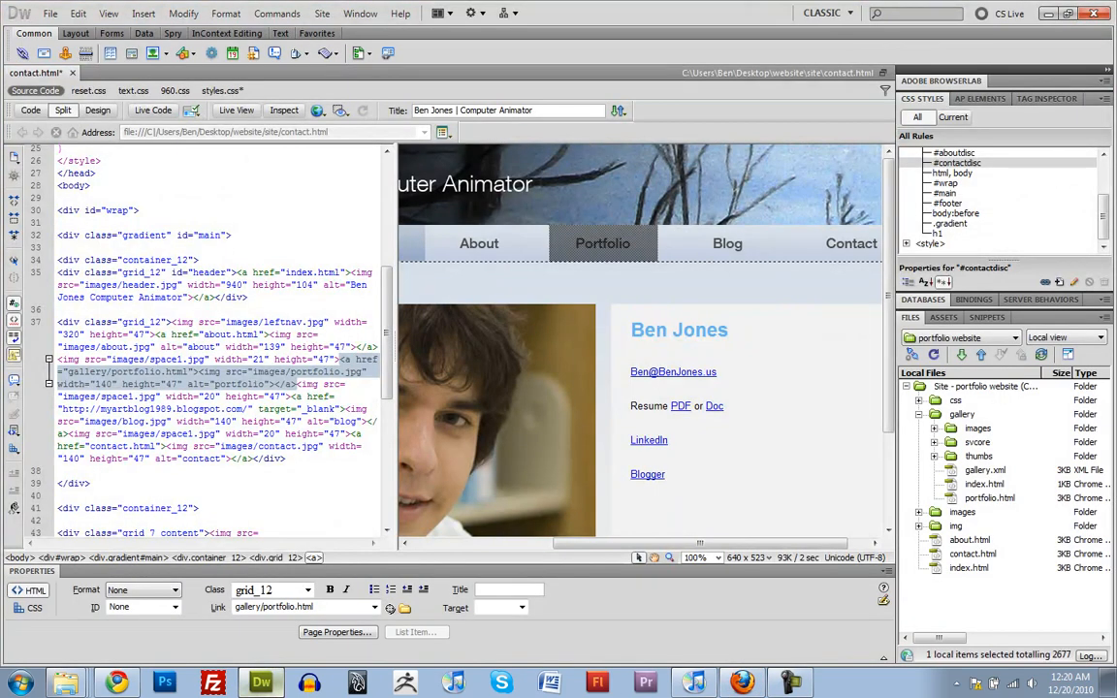
{"action": "left_click", "coordinate": [993, 496]}
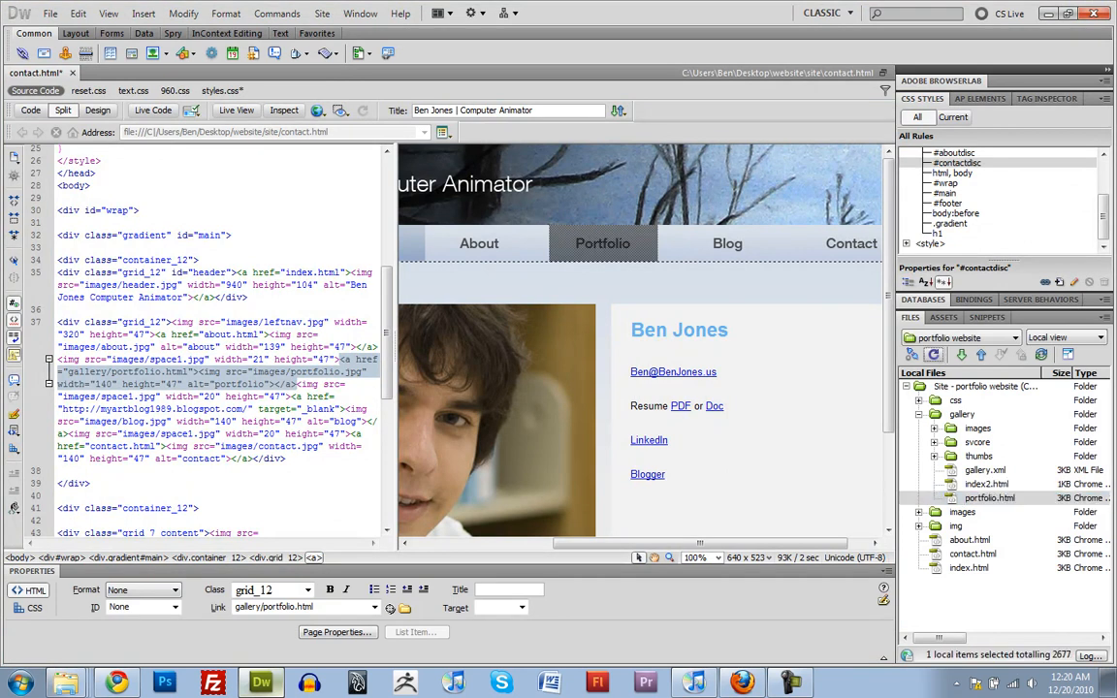
{"action": "double_click", "coordinate": [988, 496]}
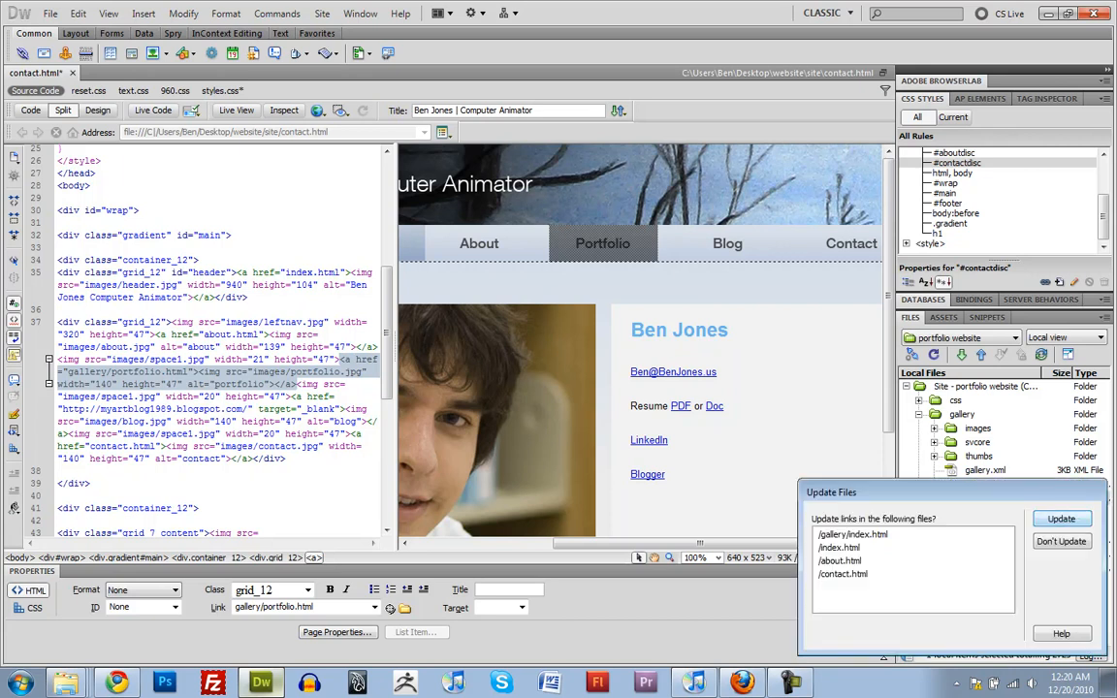
{"action": "left_click", "coordinate": [1060, 519]}
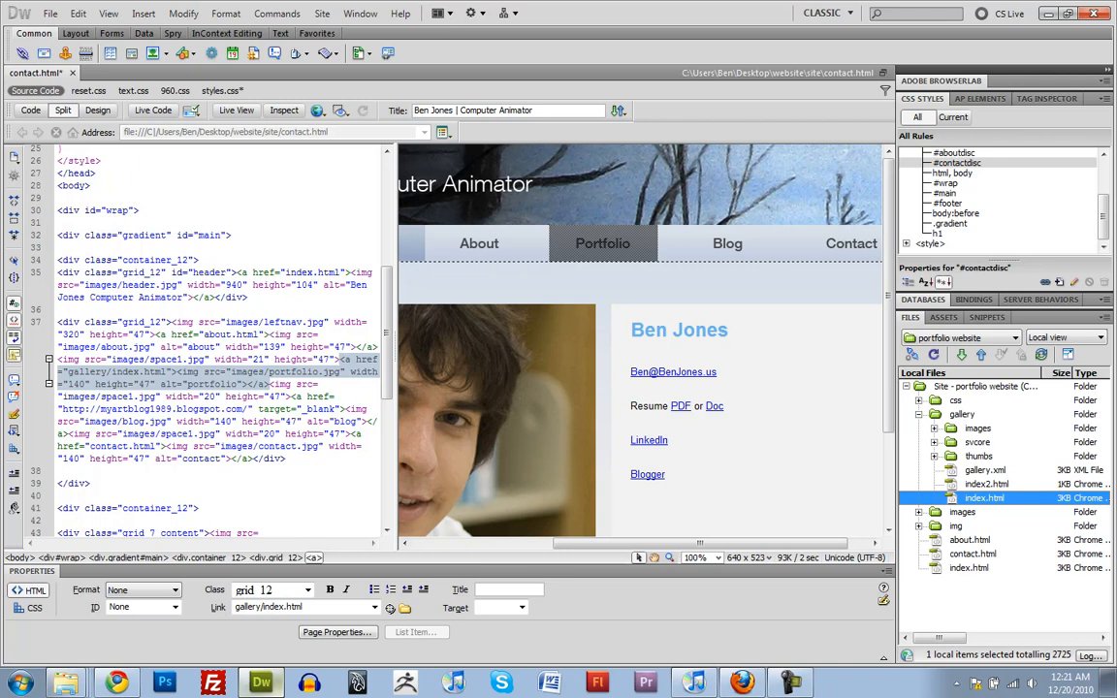
{"action": "left_click", "coordinate": [975, 554]}
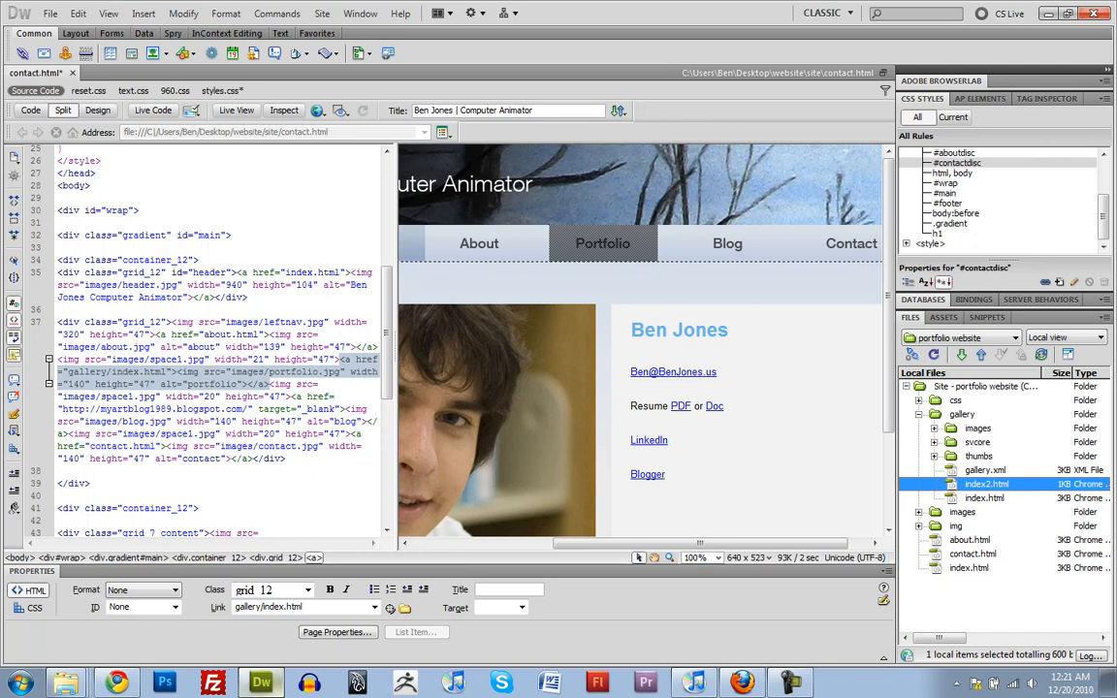
{"action": "right_click", "coordinate": [981, 484]}
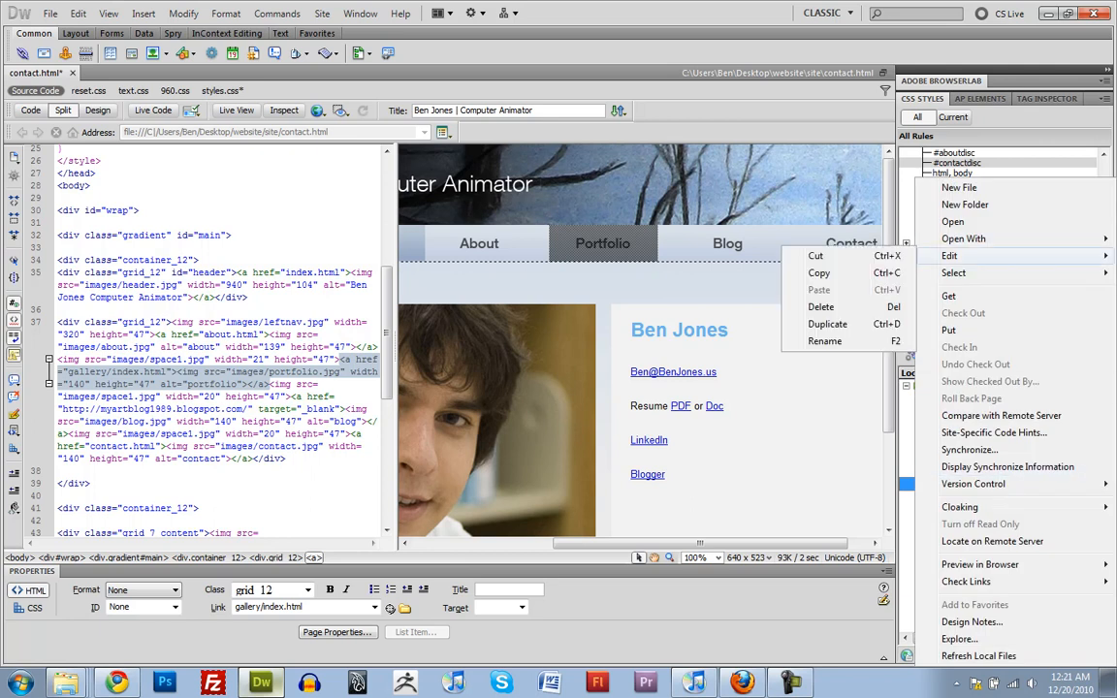
{"action": "mouse_move", "coordinate": [822, 307]}
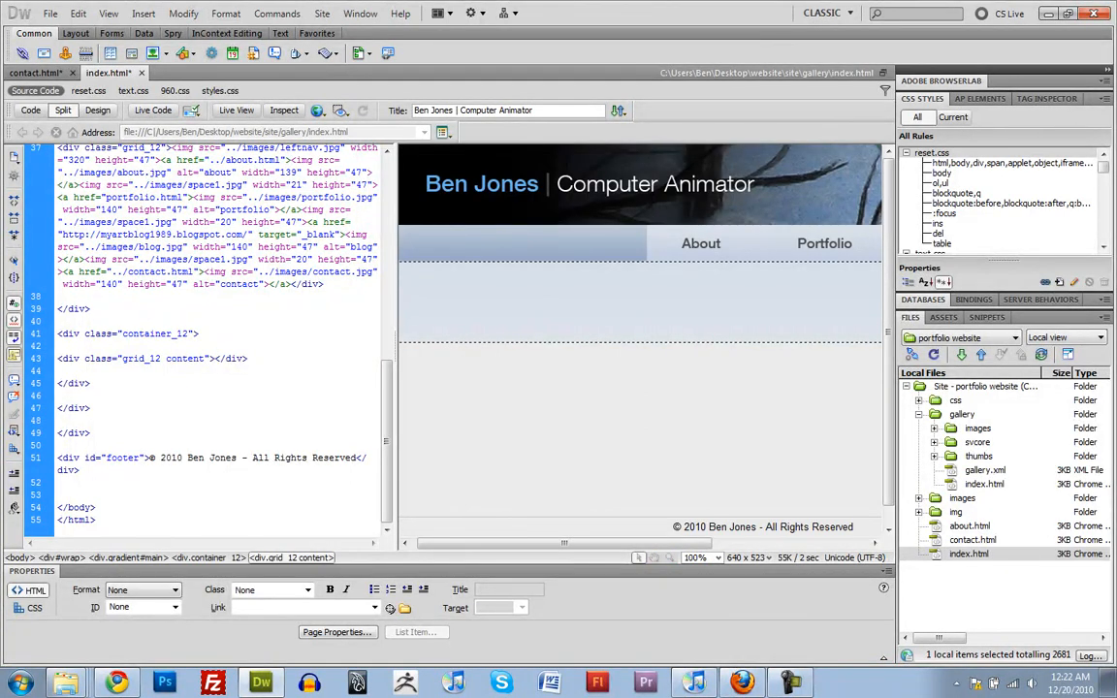
- Insert gallery/svcore/simpleviewer.swf as SWF media in the content area, accepting the accessibility prompt
{"action": "left_click", "coordinate": [145, 15]}
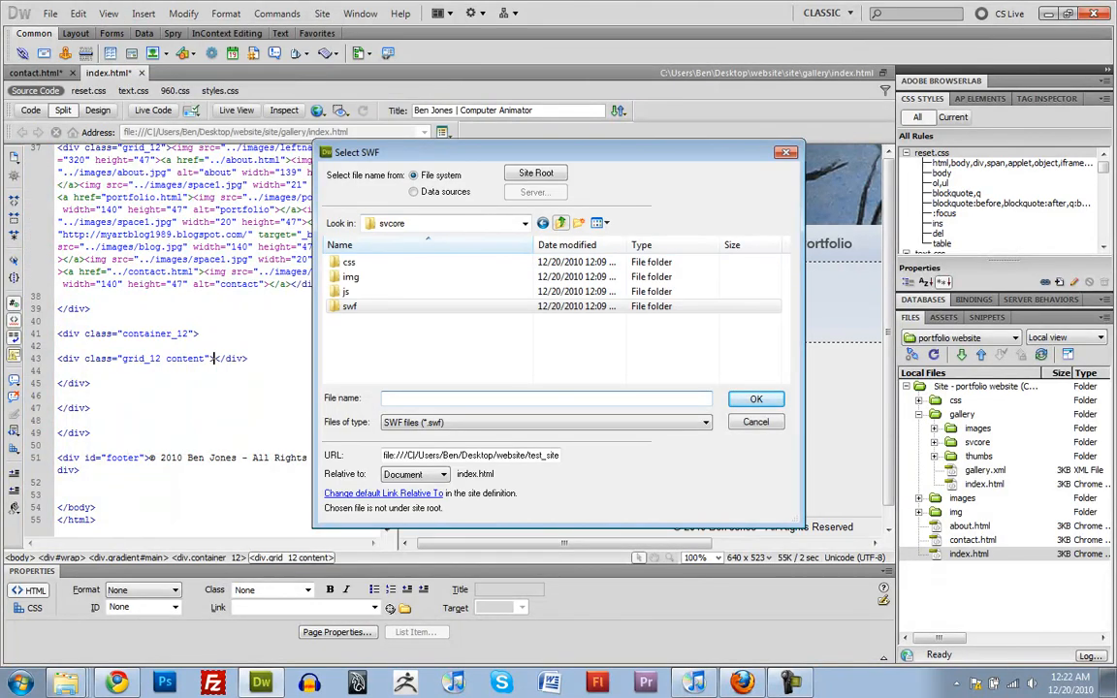
{"action": "left_click", "coordinate": [563, 223]}
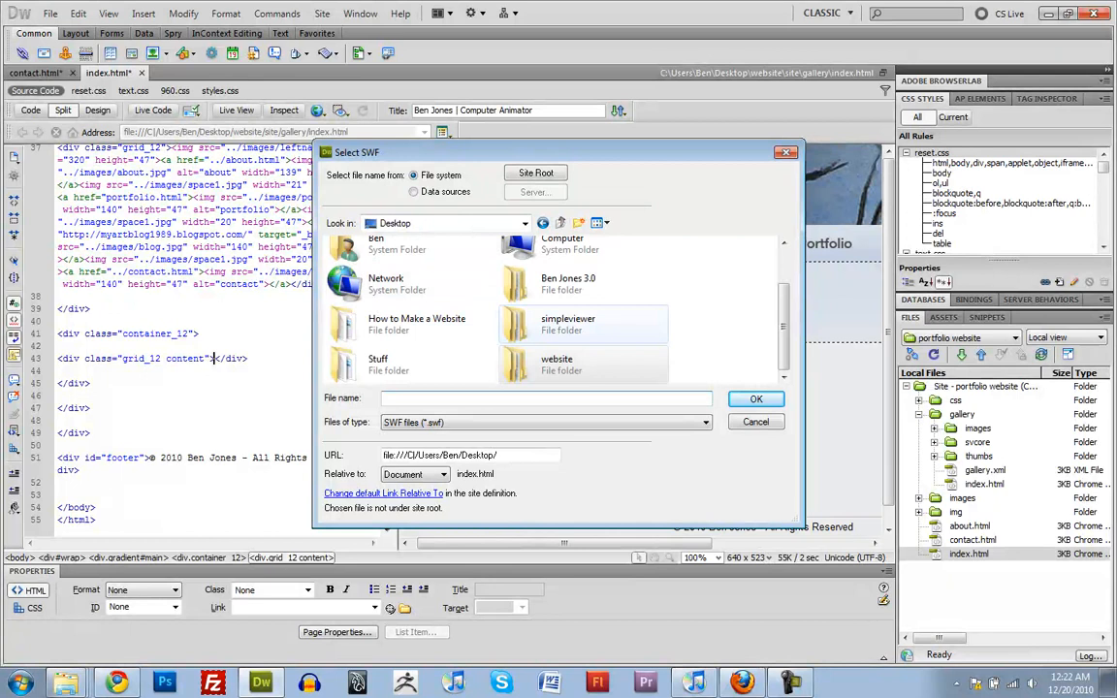
{"action": "double_click", "coordinate": [557, 365]}
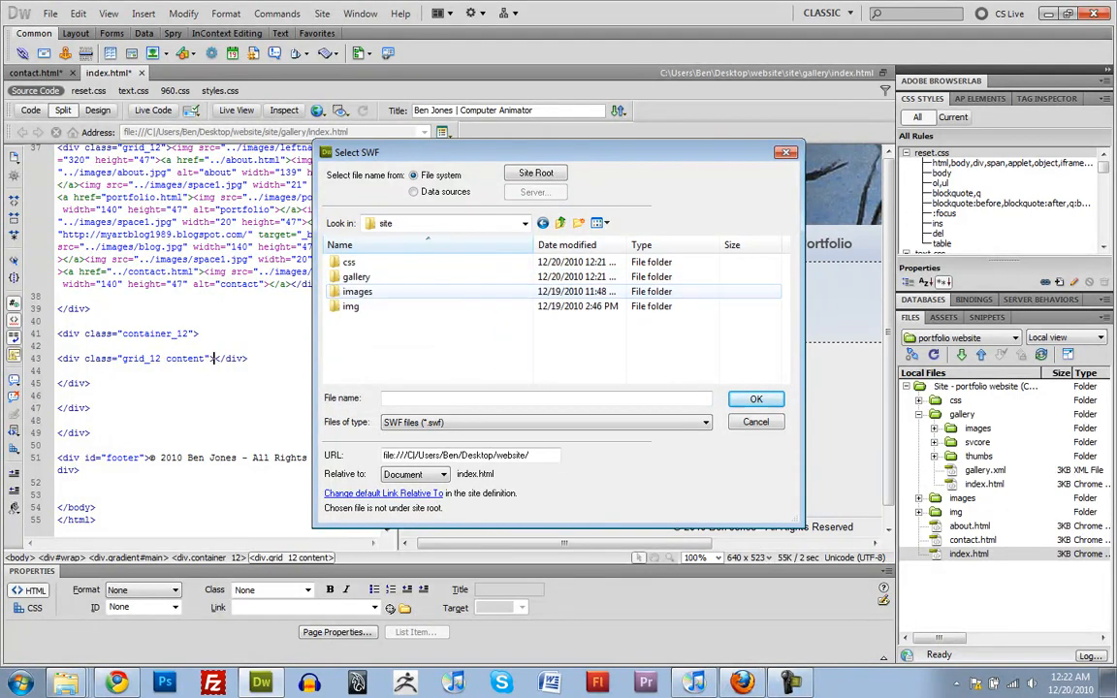
{"action": "double_click", "coordinate": [356, 275]}
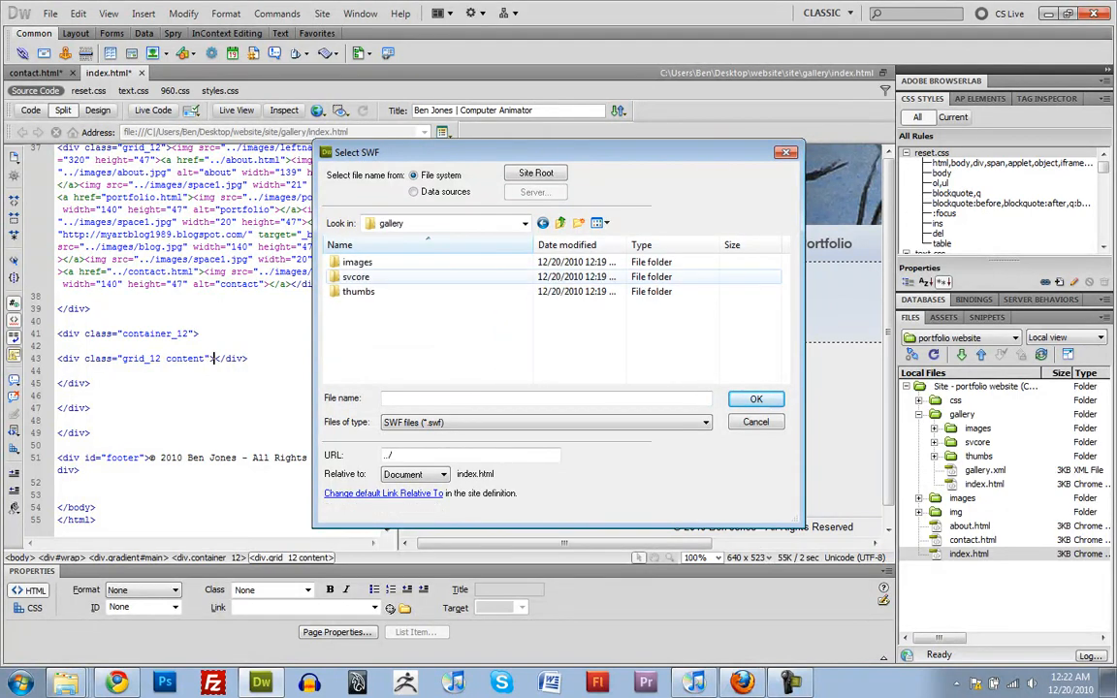
{"action": "double_click", "coordinate": [356, 275]}
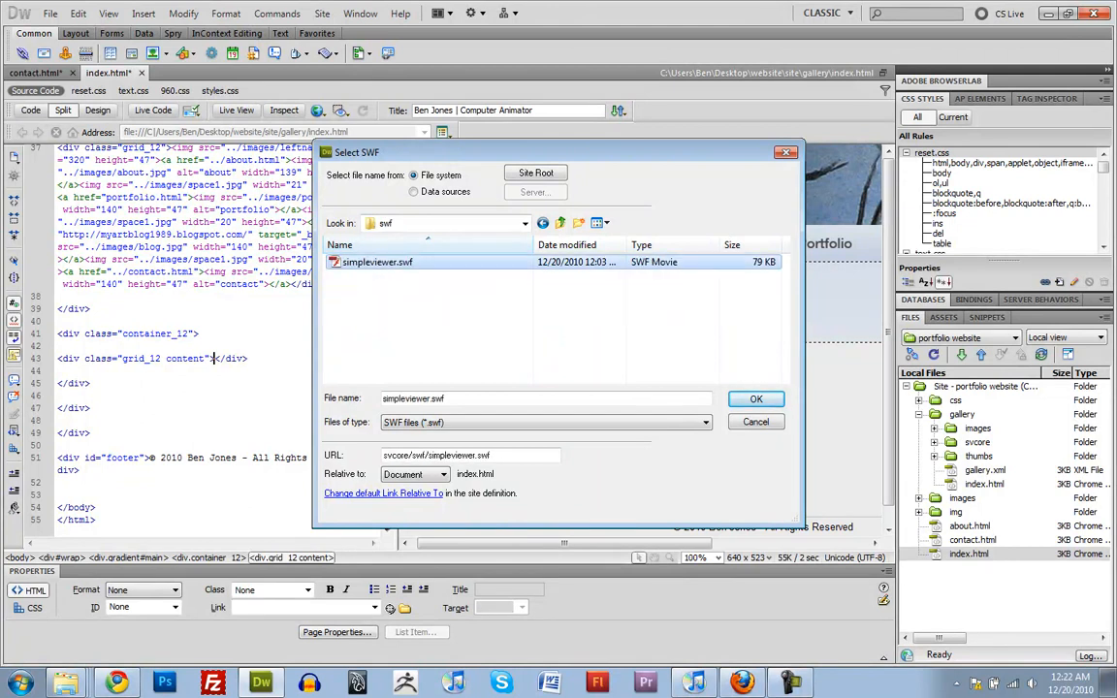
{"action": "left_click", "coordinate": [756, 399]}
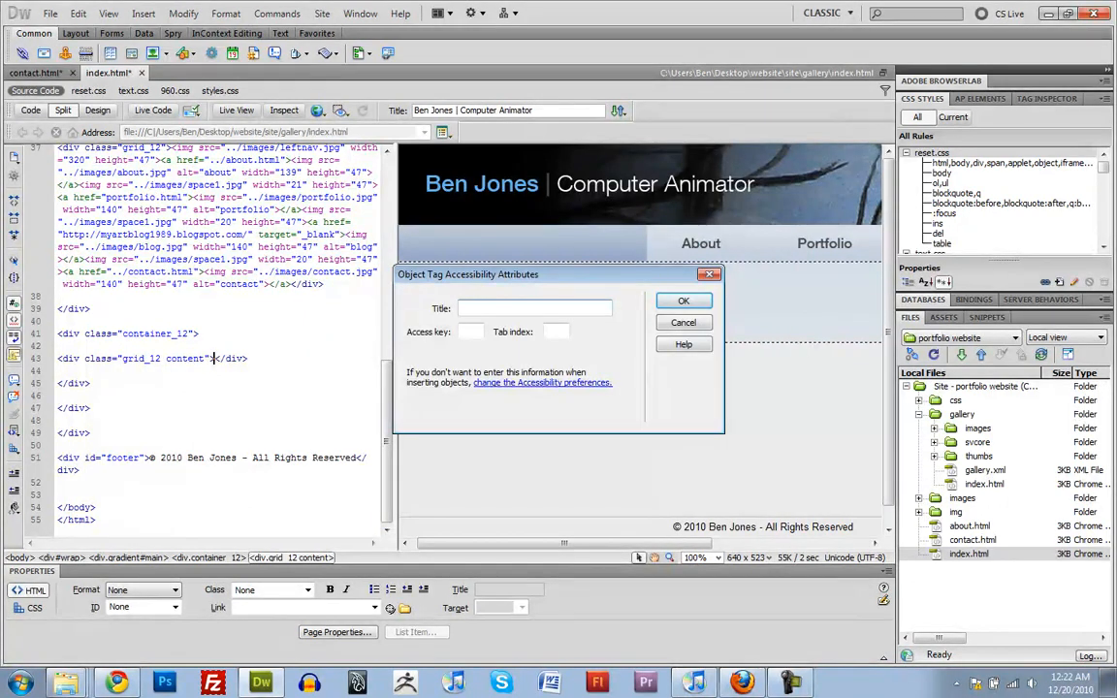
{"action": "left_click", "coordinate": [683, 300]}
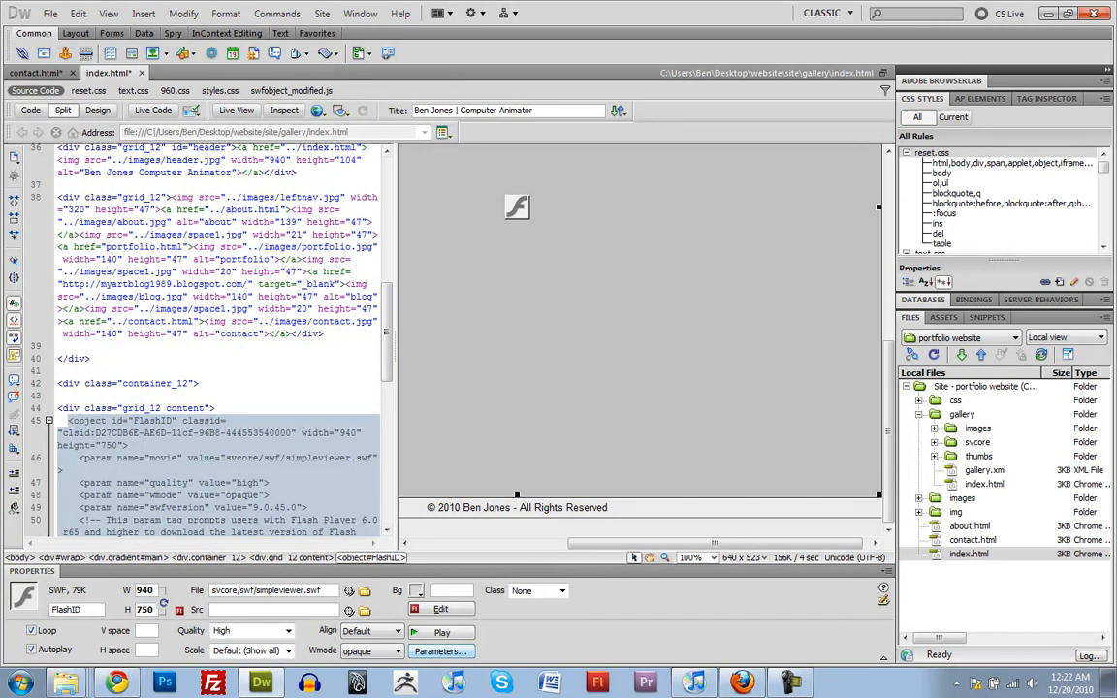
- Set the SWF's Wmode to transparent in the Properties panel
{"action": "left_click", "coordinate": [370, 651]}
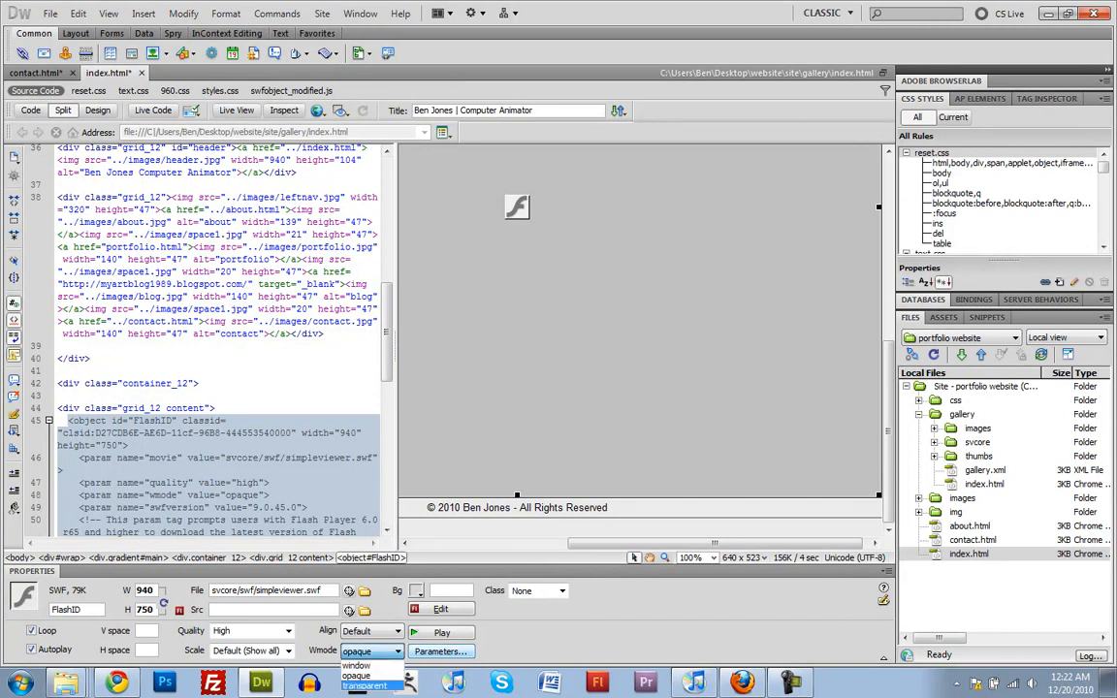
{"action": "left_click", "coordinate": [376, 690]}
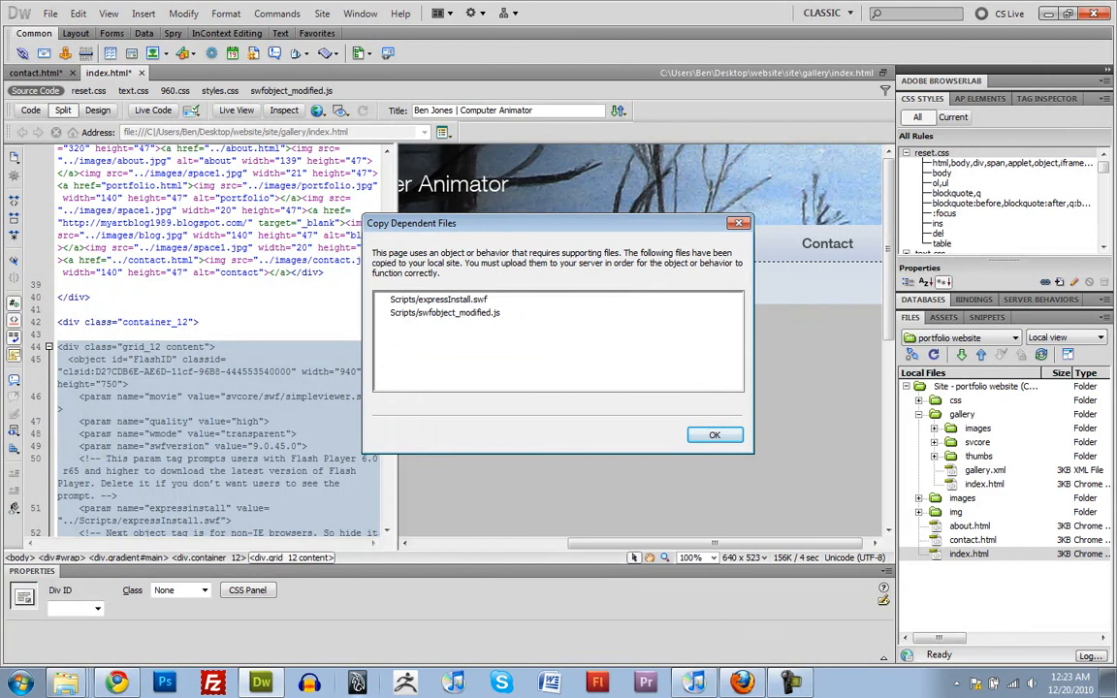
- Copy the Flash dependent scripts on save and preview the gallery page in Firefox
{"action": "left_click", "coordinate": [713, 434]}
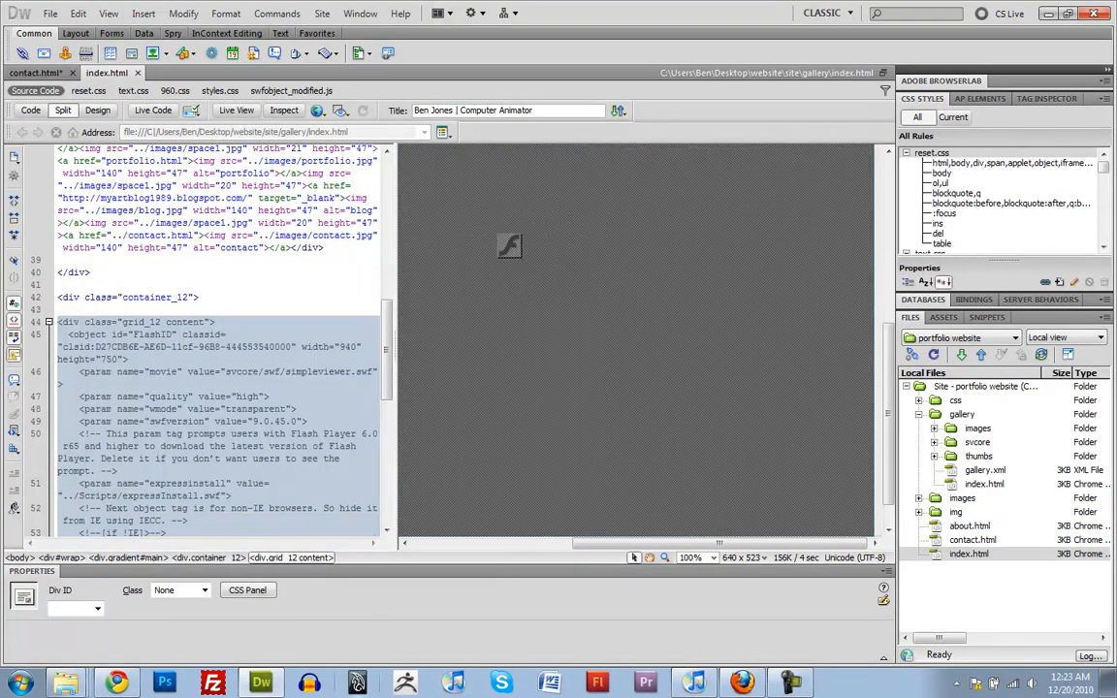
{"action": "left_click", "coordinate": [316, 109]}
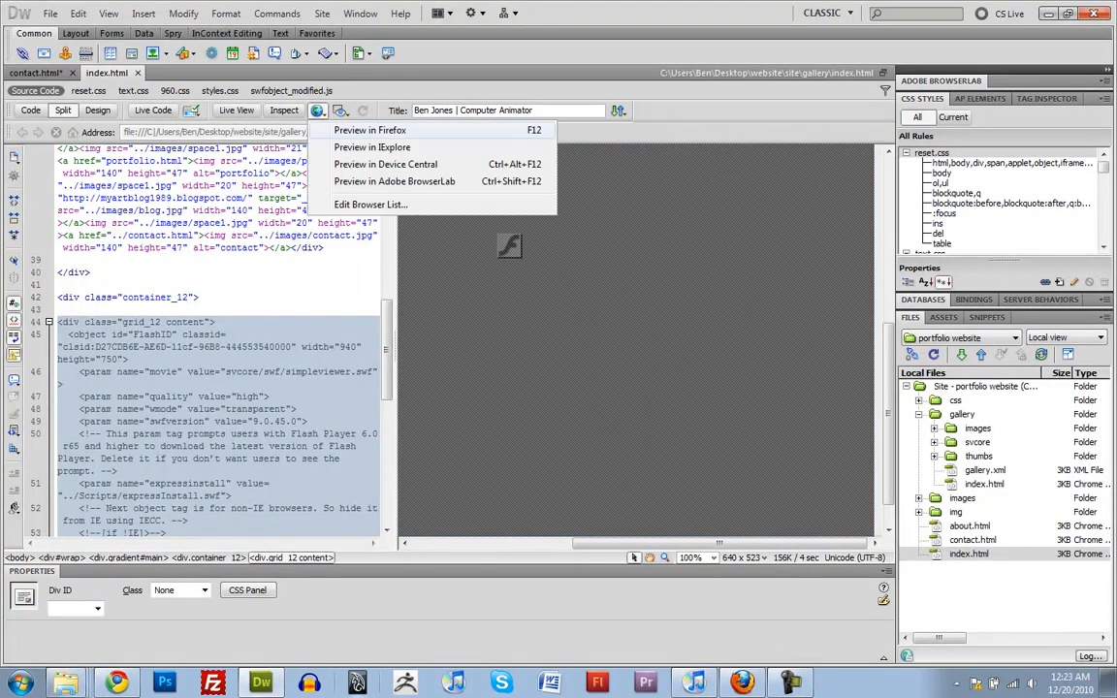
{"action": "left_click", "coordinate": [366, 128]}
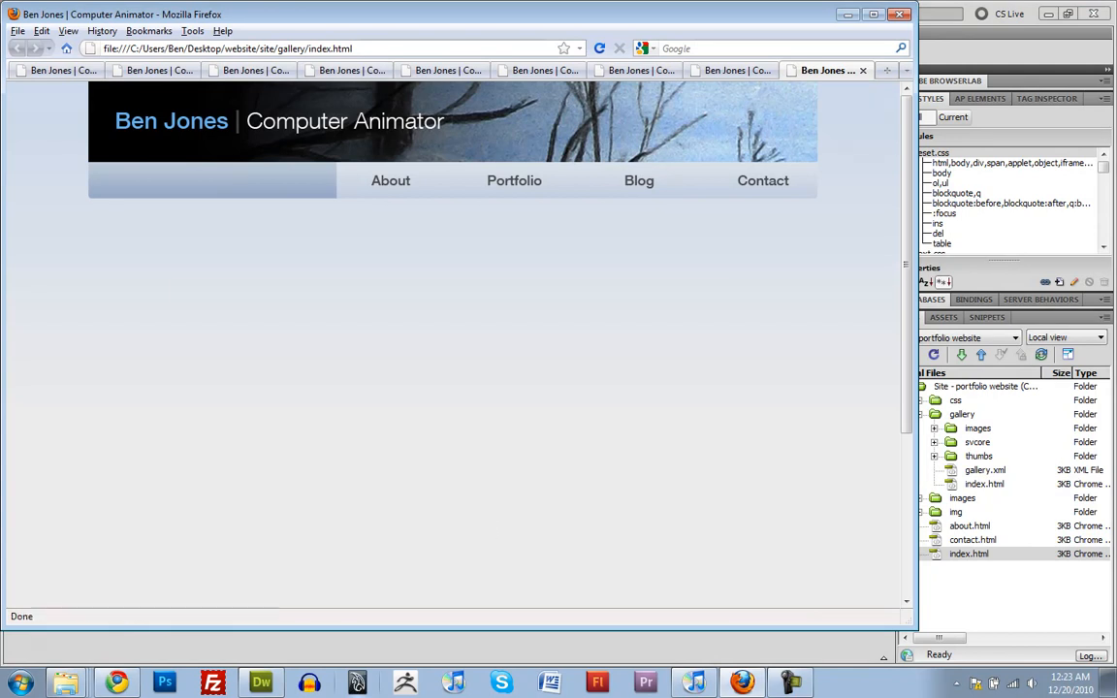
{"action": "scroll", "scroll_direction": "down", "scroll_amount": 3}
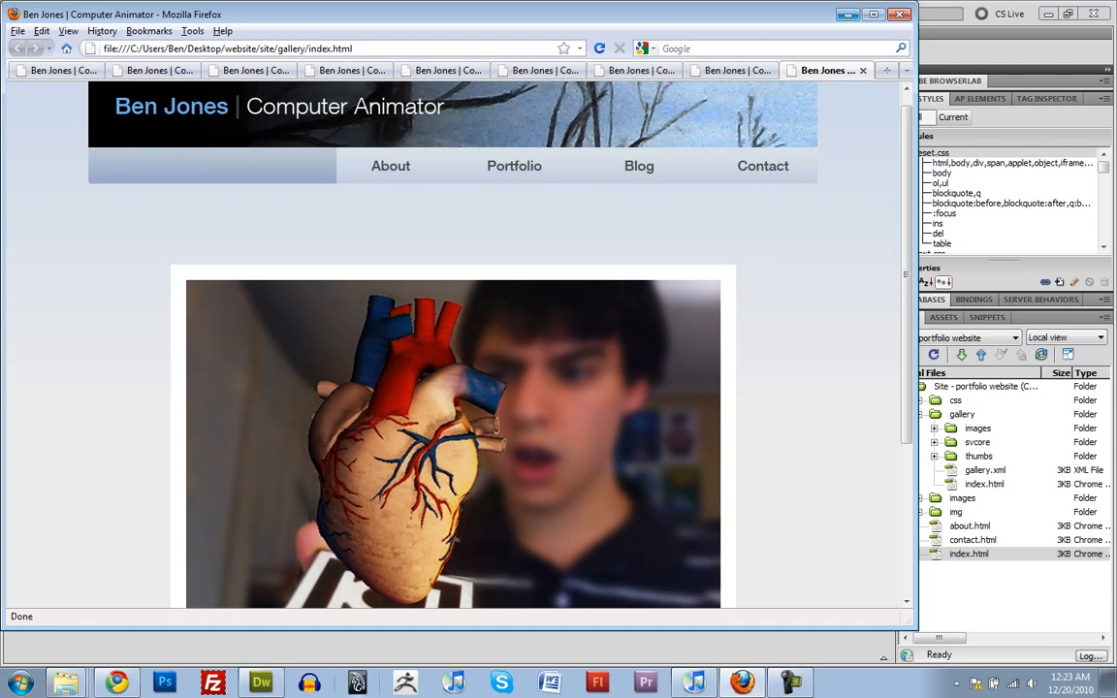
- Set the embedded gallery SWF height to 700
{"action": "left_click", "coordinate": [260, 683]}
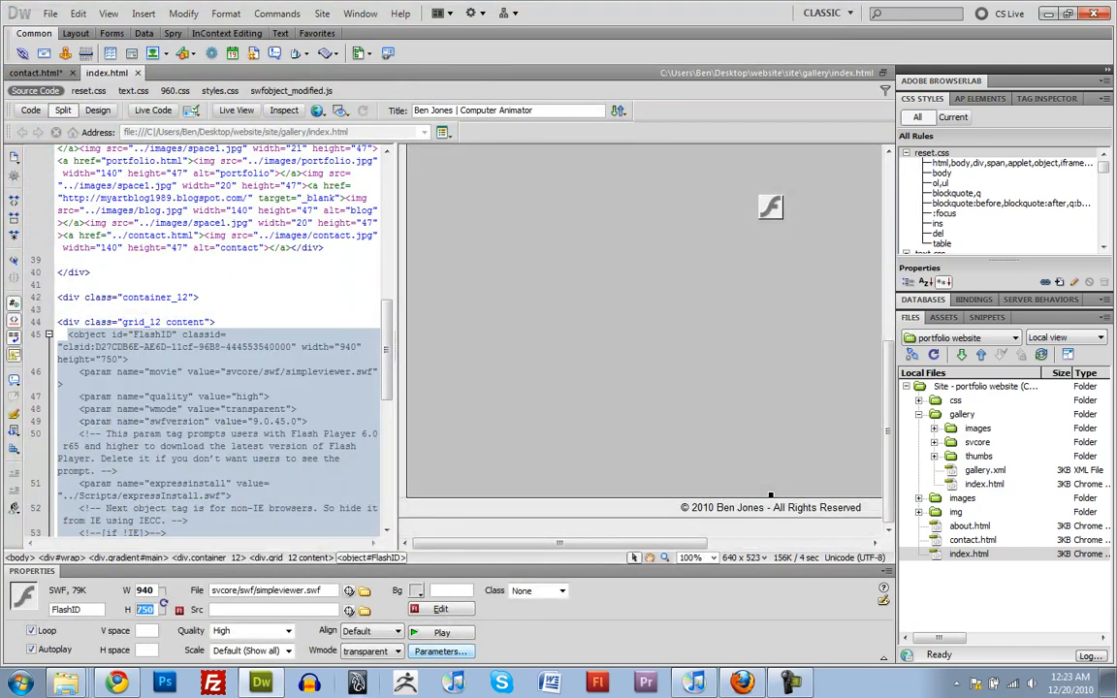
{"action": "type", "text": "700"}
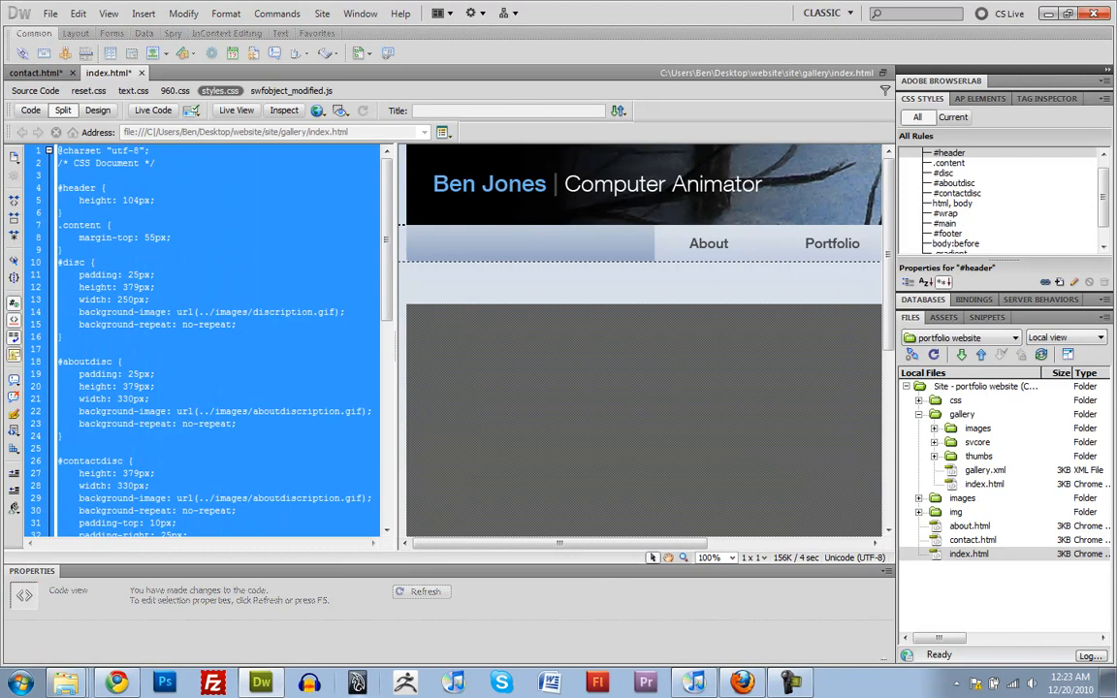
- Add a .portfolio rule with margin-top 55px below .content in the stylesheet
{"action": "left_click", "coordinate": [948, 163]}
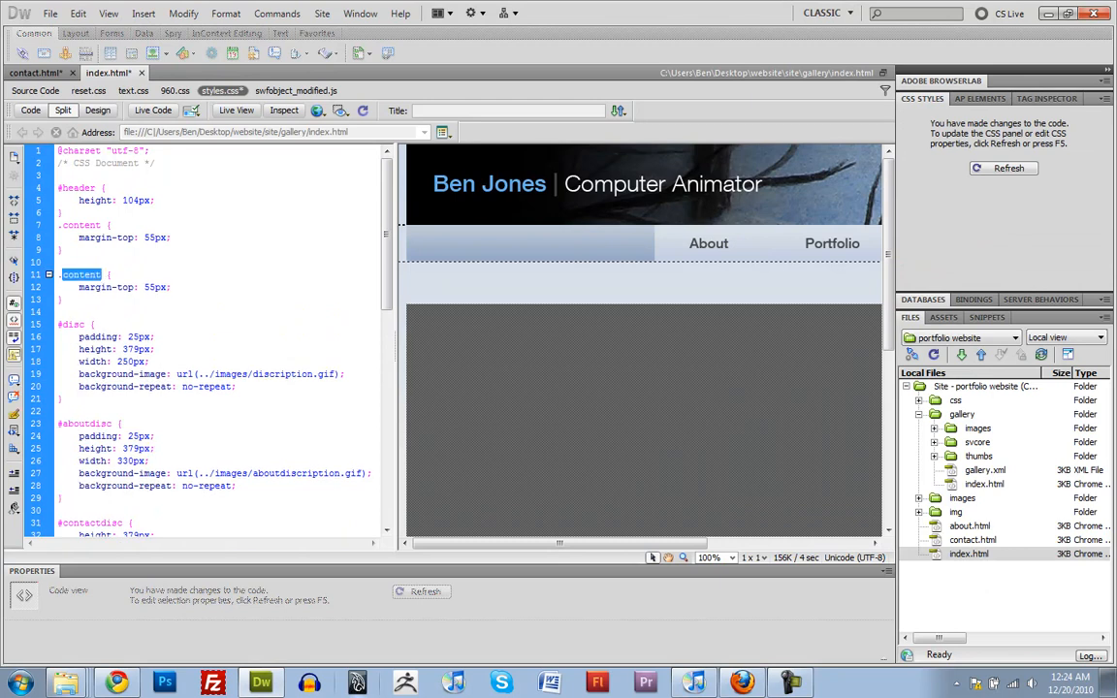
{"action": "type", "text": "portfolio"}
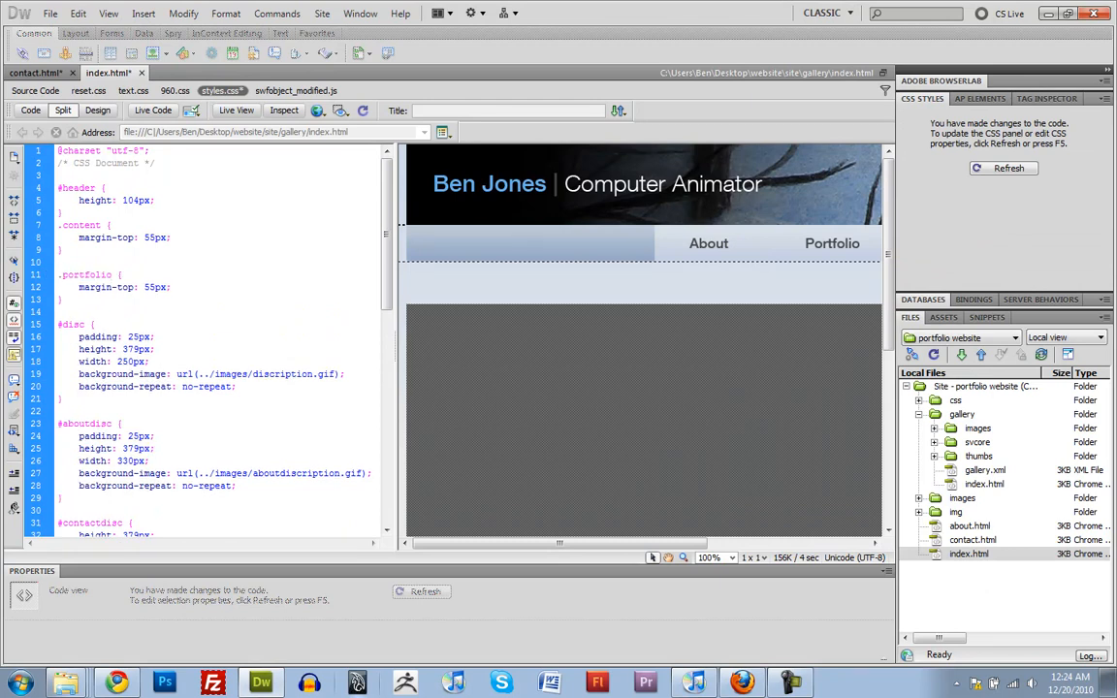
{"action": "double_click", "coordinate": [151, 286]}
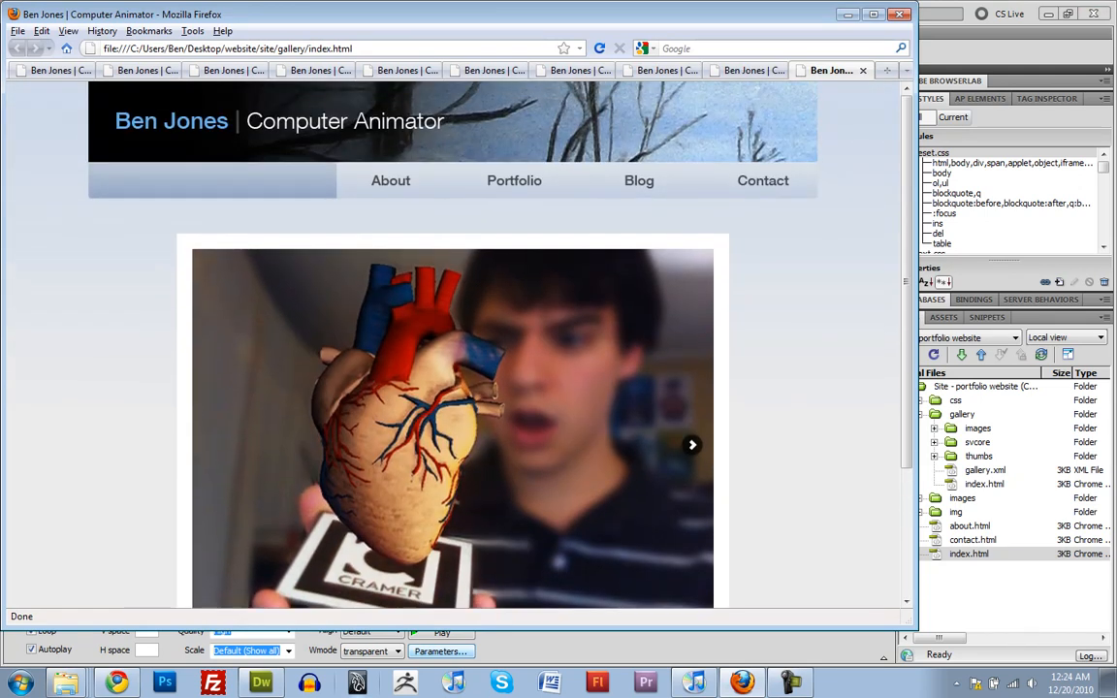
- Follow the About and Portfolio nav links from the gallery page to confirm each loads
{"action": "scroll", "scroll_direction": "down", "scroll_amount": 3}
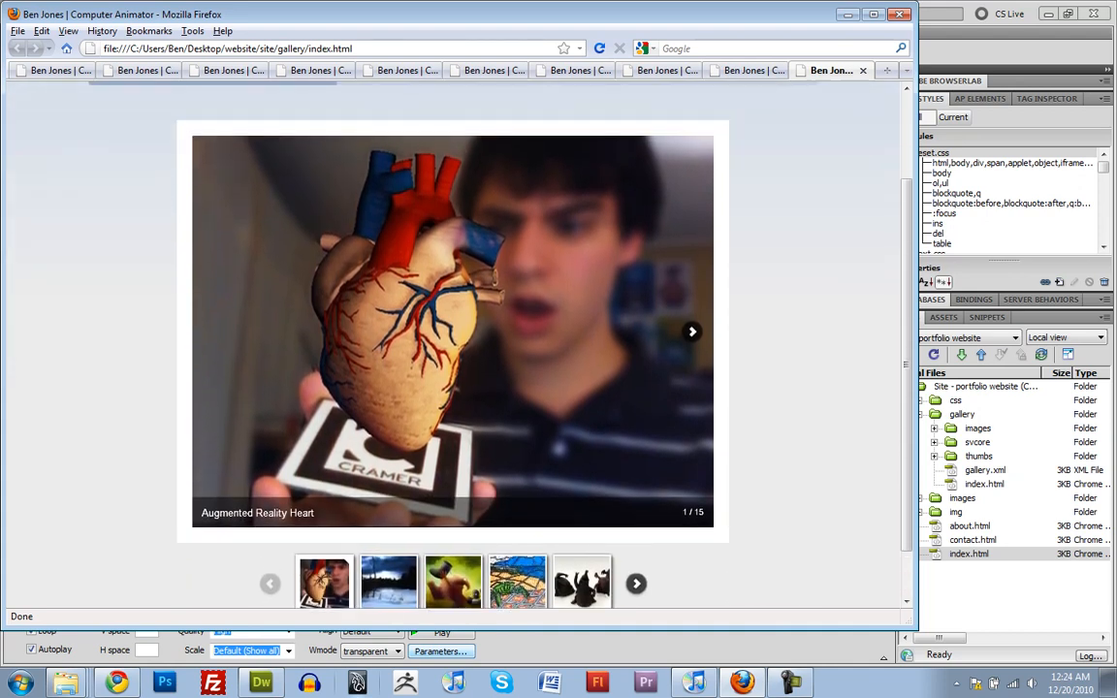
{"action": "scroll", "scroll_direction": "down", "scroll_amount": 3}
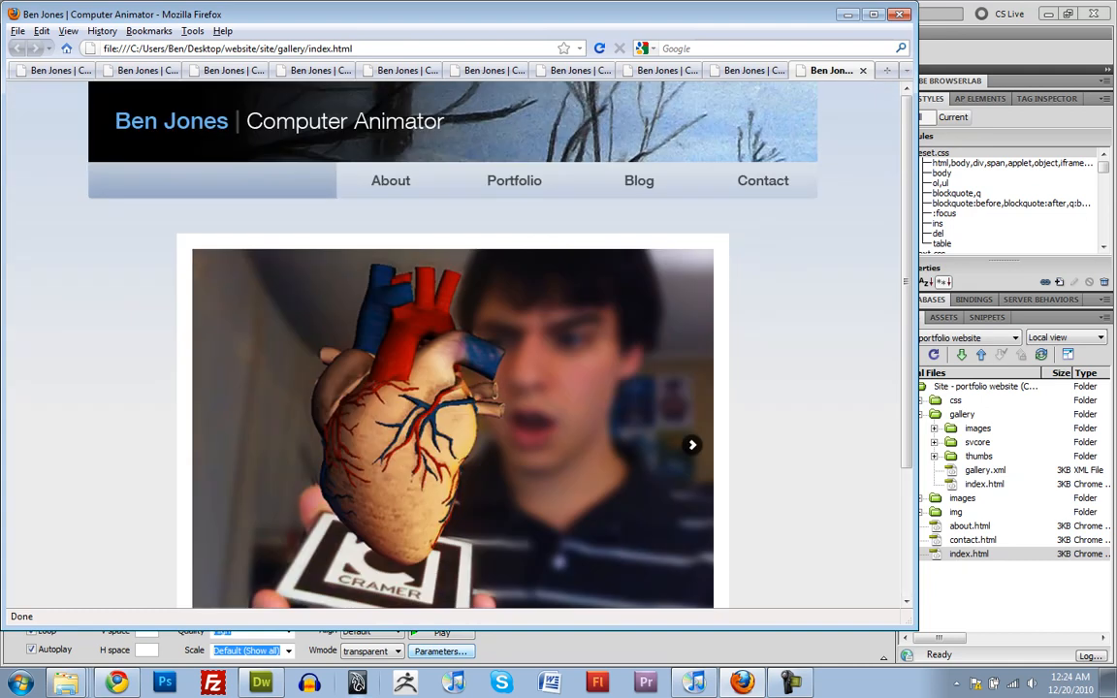
{"action": "left_click", "coordinate": [389, 181]}
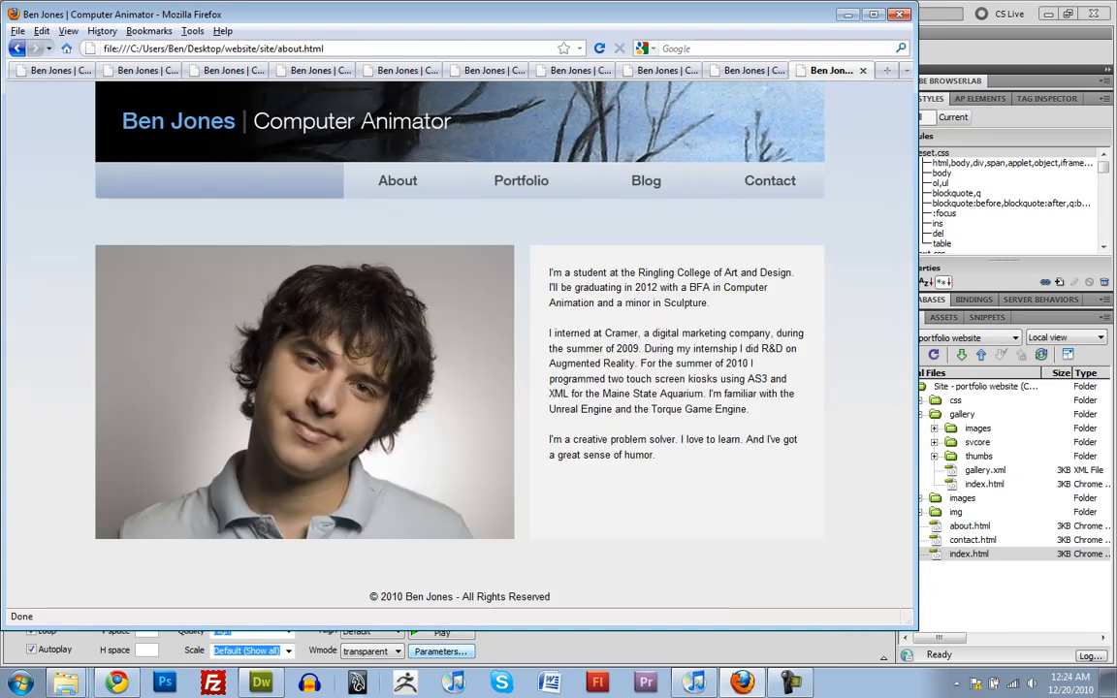
{"action": "left_click", "coordinate": [519, 180]}
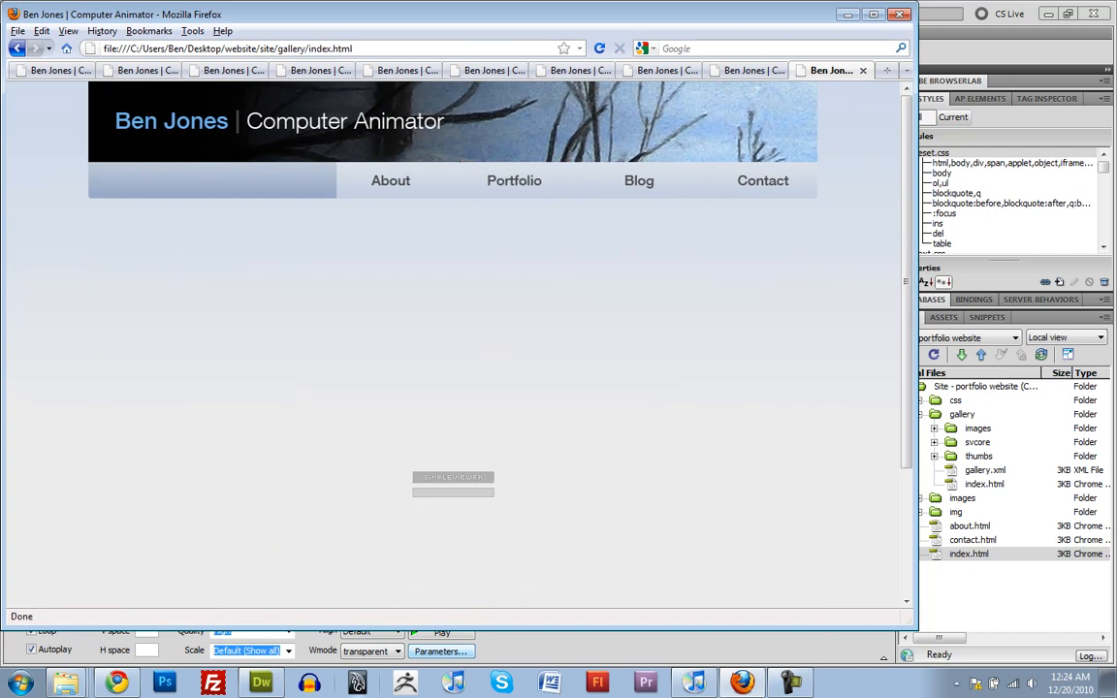
{"action": "left_click", "coordinate": [390, 180]}
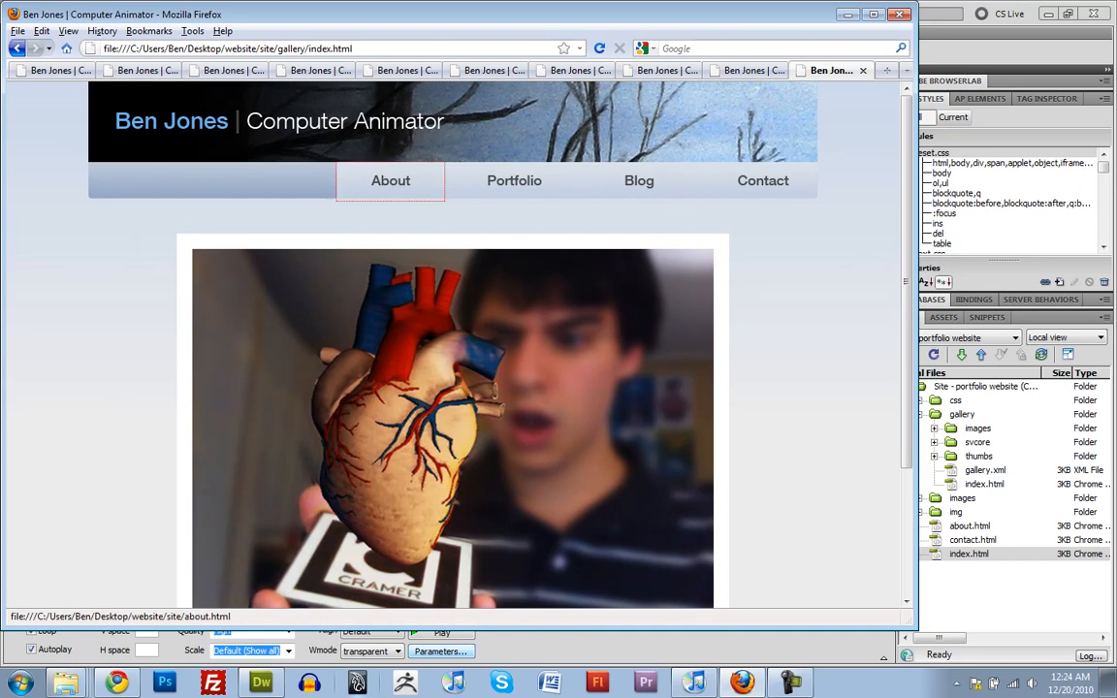
- Revisit About and the Portfolio gallery once more, then return to Dreamweaver
{"action": "left_click", "coordinate": [389, 180]}
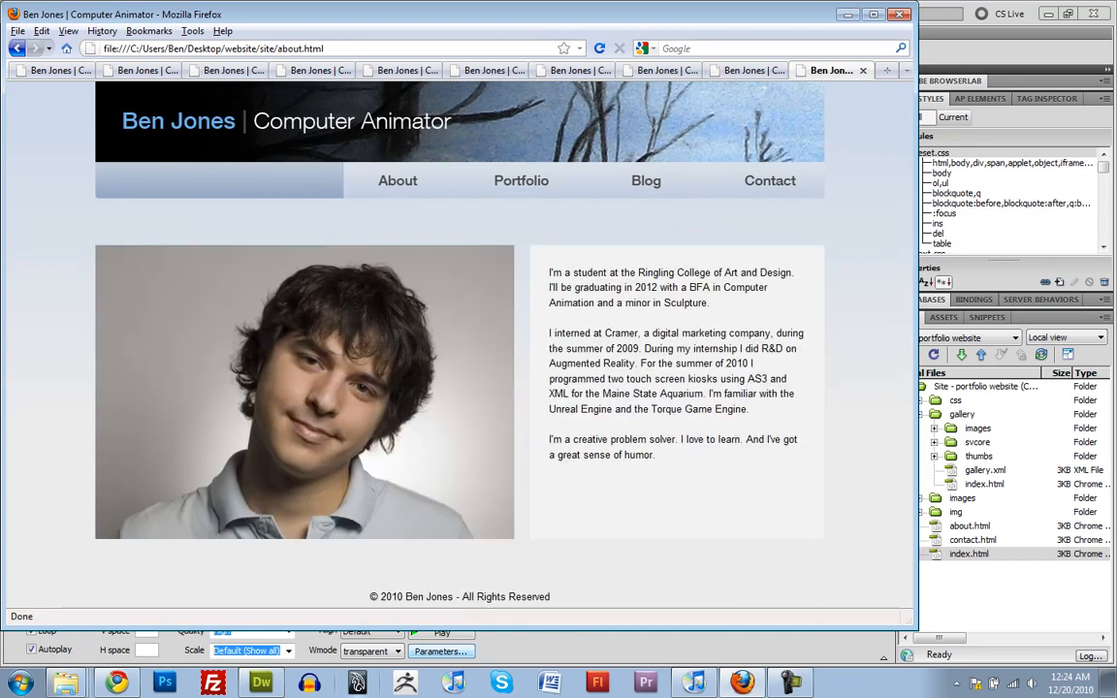
{"action": "left_click", "coordinate": [519, 181]}
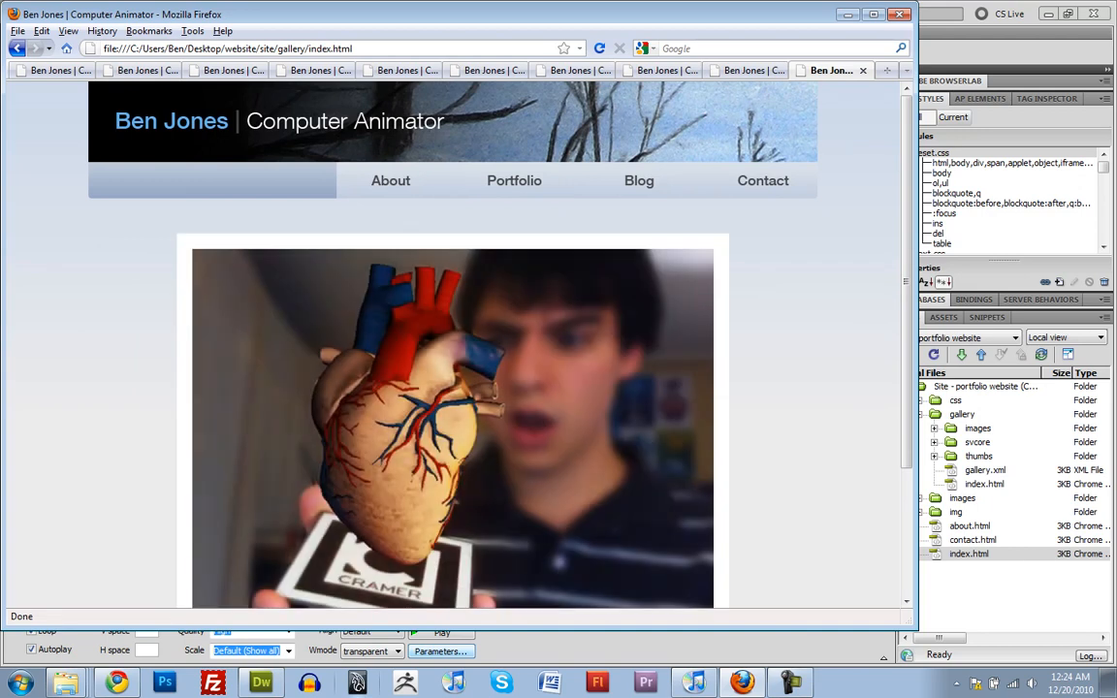
{"action": "left_click", "coordinate": [264, 678]}
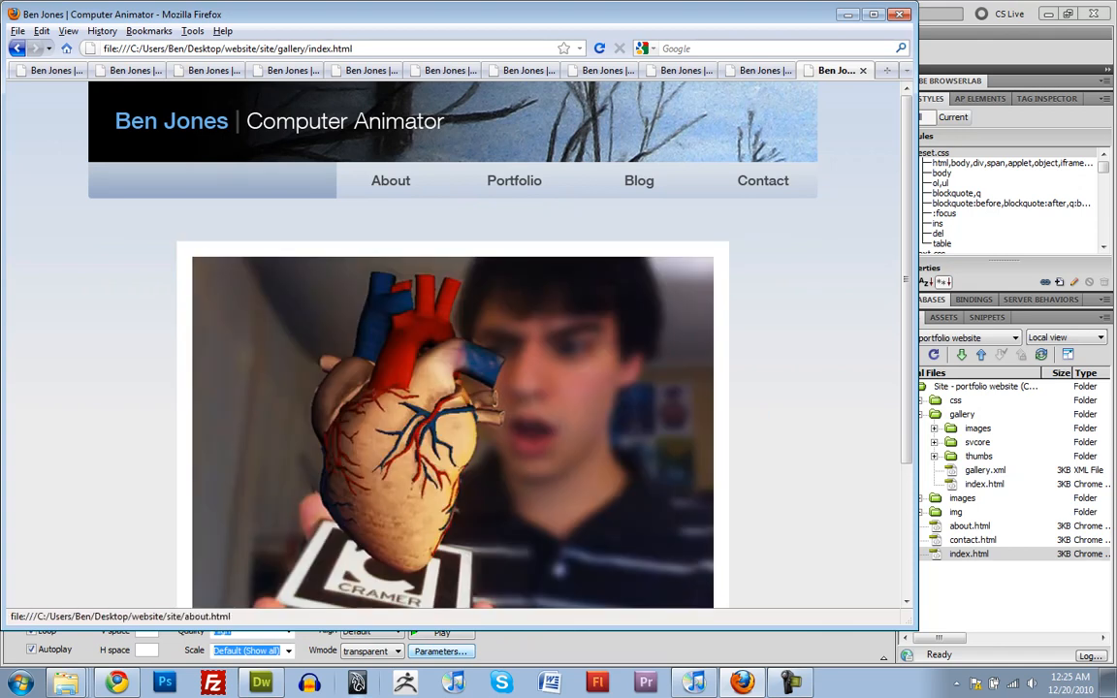
{"action": "left_click", "coordinate": [391, 180]}
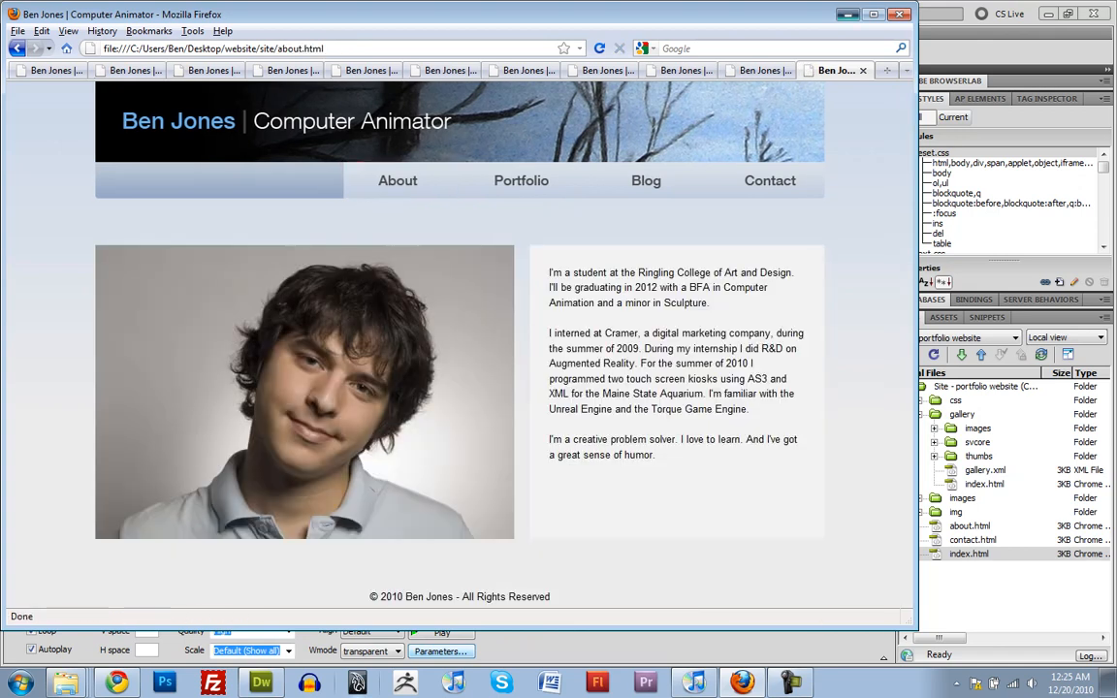
{"action": "left_click", "coordinate": [256, 678]}
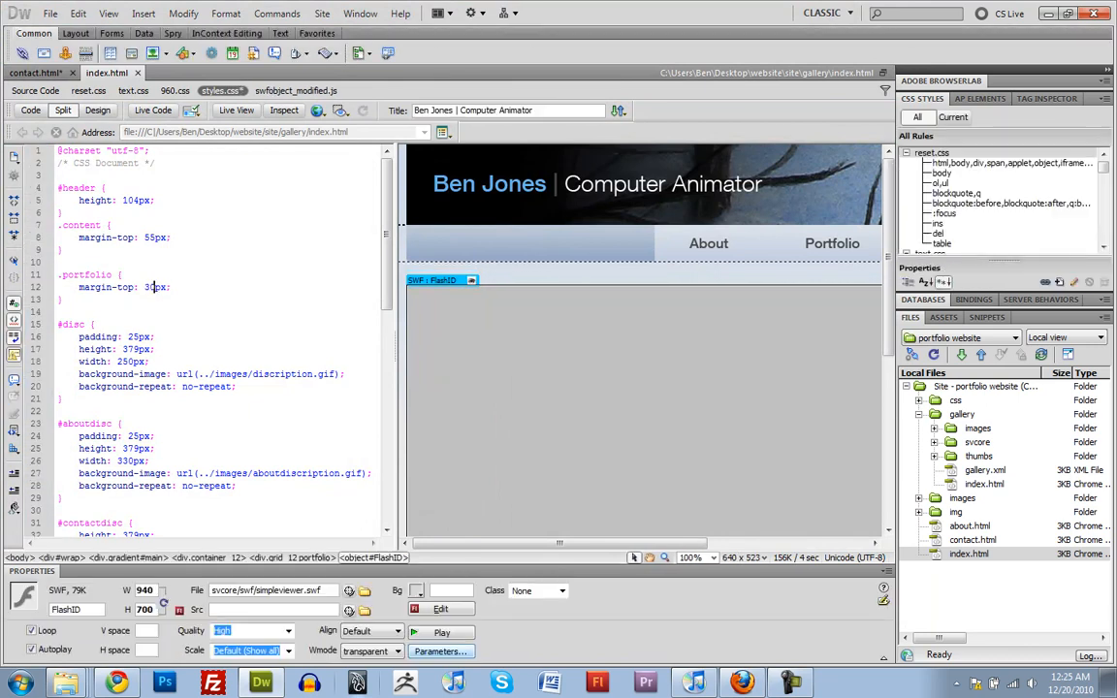
- Preview the gallery page in Firefox, where the content area renders blank, and return to About
{"action": "left_click", "coordinate": [315, 108]}
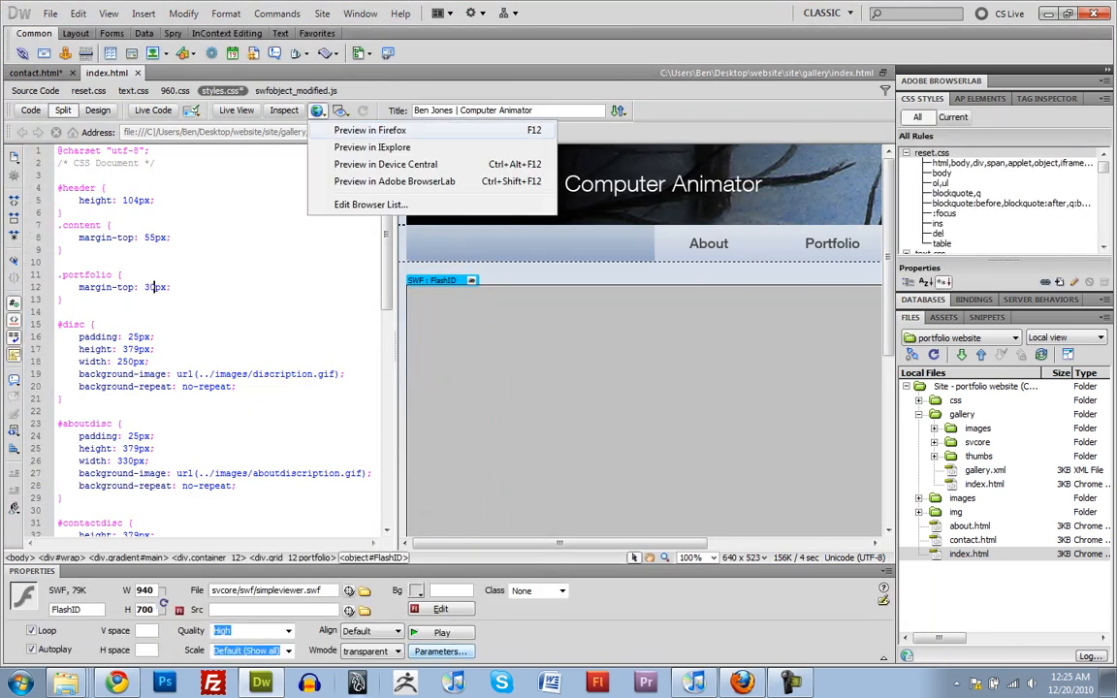
{"action": "left_click", "coordinate": [368, 128]}
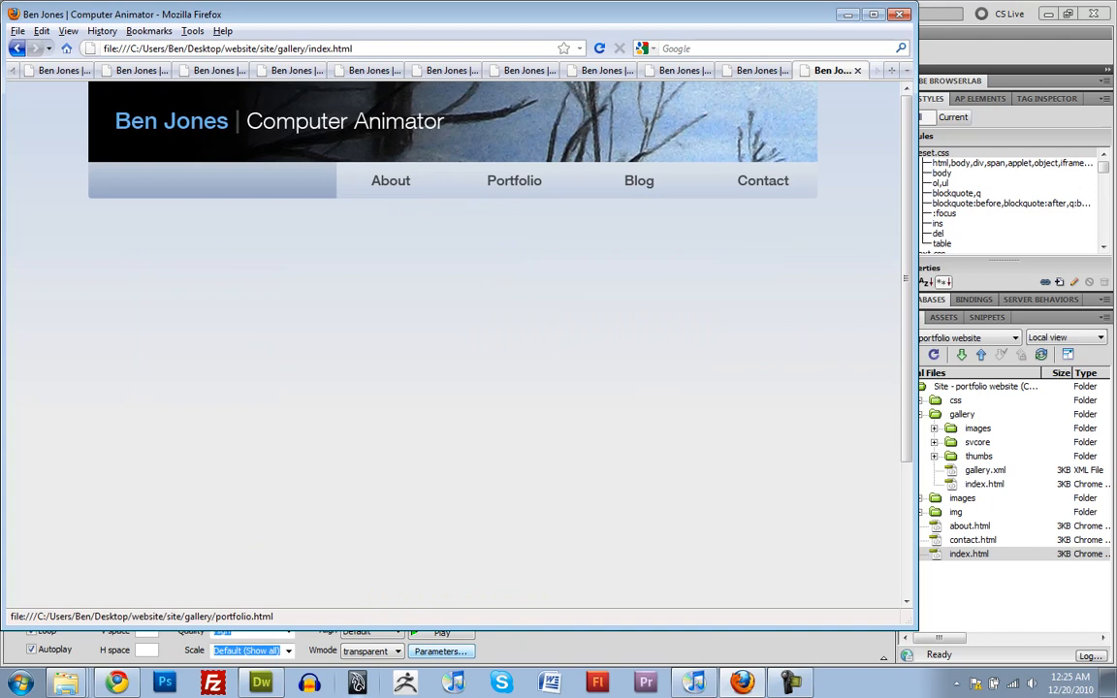
{"action": "left_click", "coordinate": [390, 180]}
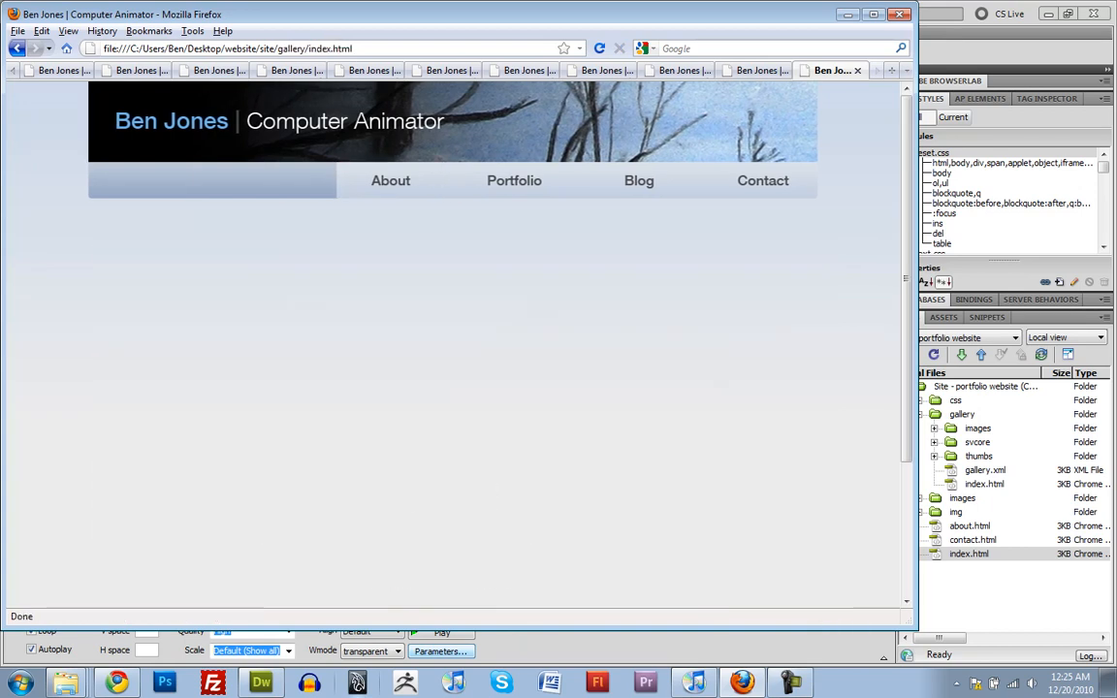
{"action": "left_click", "coordinate": [390, 180]}
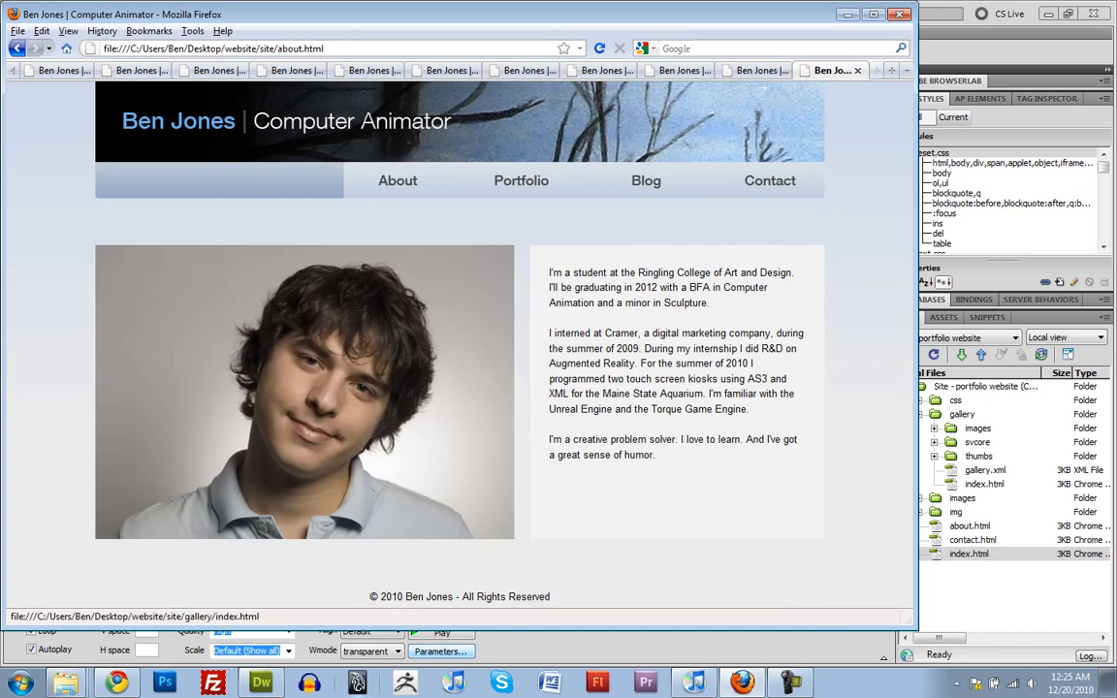
- Inspect the Contact page's Portfolio link, which still targets portfolio.html, then return to Dreamweaver
{"action": "left_click", "coordinate": [769, 180]}
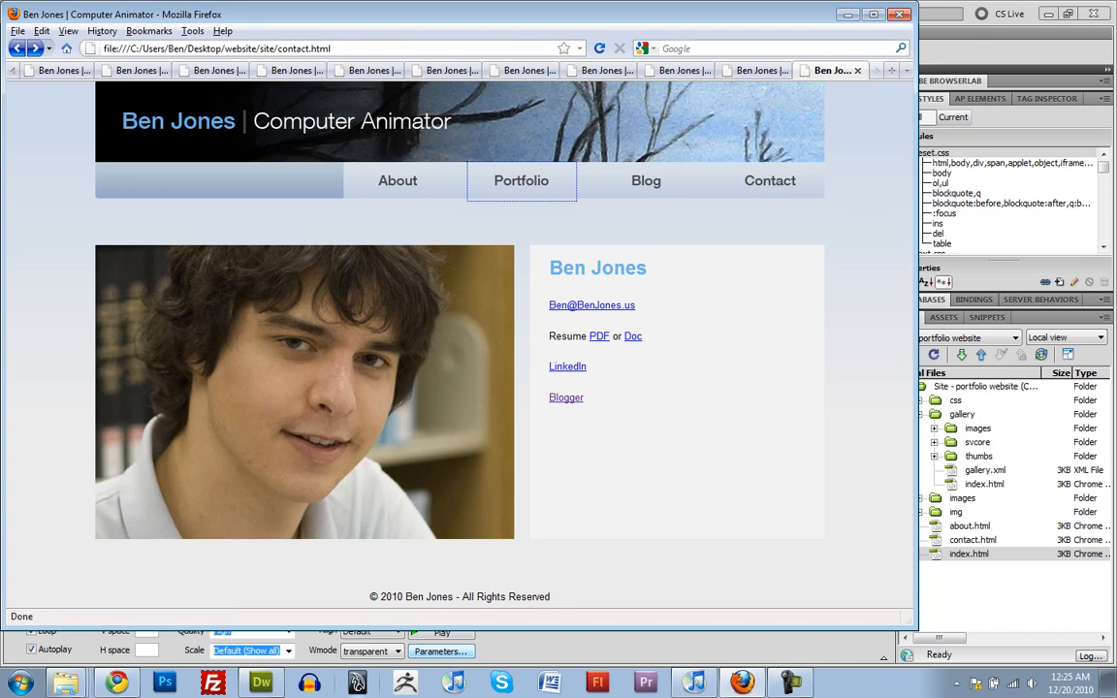
{"action": "mouse_move", "coordinate": [522, 181]}
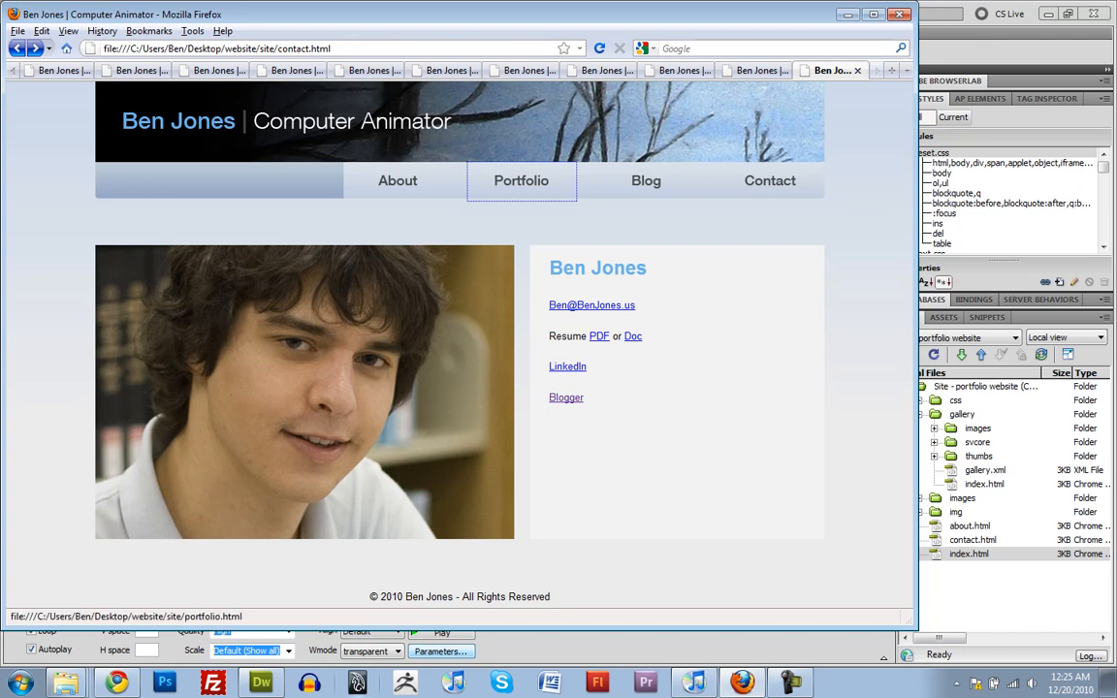
{"action": "left_click", "coordinate": [519, 181]}
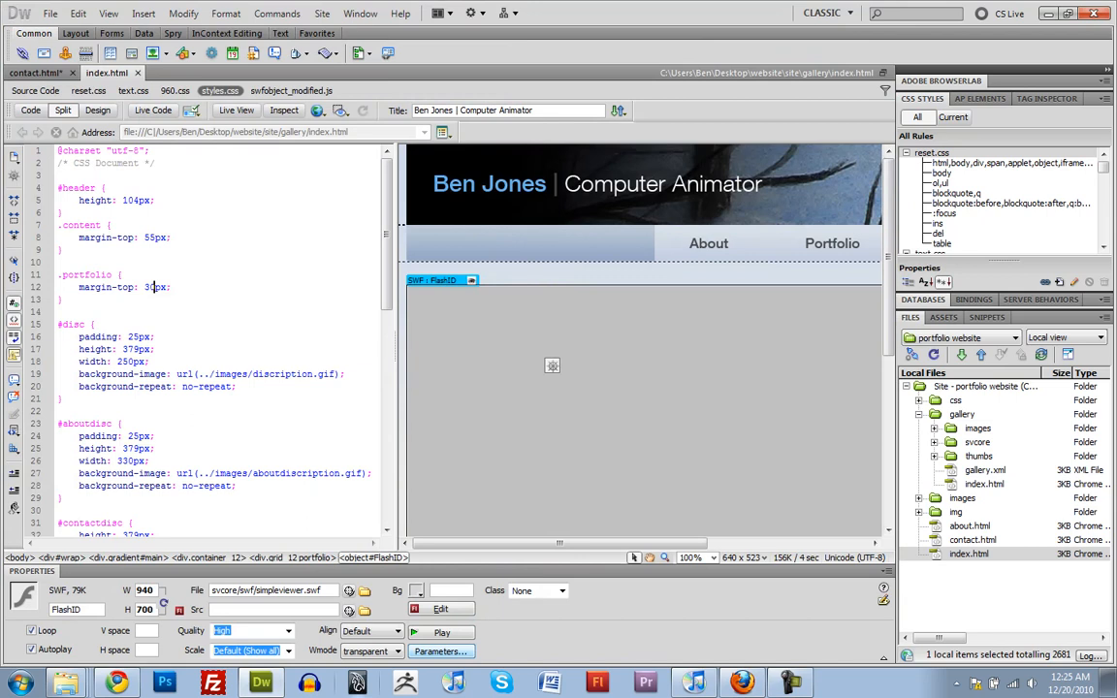
- Check the Link fields of the Portfolio and About nav images in Properties
{"action": "left_click", "coordinate": [831, 244]}
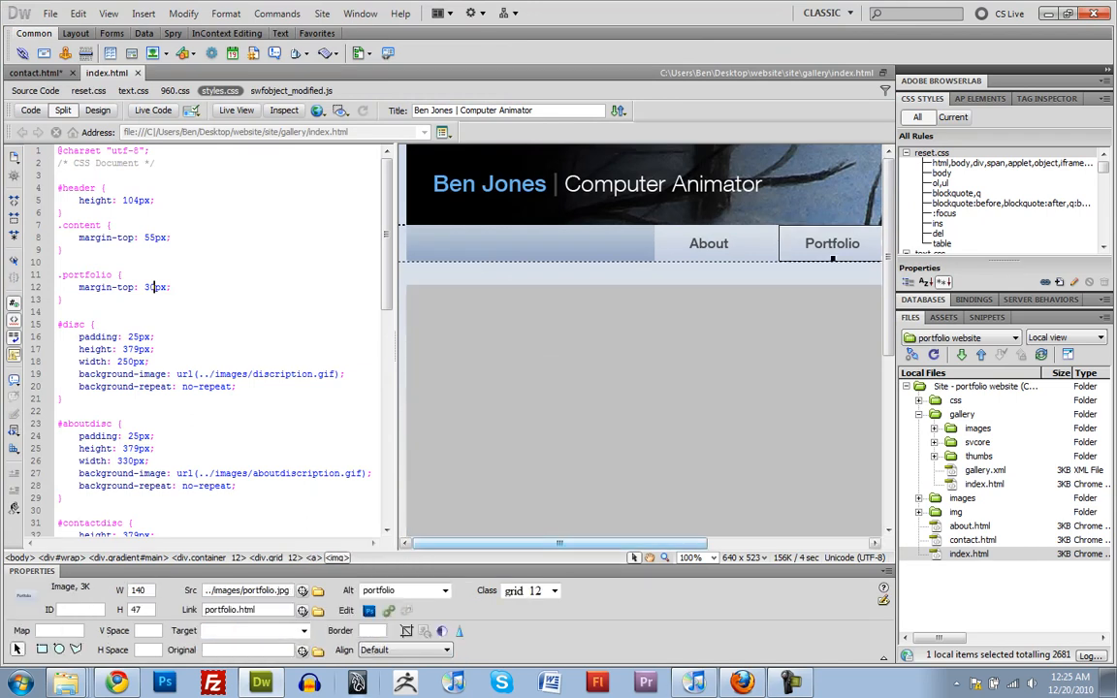
{"action": "scroll", "scroll_direction": "right", "scroll_amount": 3}
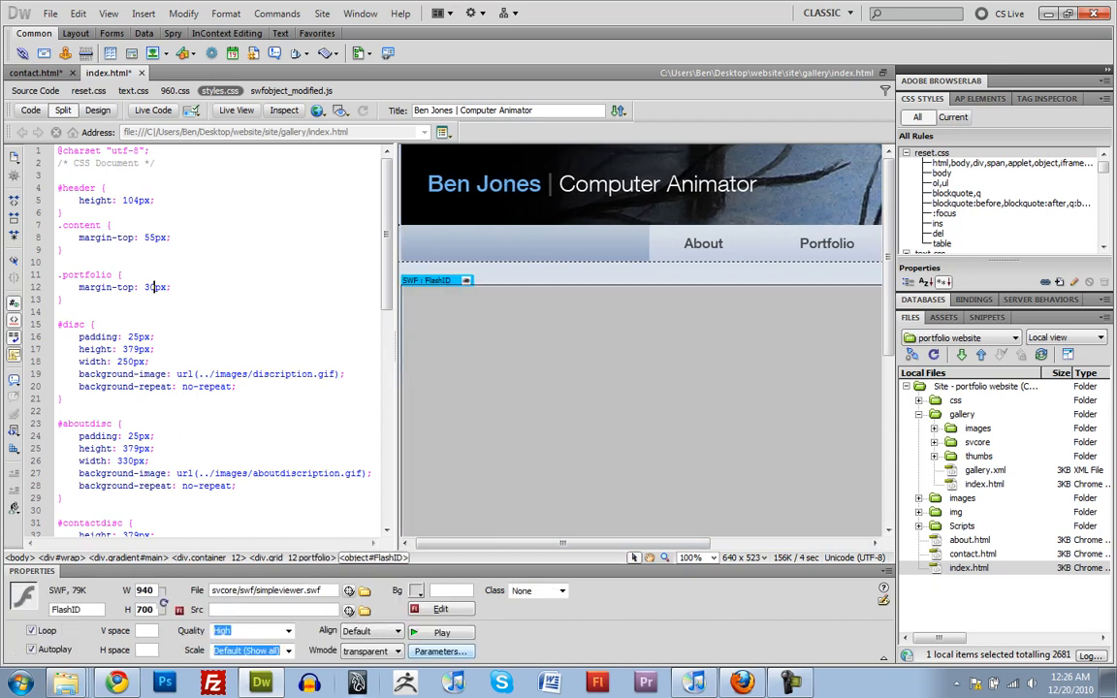
{"action": "left_click", "coordinate": [701, 244]}
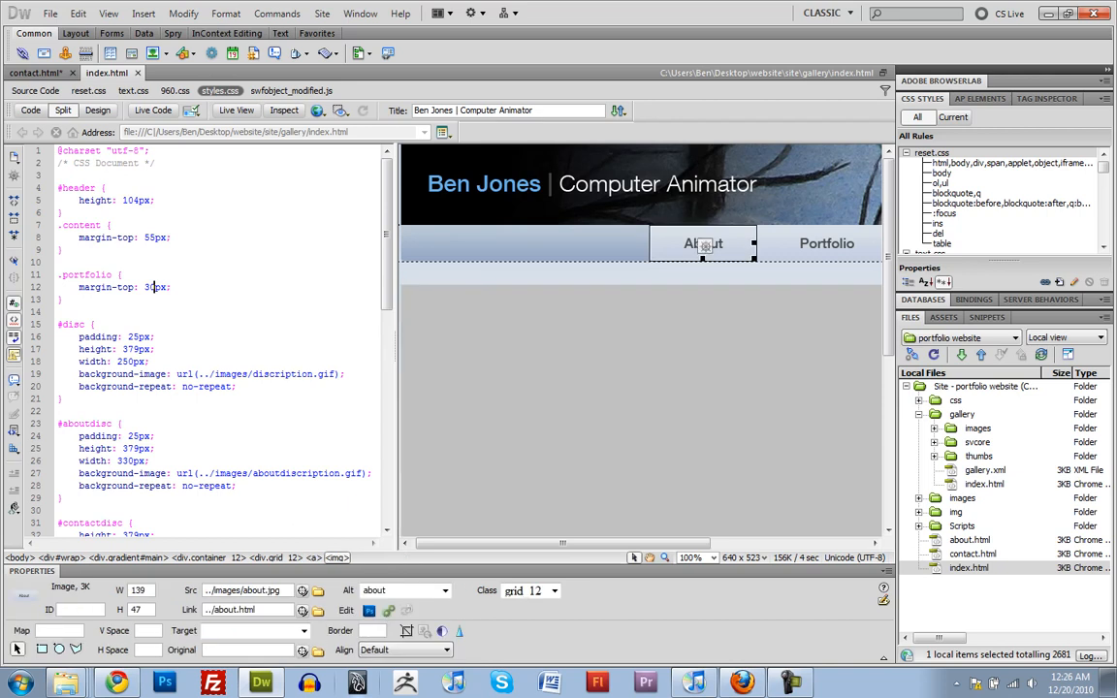
{"action": "left_click", "coordinate": [826, 244]}
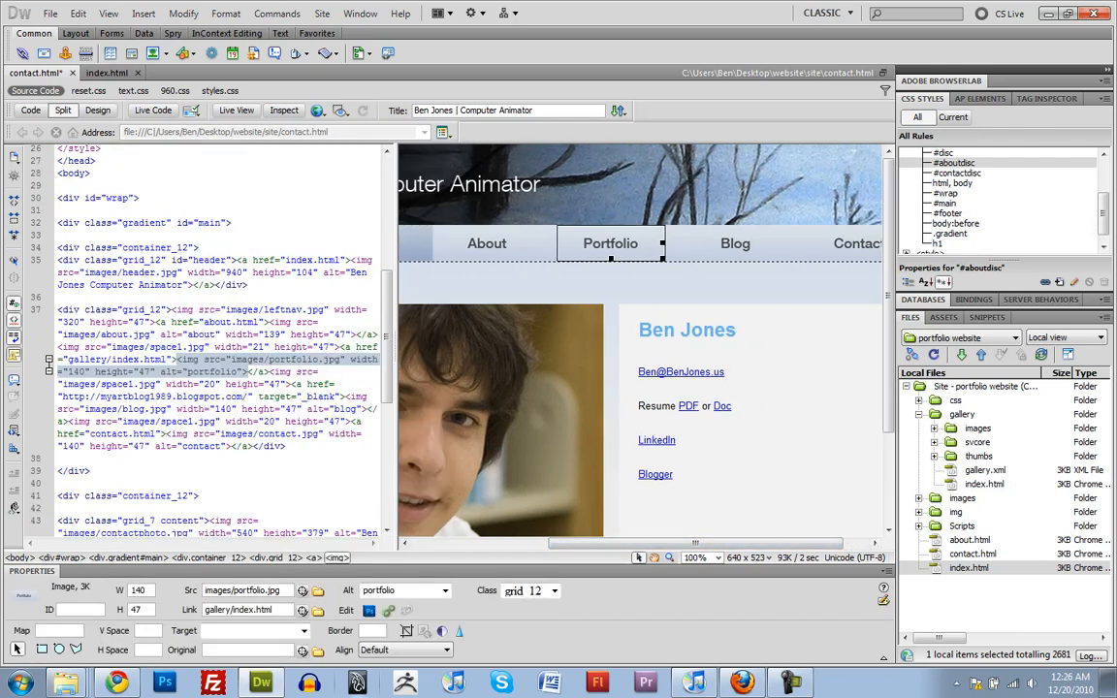
{"action": "mouse_move", "coordinate": [583, 252]}
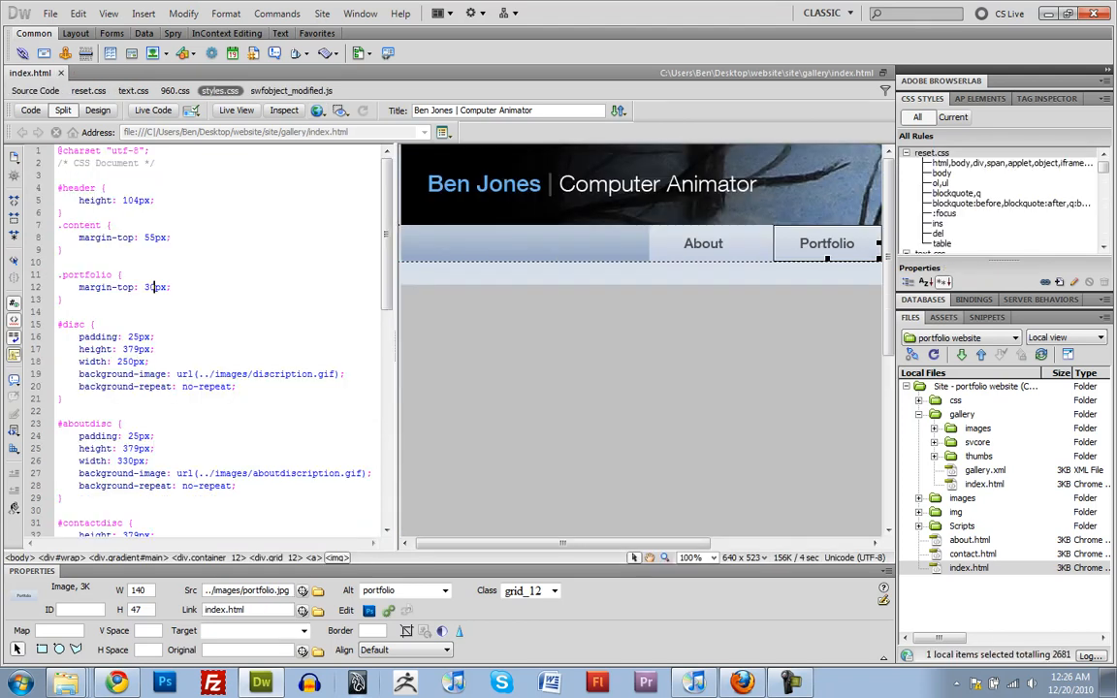
- Point contact.html's Portfolio nav image to gallery/index.html and review about.html's nav links
{"action": "double_click", "coordinate": [973, 554]}
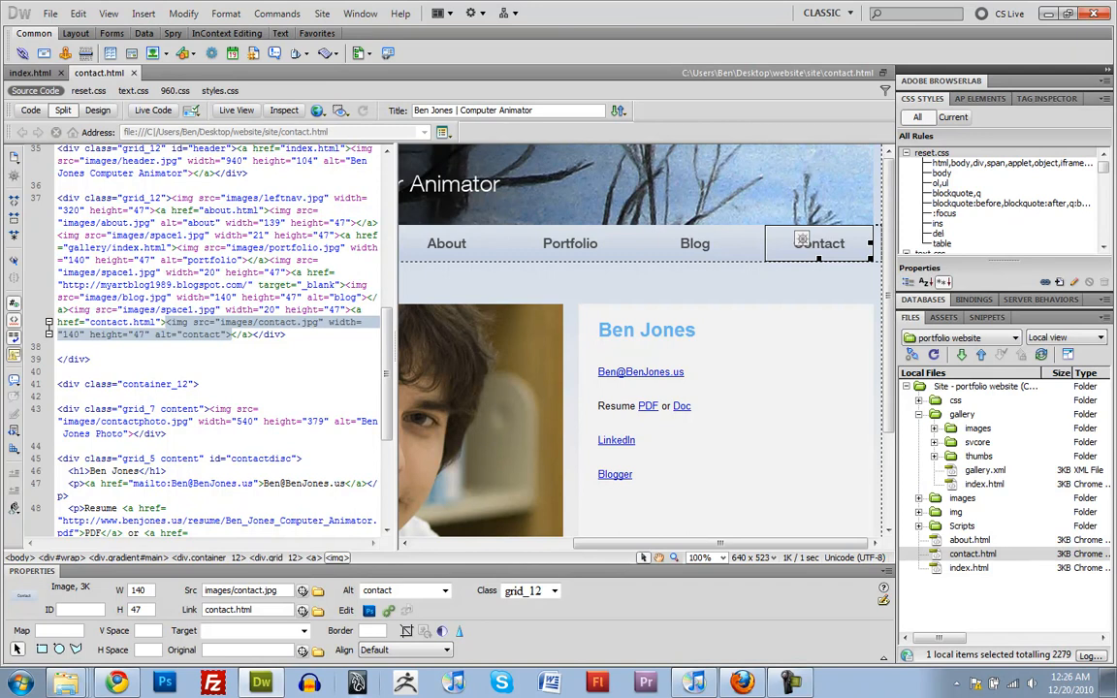
{"action": "left_click", "coordinate": [570, 245]}
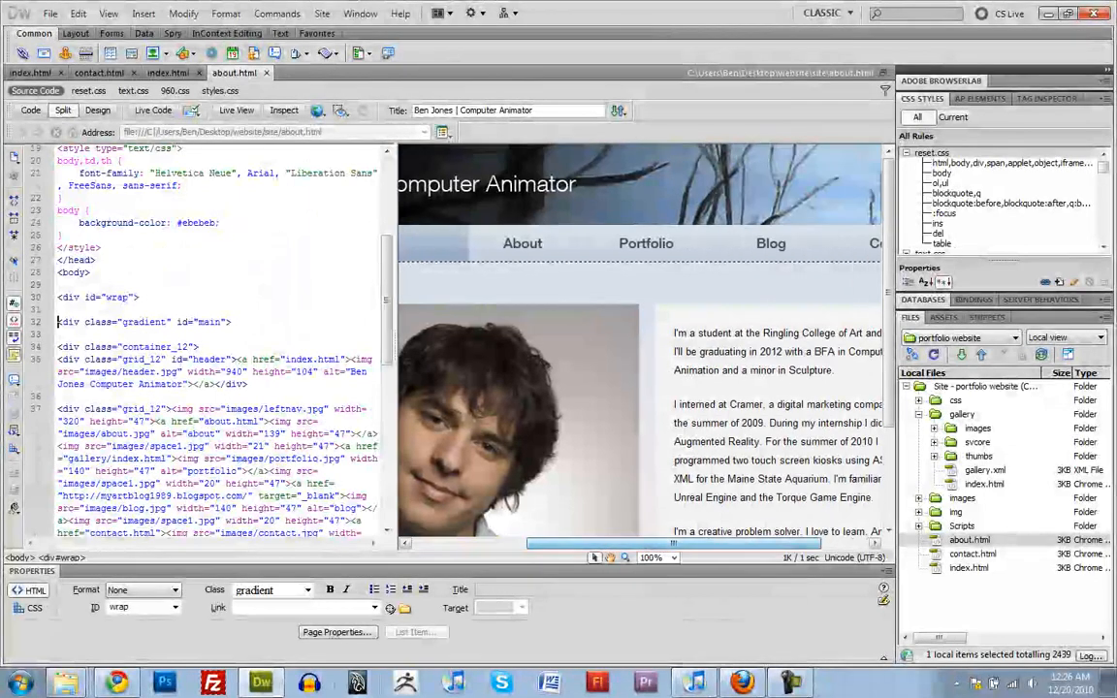
{"action": "left_click", "coordinate": [646, 244]}
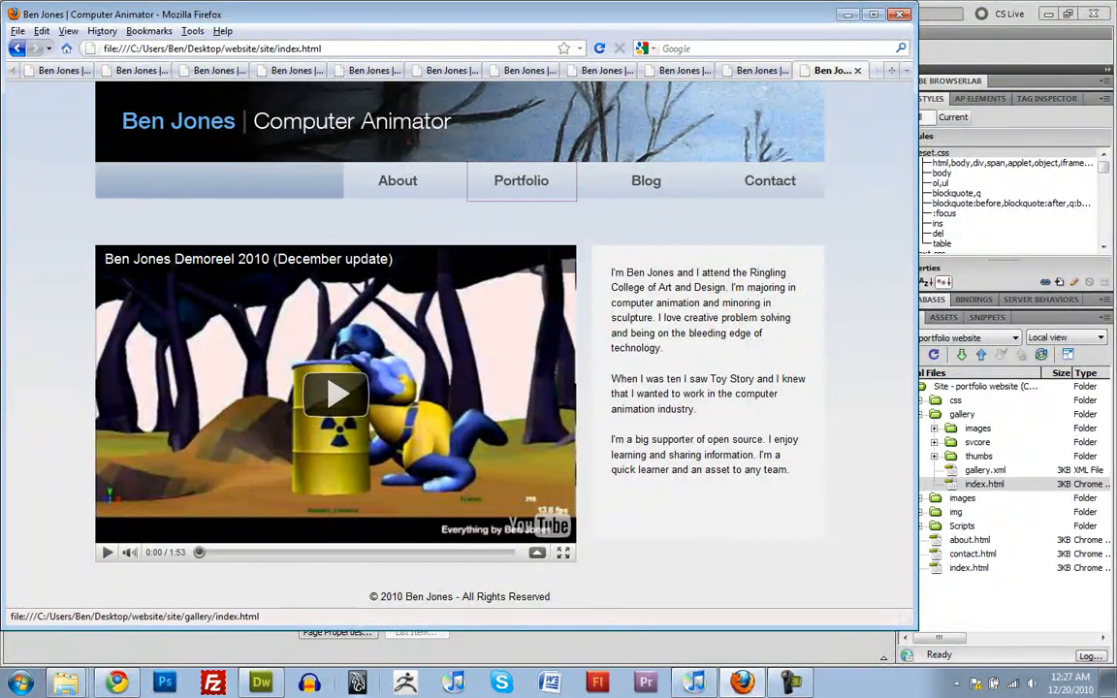
- Open the gallery from the home page and from the Contact page, scrolling to the thumbnail row
{"action": "left_click", "coordinate": [522, 180]}
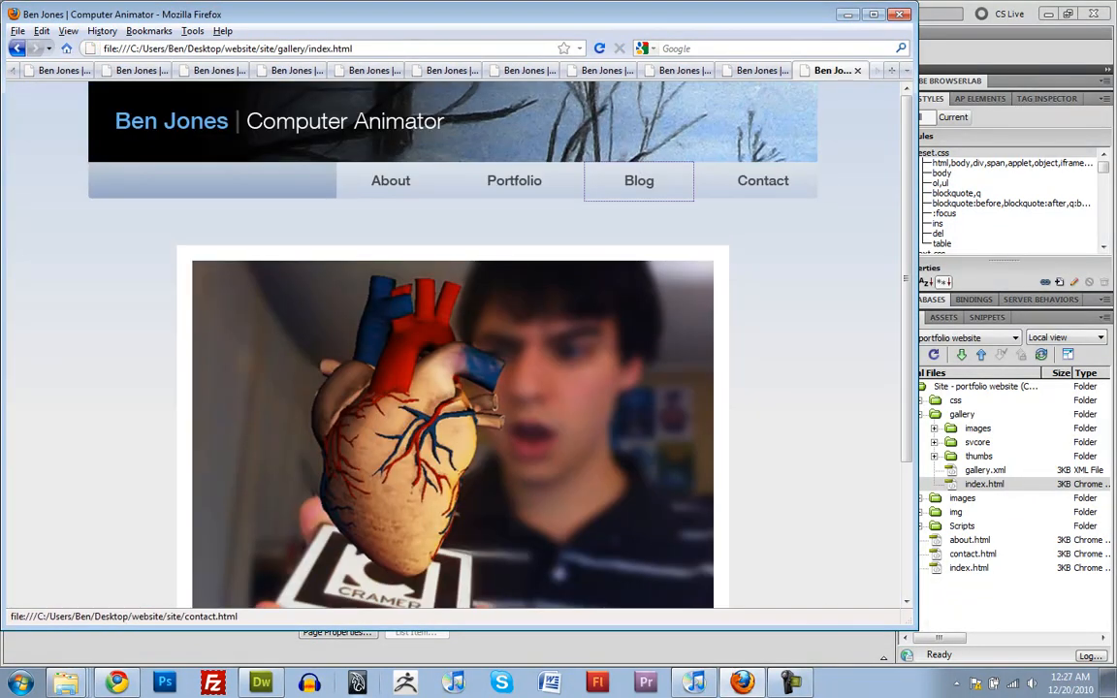
{"action": "left_click", "coordinate": [762, 180]}
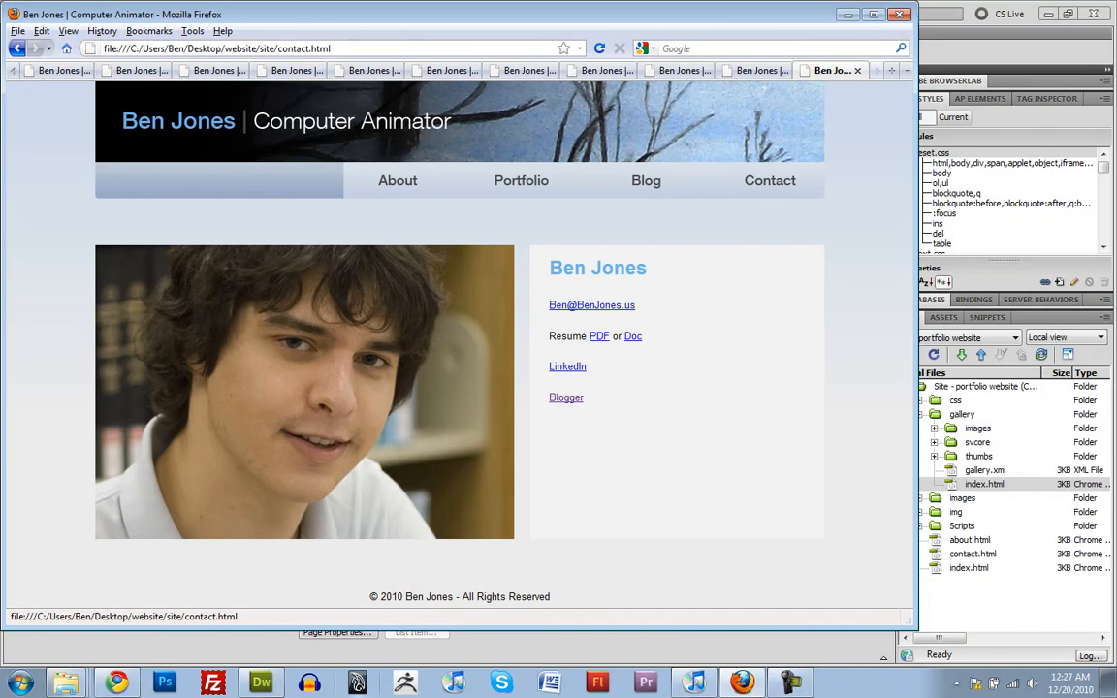
{"action": "left_click", "coordinate": [520, 180]}
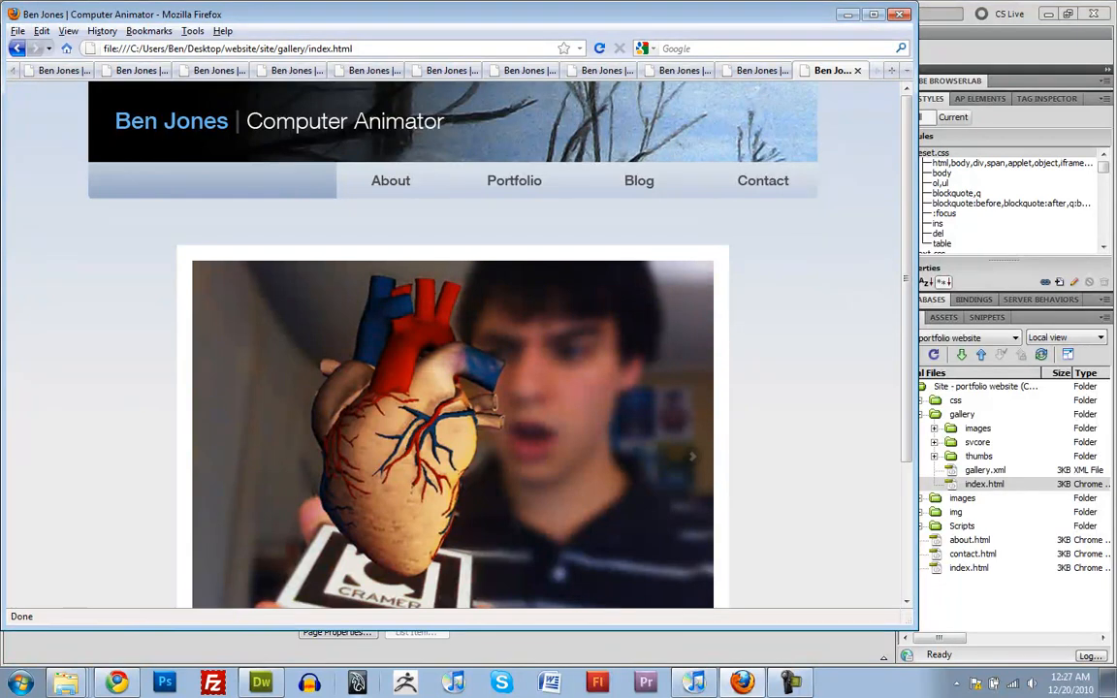
{"action": "scroll", "scroll_direction": "down", "scroll_amount": 3}
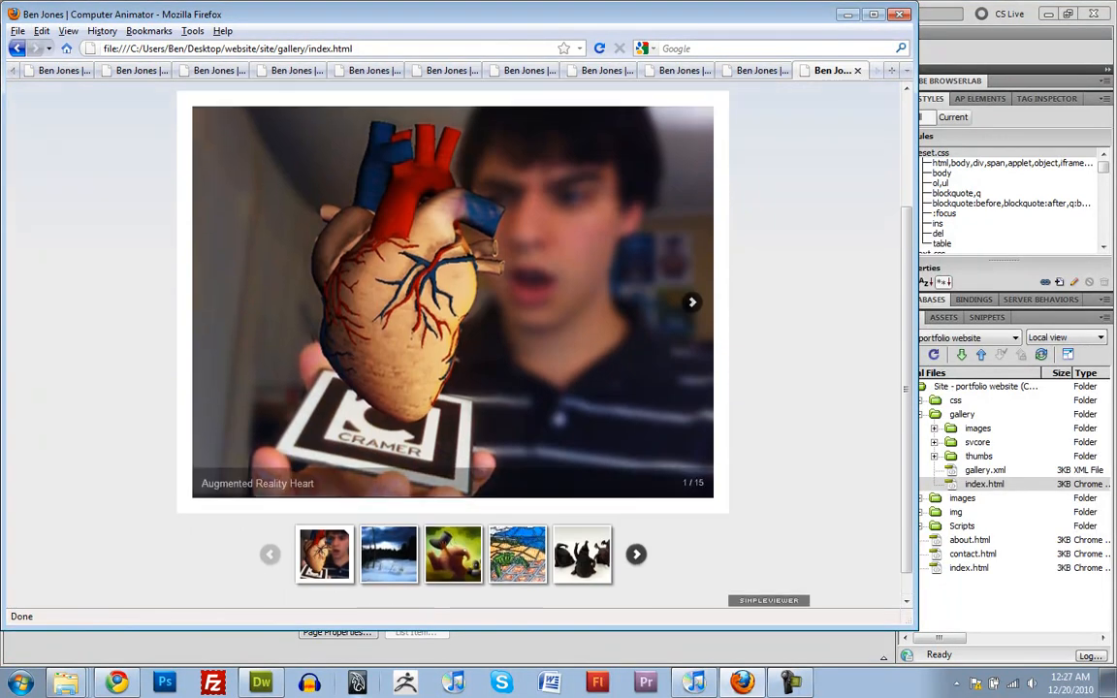